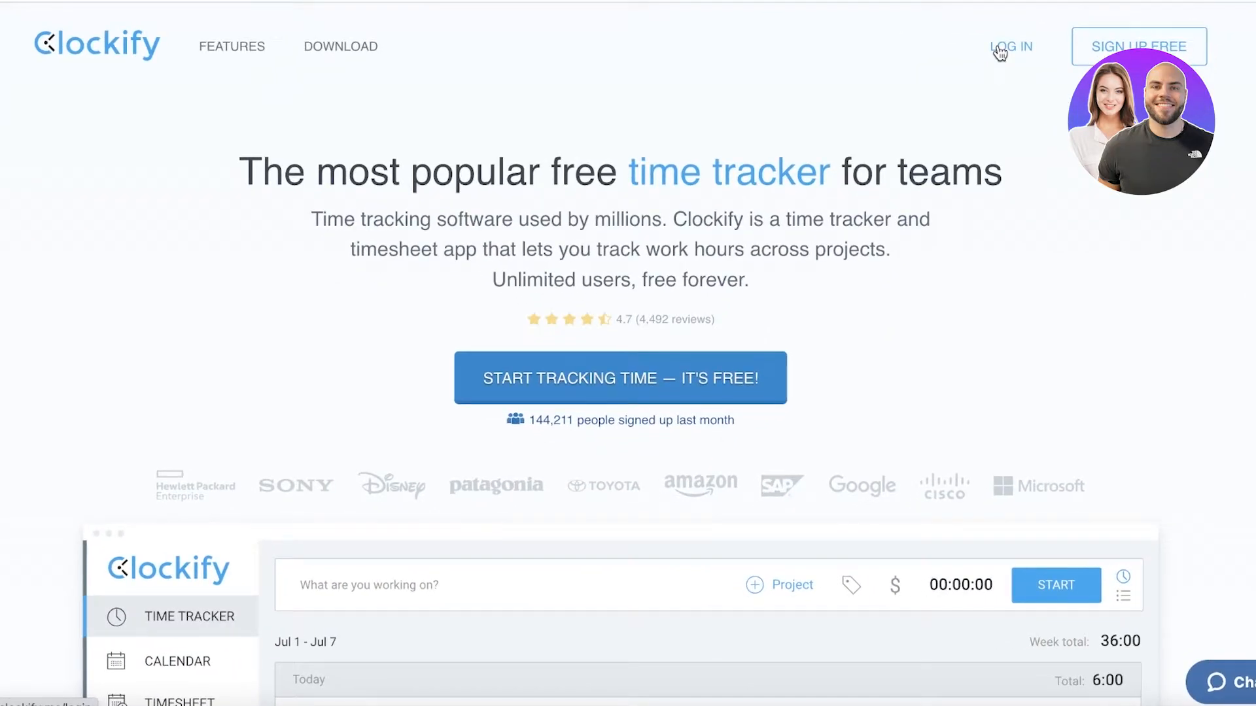
pyautogui.moveTo(402, 204)
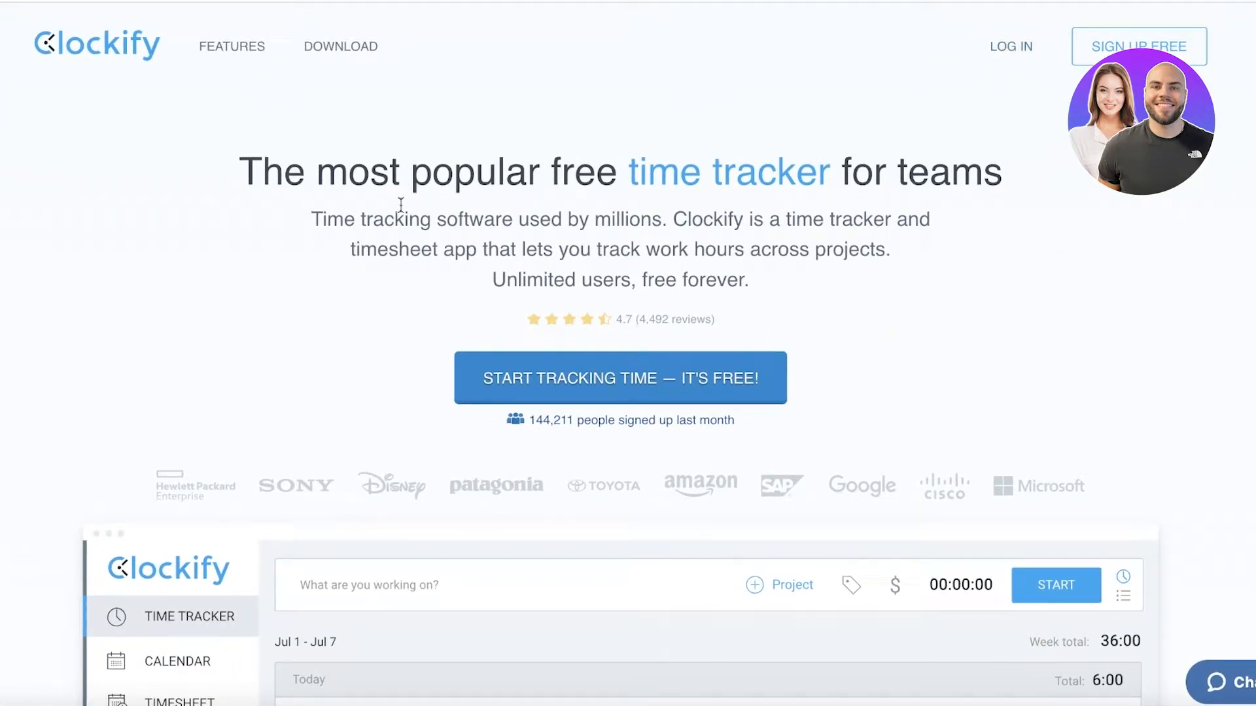
# Scroll through the Clockify homepage's free time tracker introduction.
pyautogui.scroll(-3)
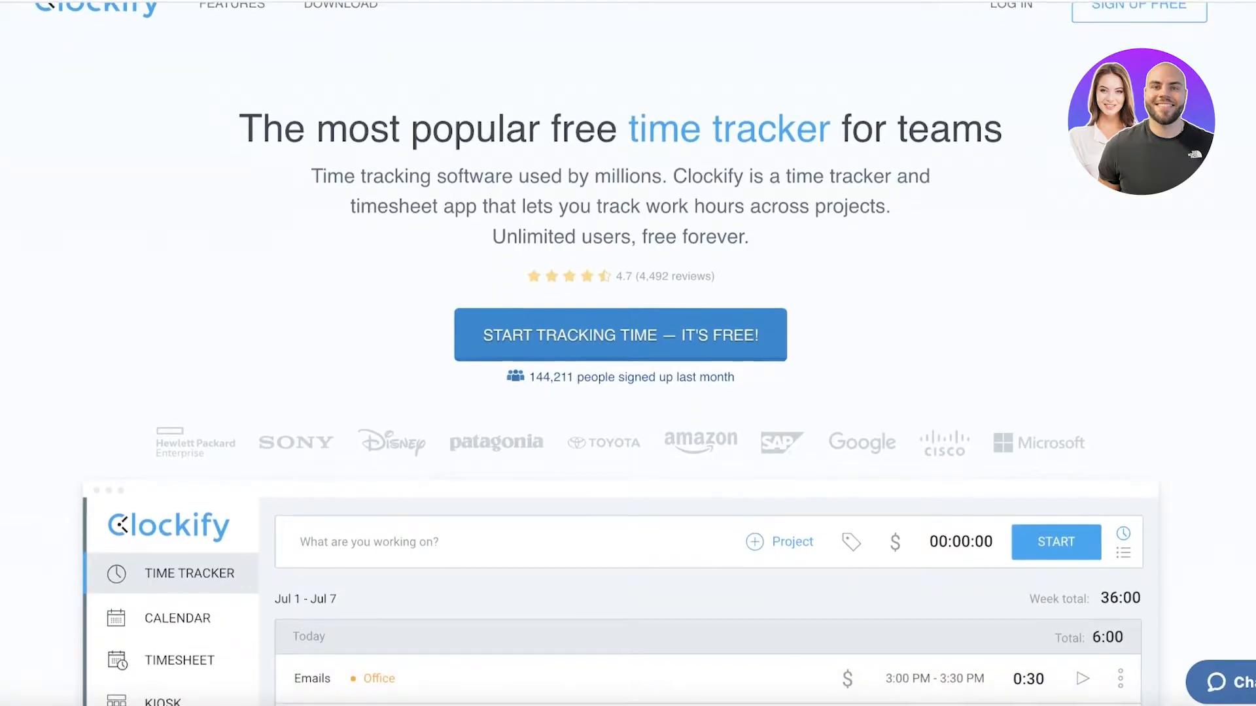
pyautogui.scroll(-3)
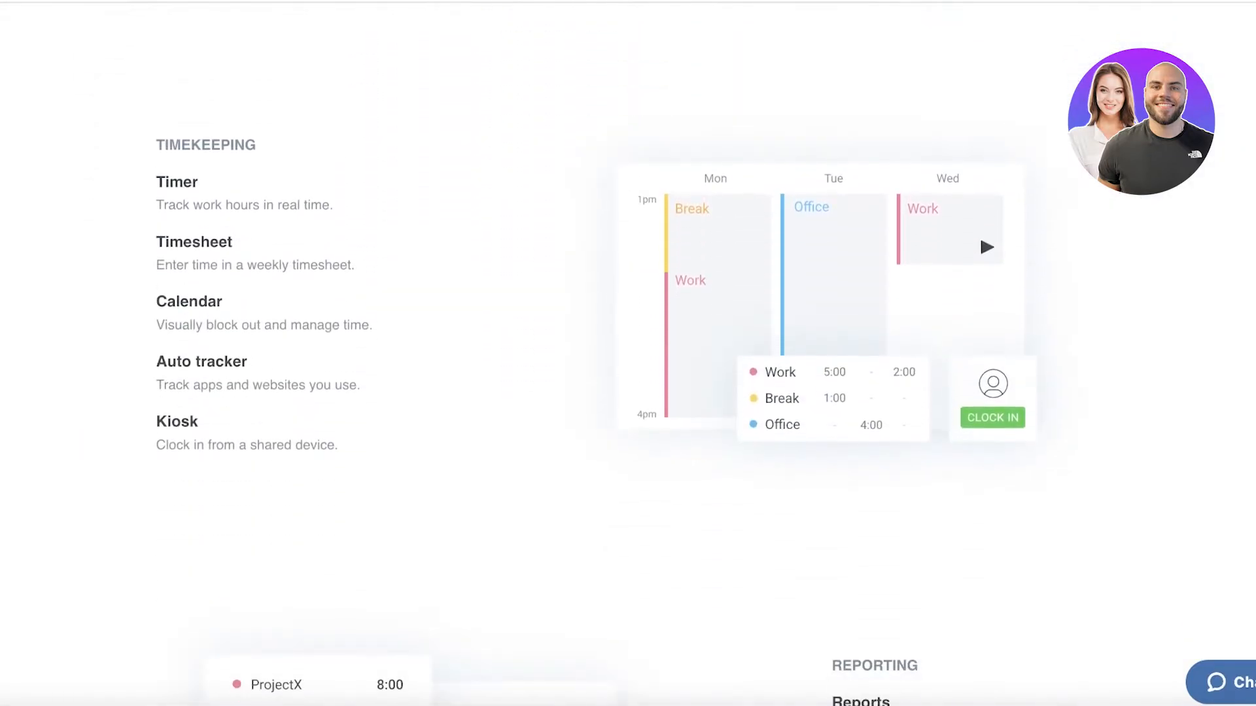
pyautogui.moveTo(191, 246)
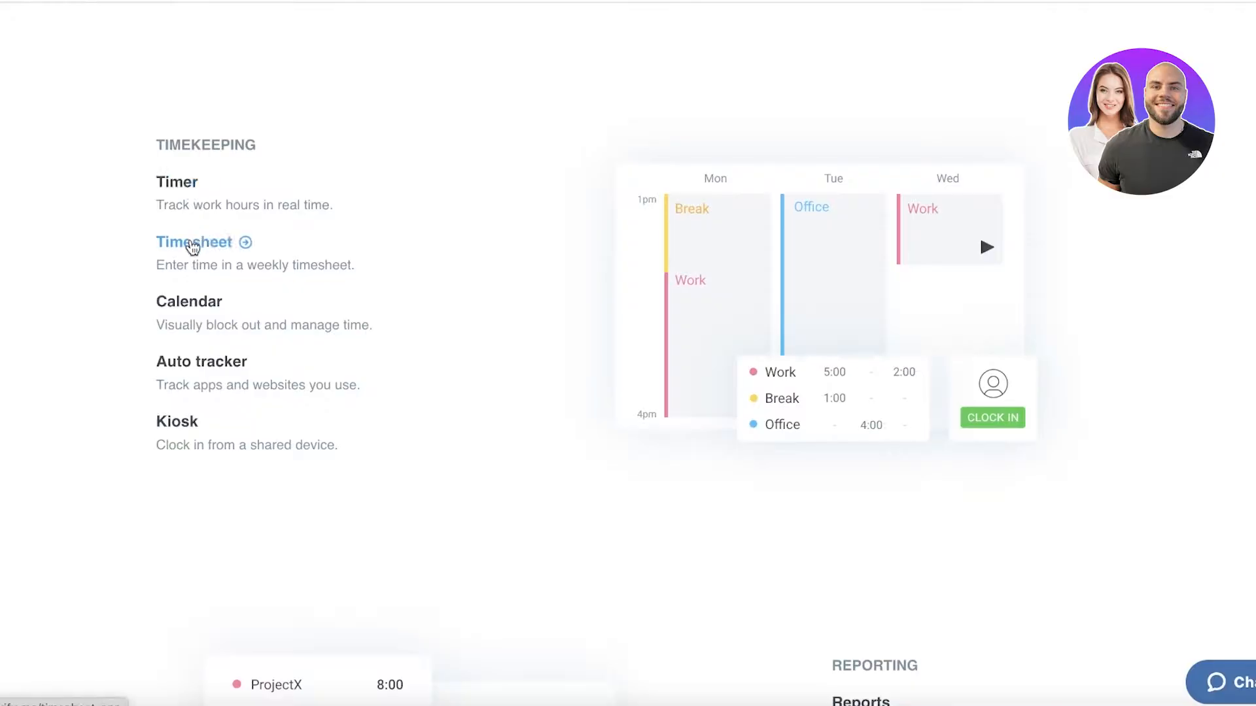
pyautogui.moveTo(169, 368)
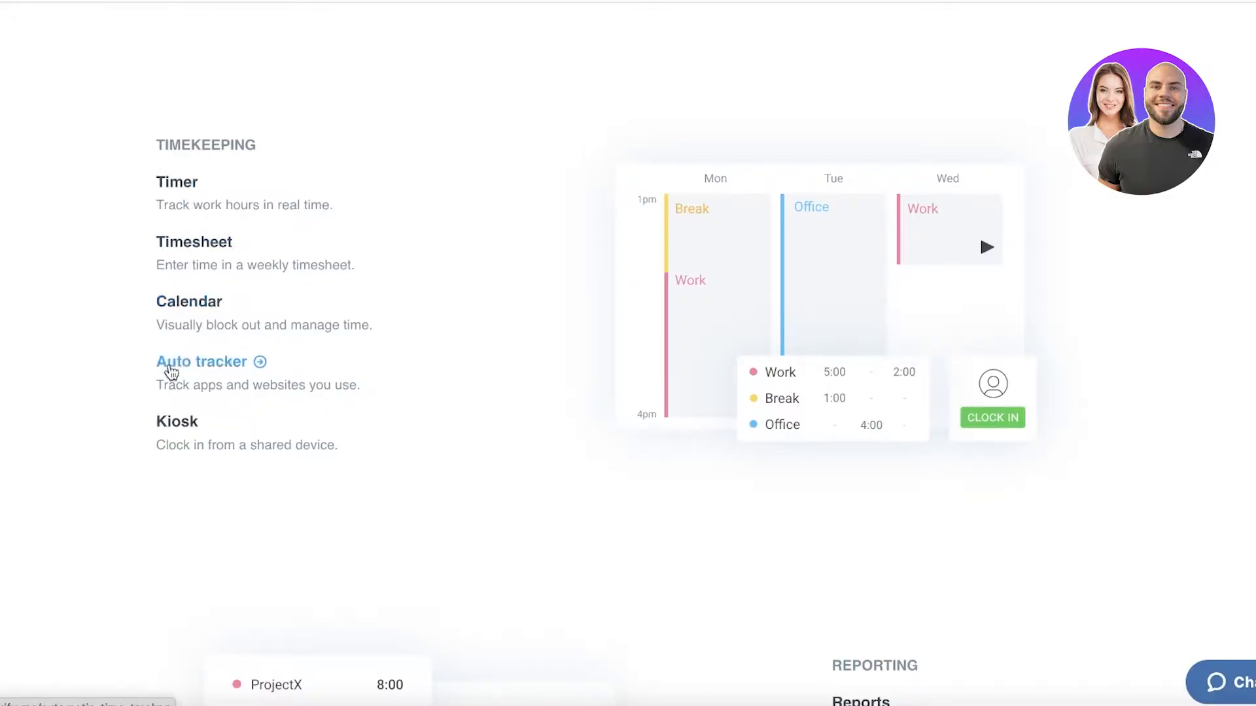
pyautogui.scroll(-3)
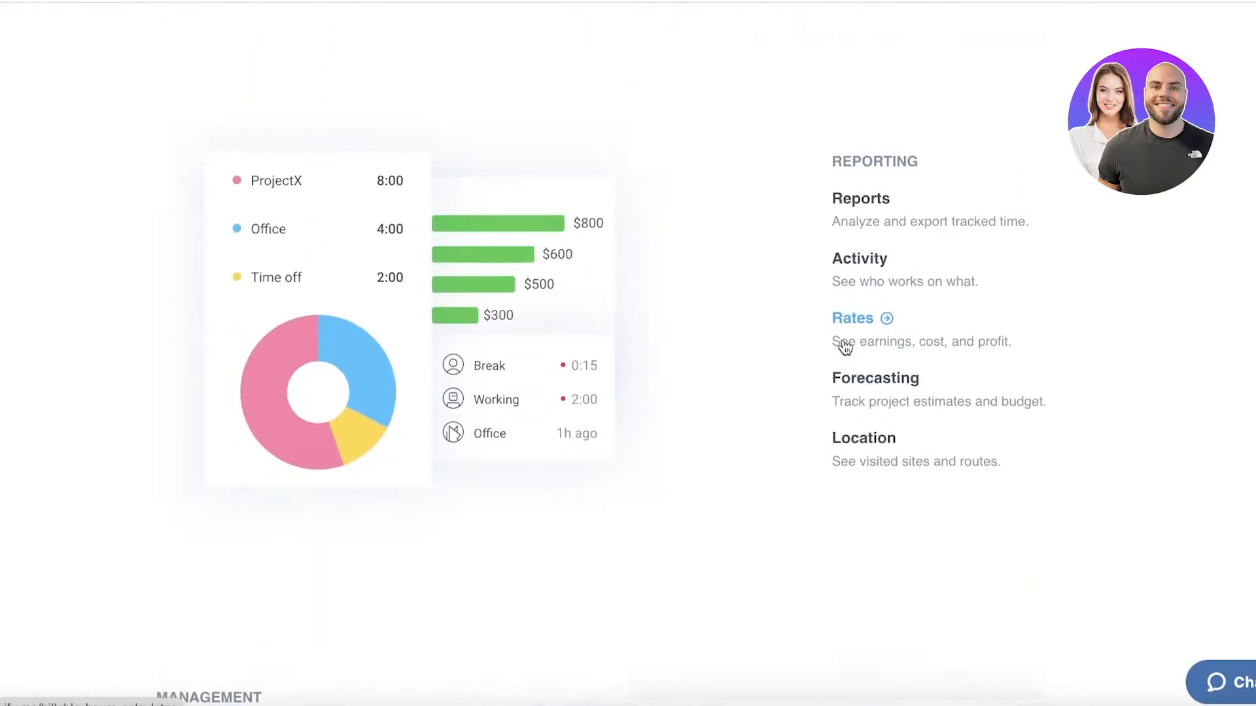
pyautogui.scroll(-3)
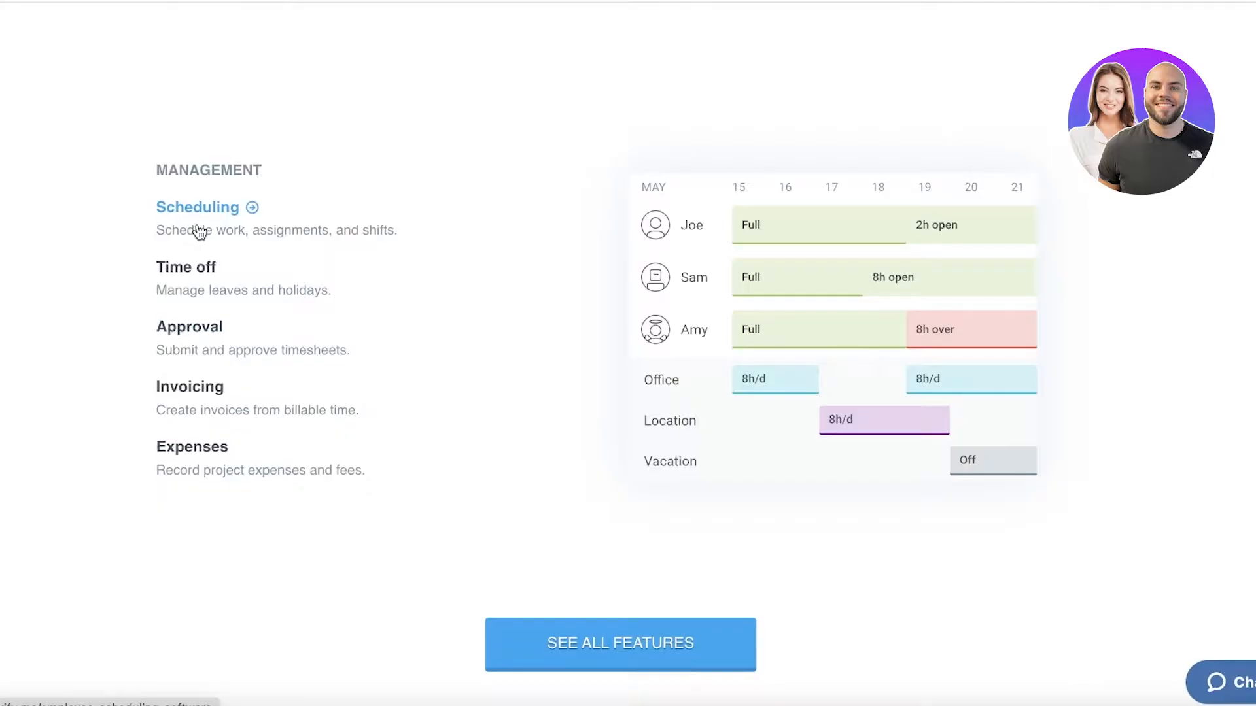
pyautogui.moveTo(172, 329)
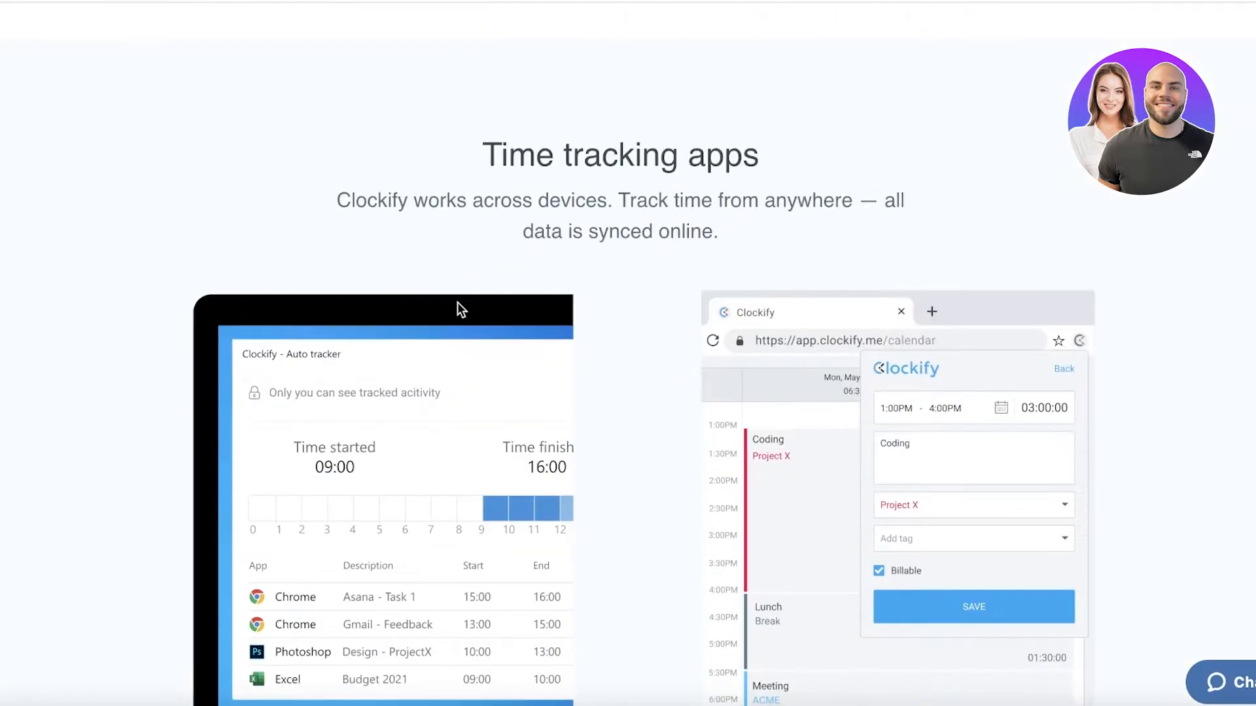
pyautogui.scroll(-3)
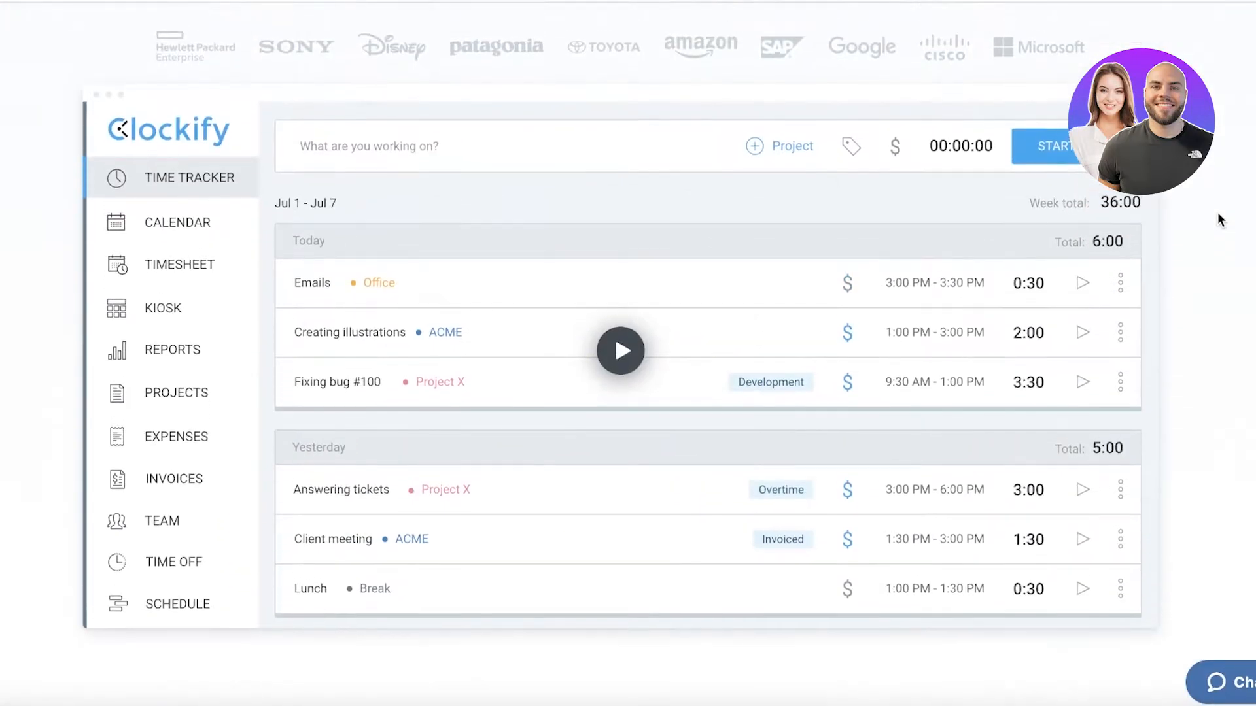
pyautogui.moveTo(1204, 176)
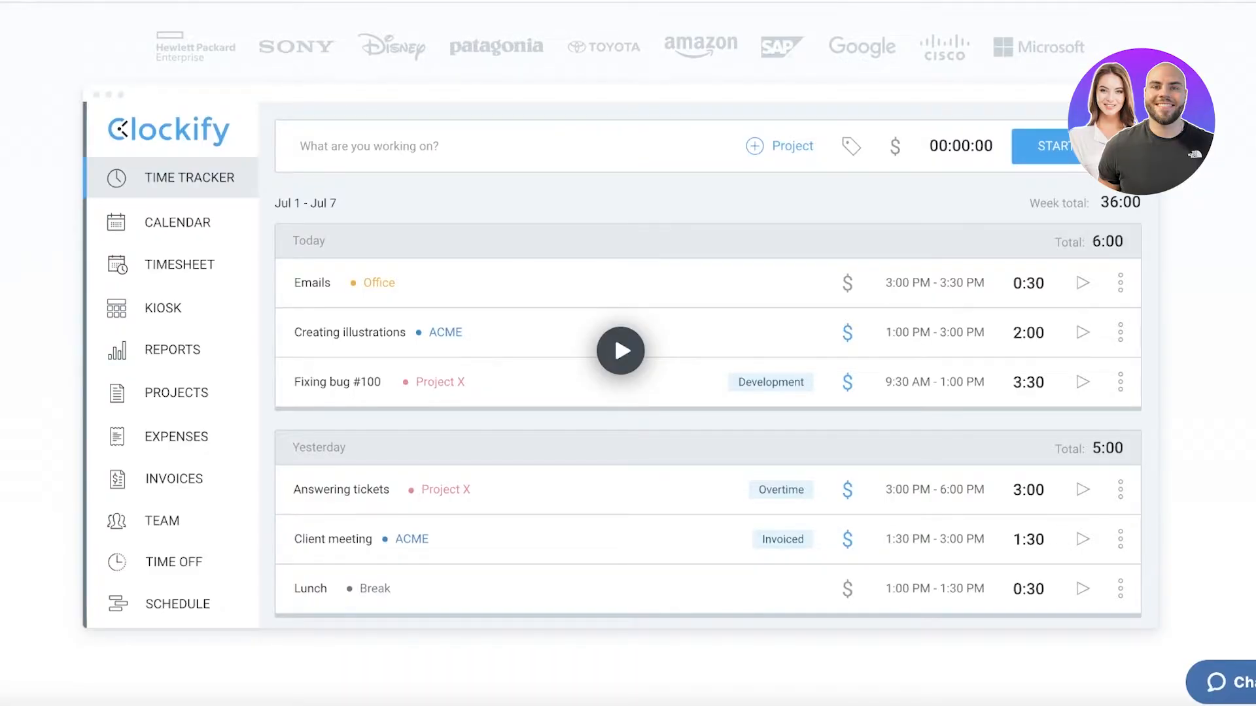
pyautogui.scroll(3)
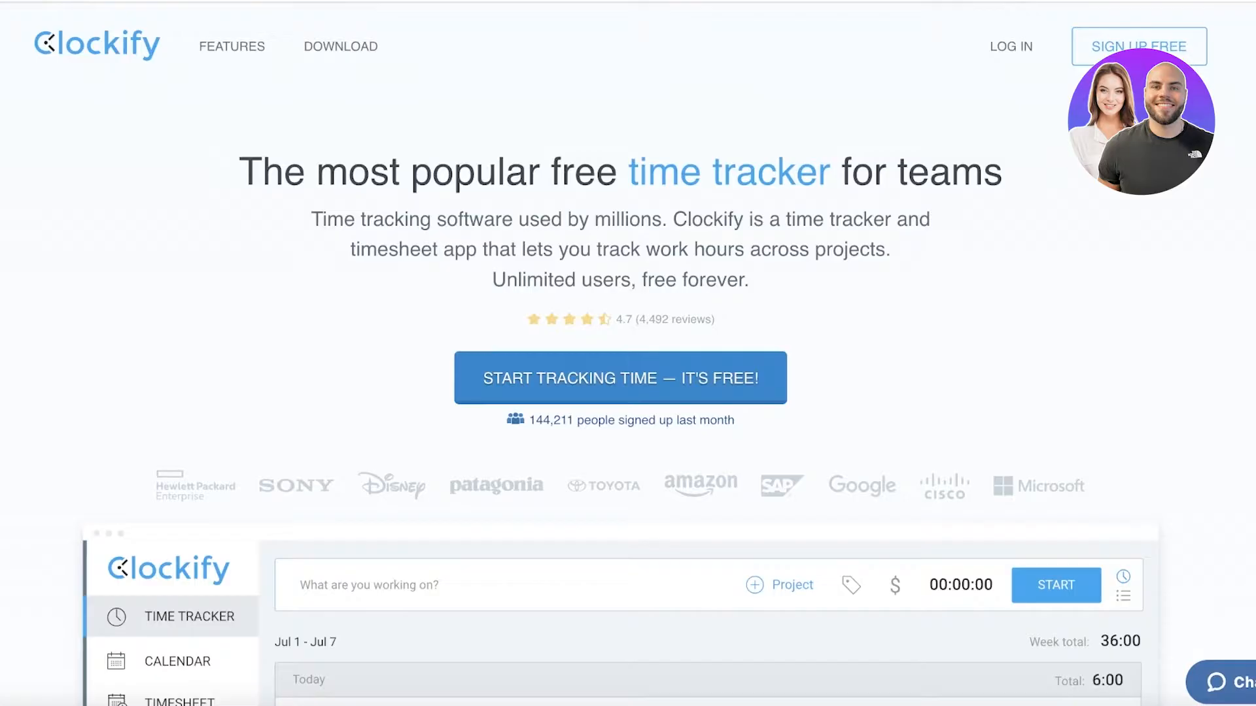
pyautogui.moveTo(999, 169)
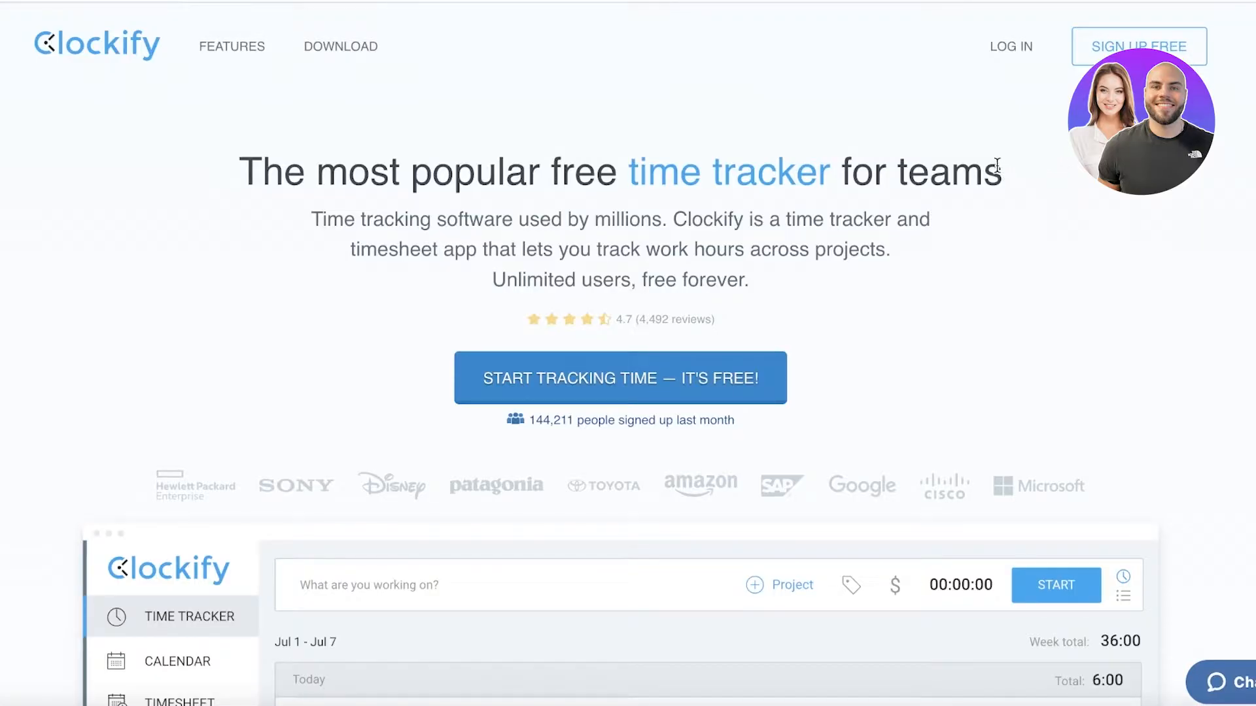
pyautogui.moveTo(983, 139)
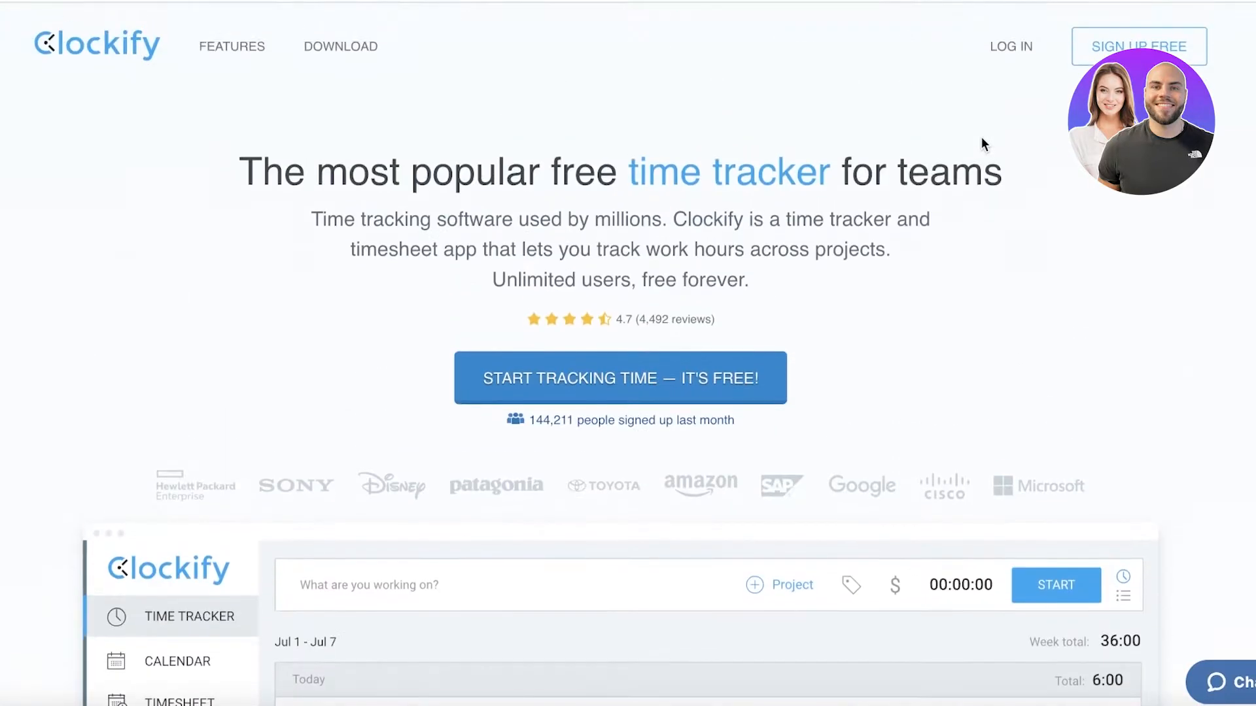
pyautogui.scroll(-3)
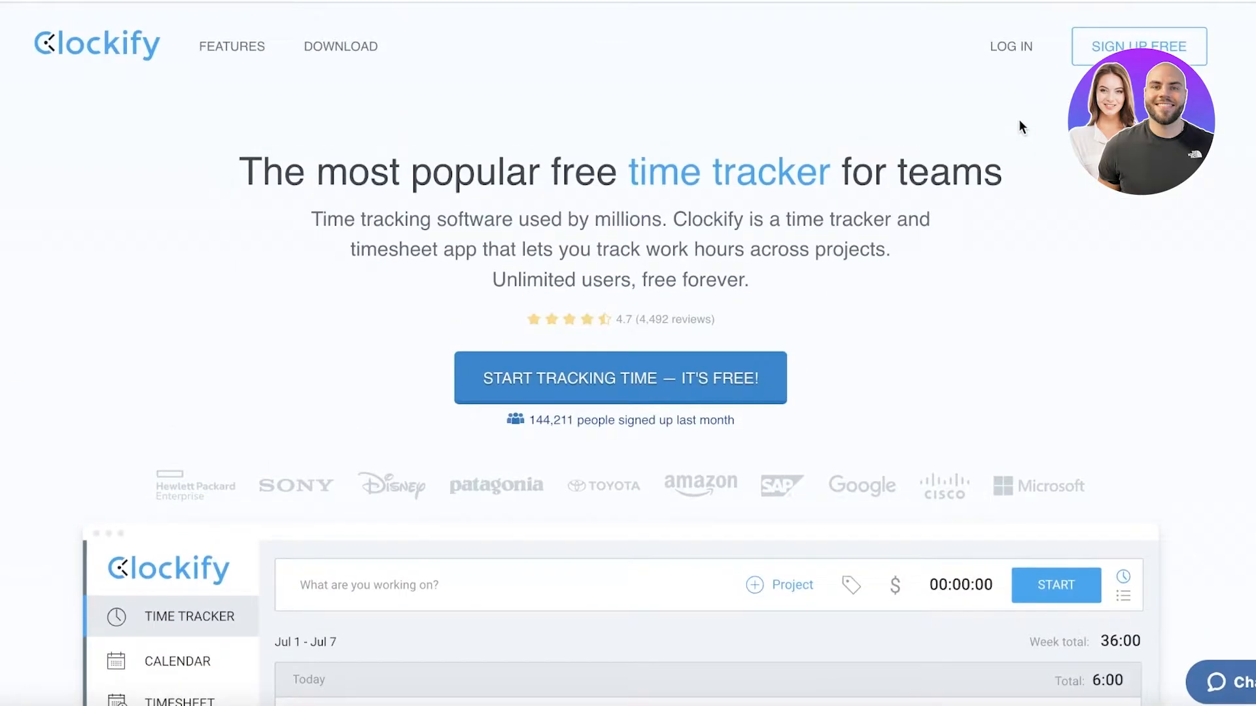
pyautogui.moveTo(1135, 47)
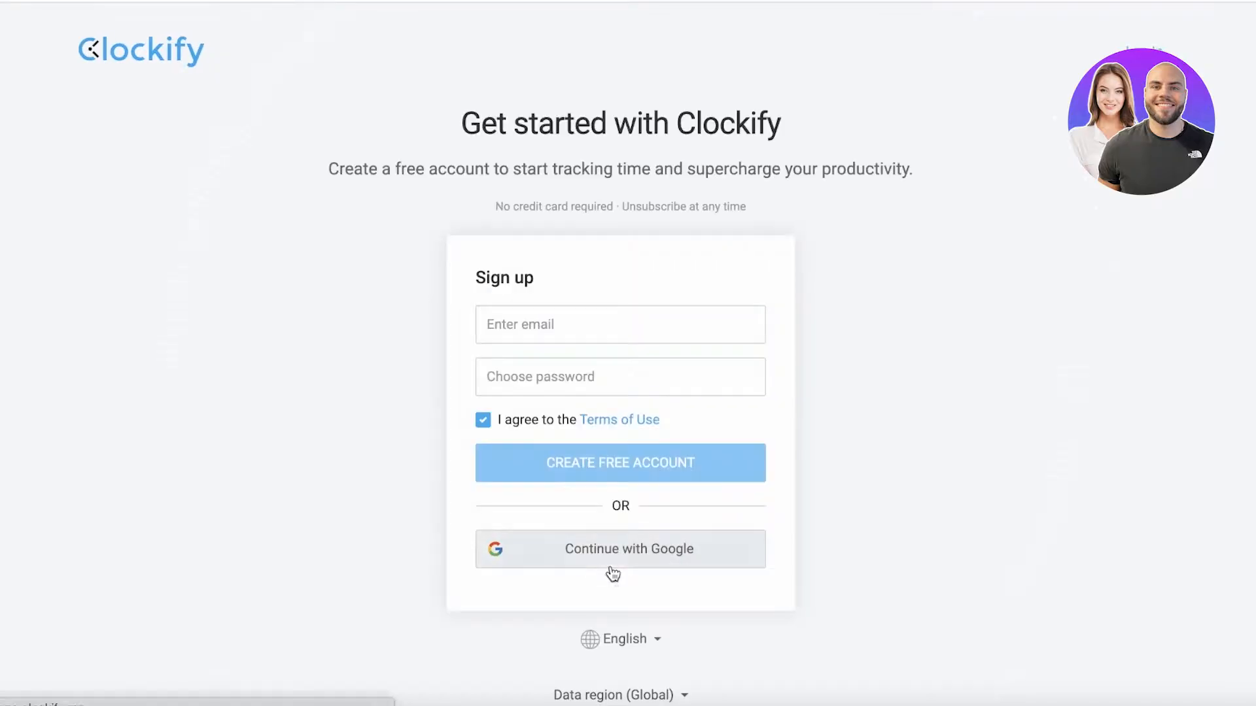
# Sign in with Google, choosing the account, to reach the workspace time tracker.
pyautogui.click(620, 549)
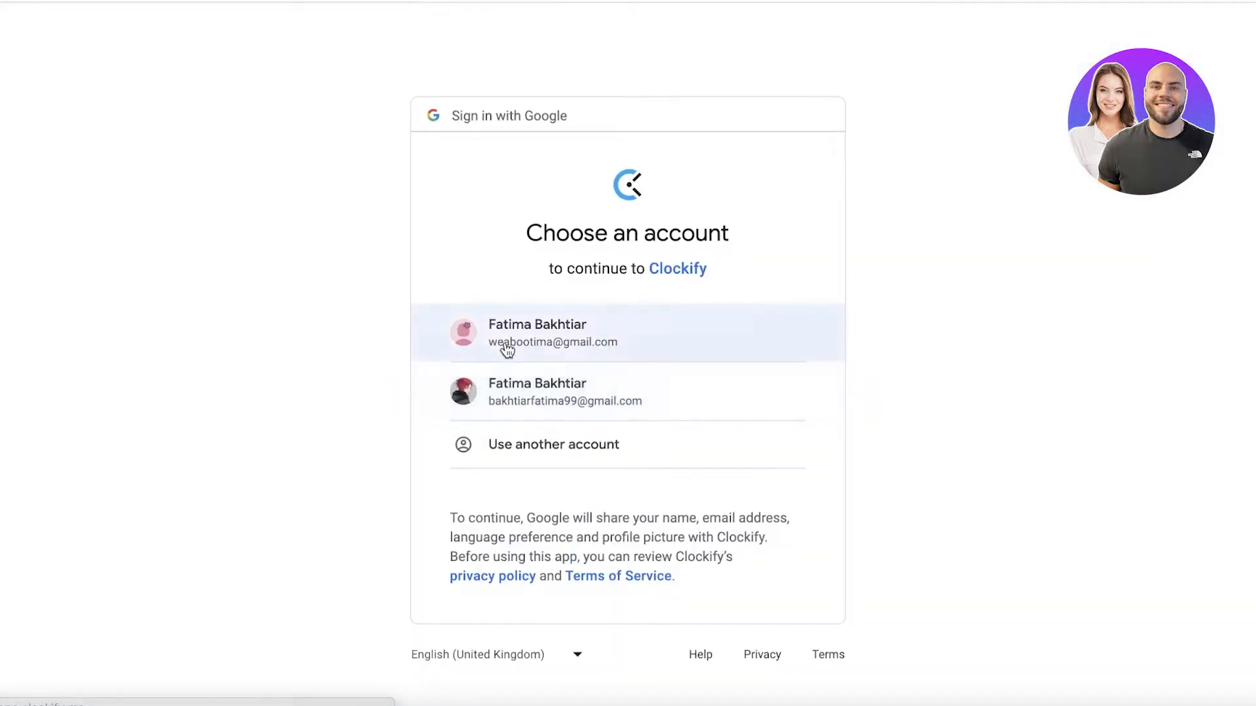
pyautogui.click(537, 334)
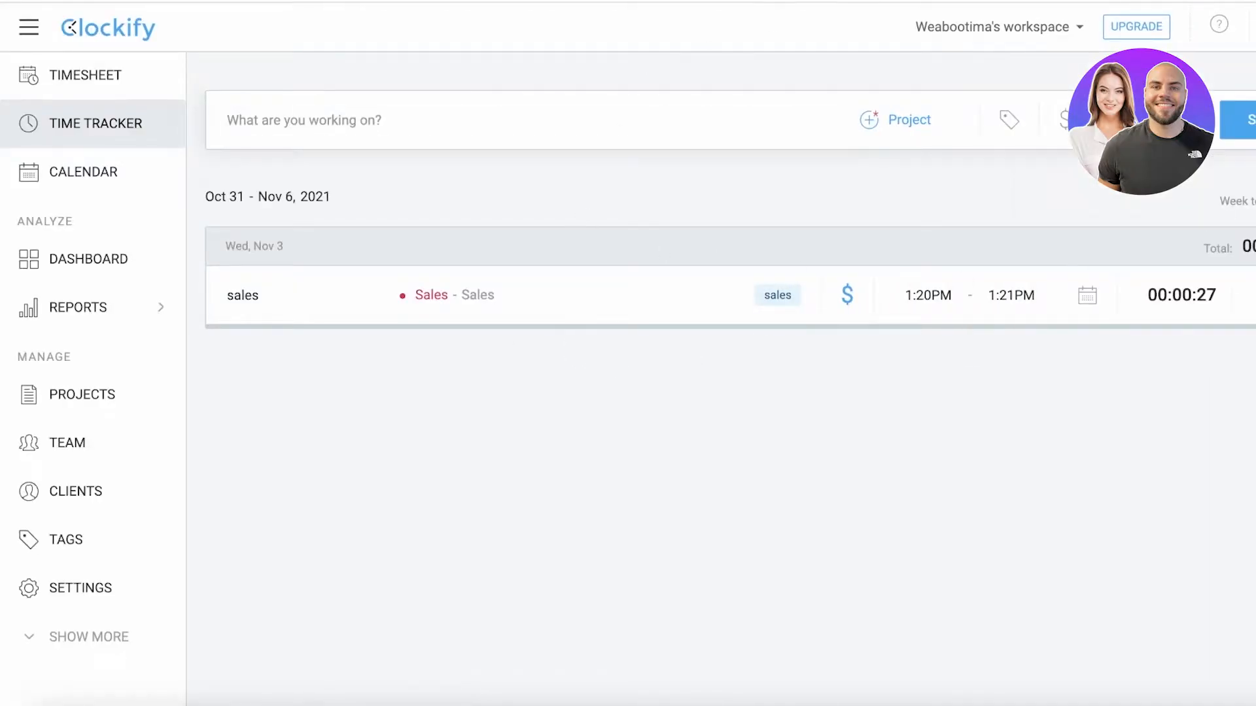
# Visit Profile settings from the avatar menu, then list projects for a timesheet row.
pyautogui.click(82, 75)
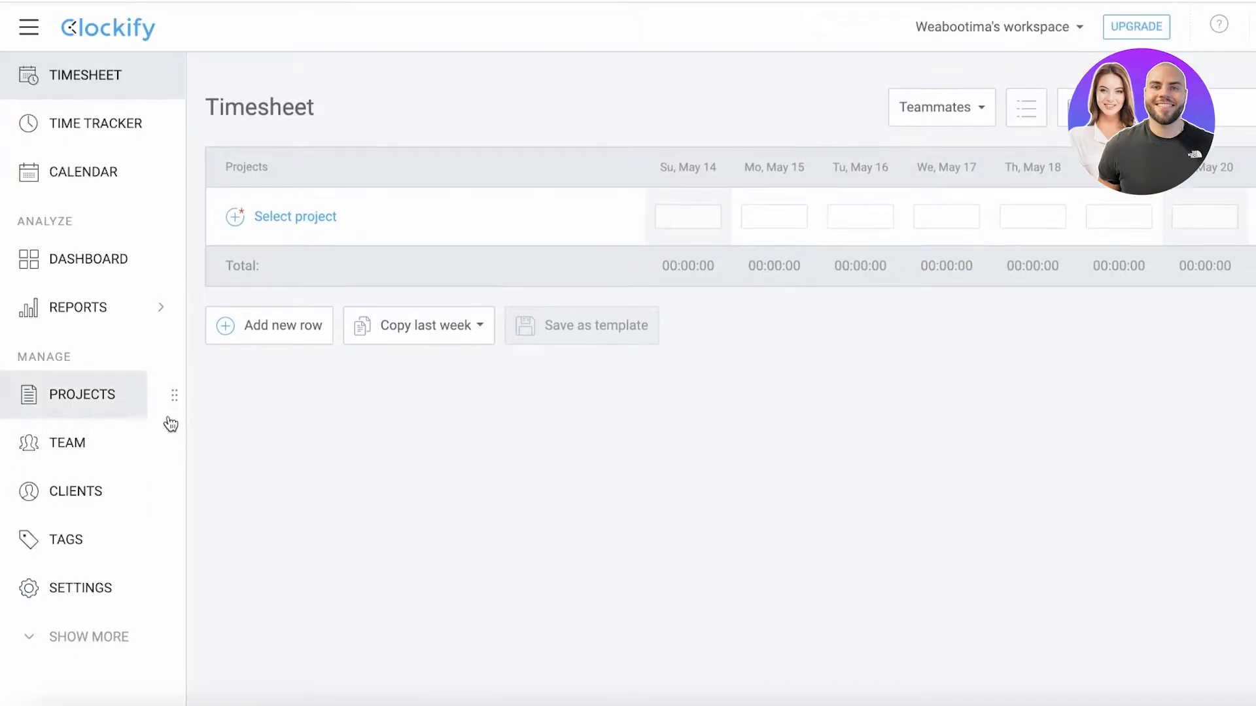
pyautogui.moveTo(233, 188)
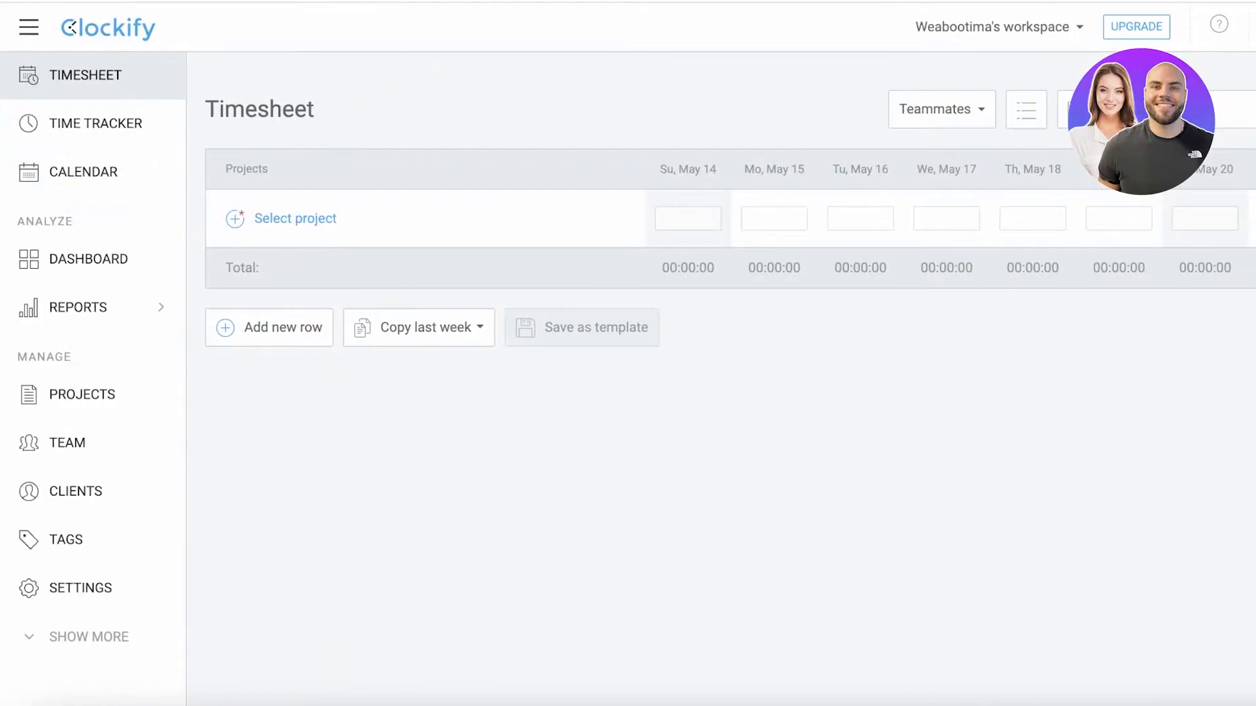
pyautogui.click(1226, 26)
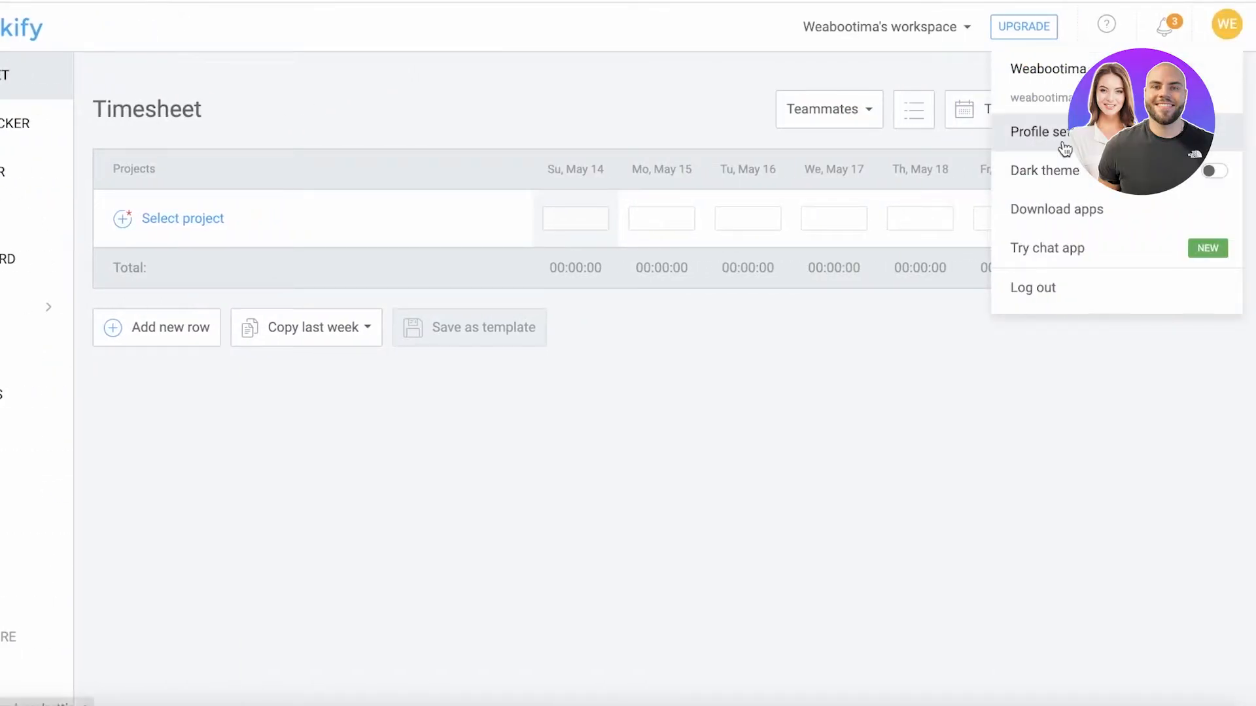
pyautogui.click(1036, 132)
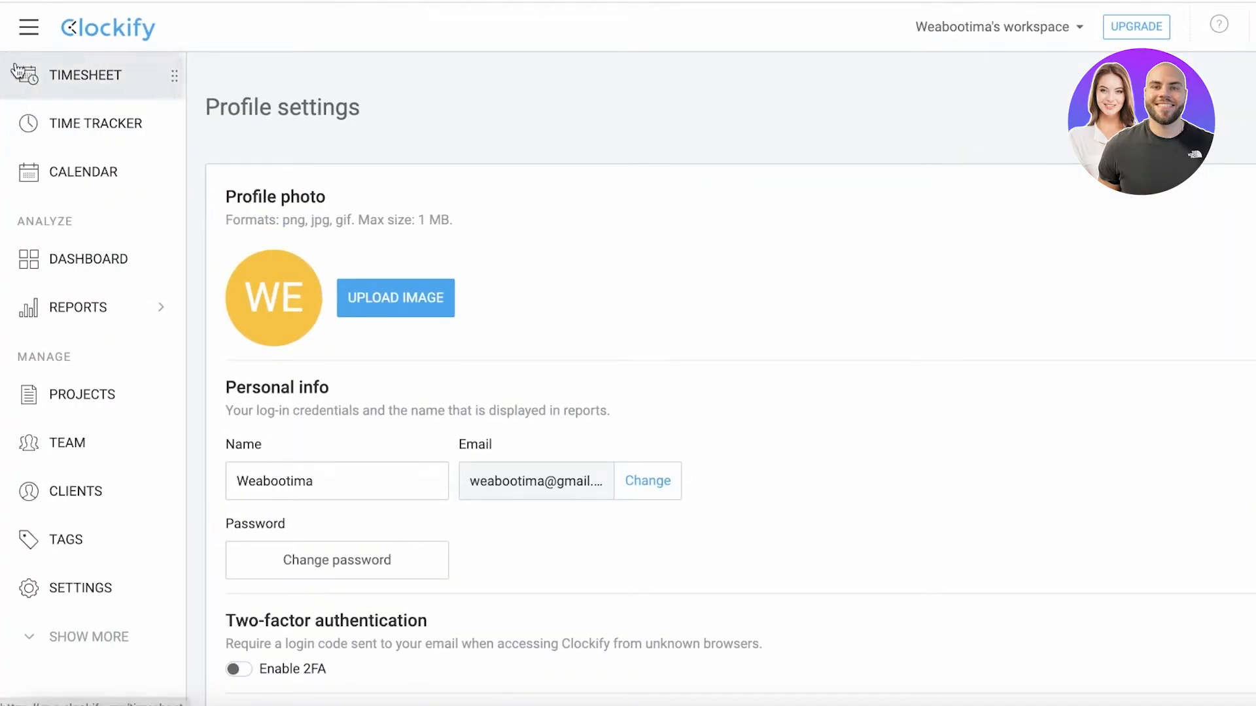
pyautogui.click(84, 75)
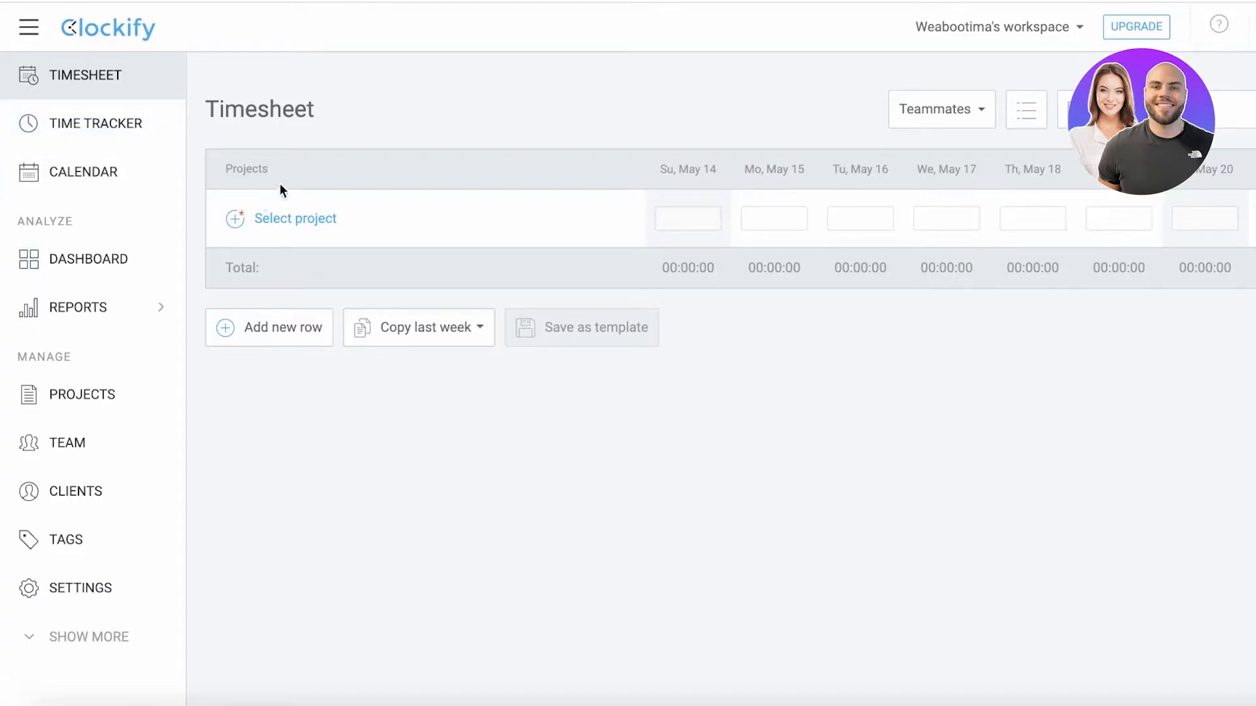
pyautogui.click(296, 218)
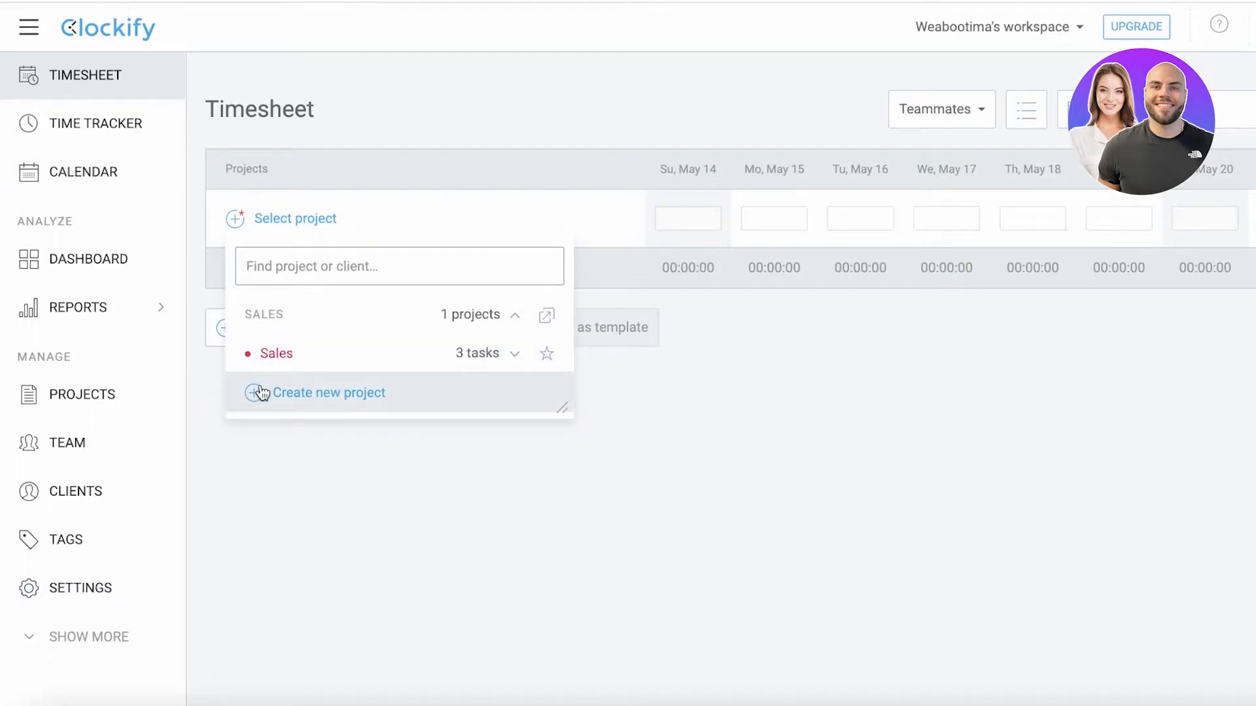
# Start a new project from the timesheet and cancel it unfilled.
pyautogui.click(330, 393)
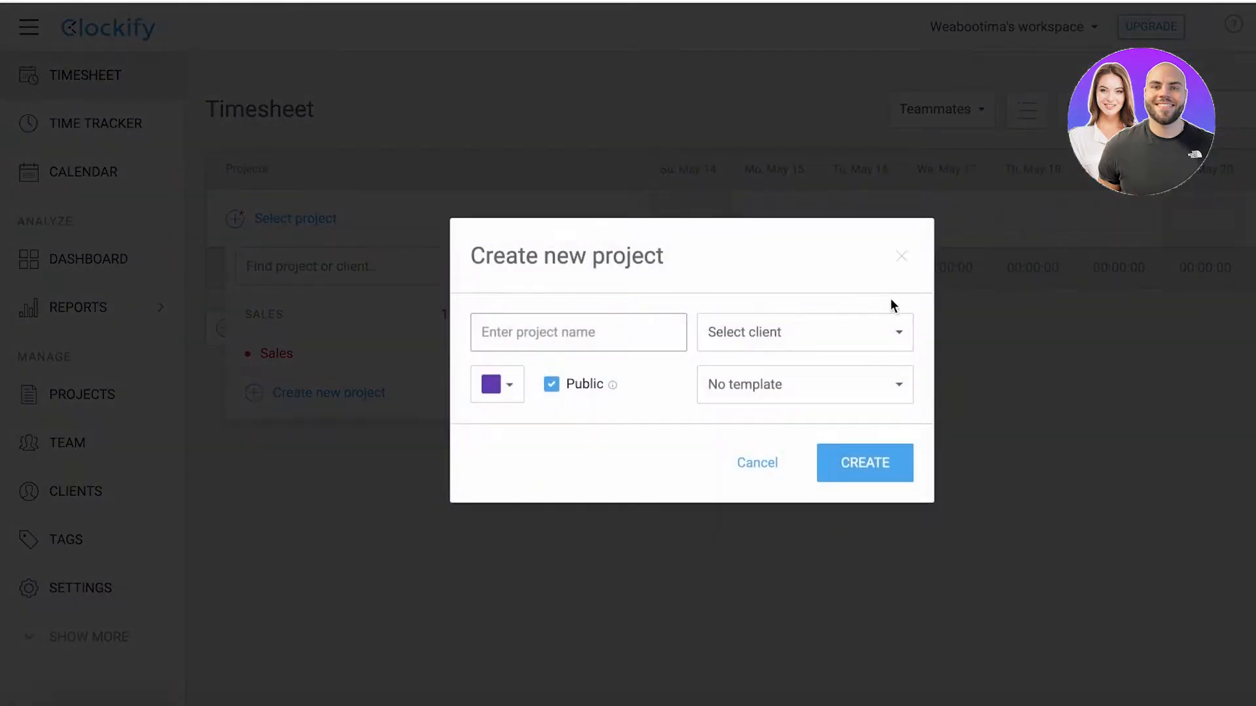
pyautogui.moveTo(703, 313)
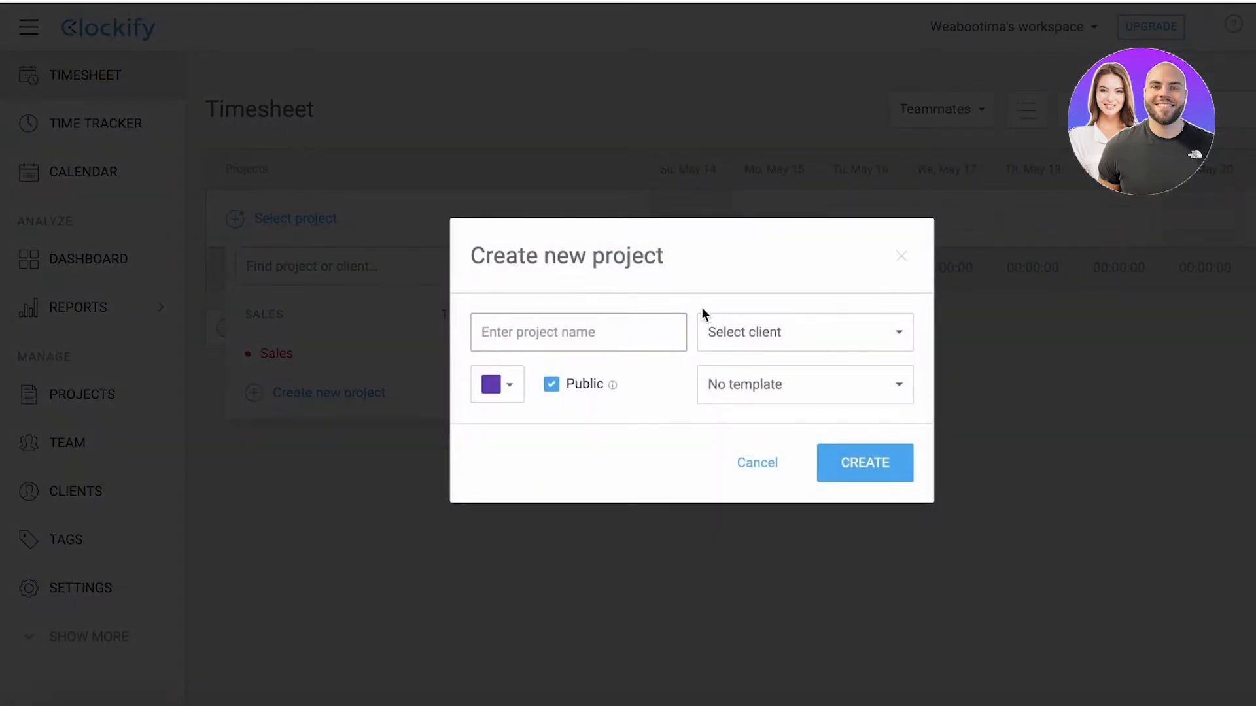
pyautogui.click(756, 463)
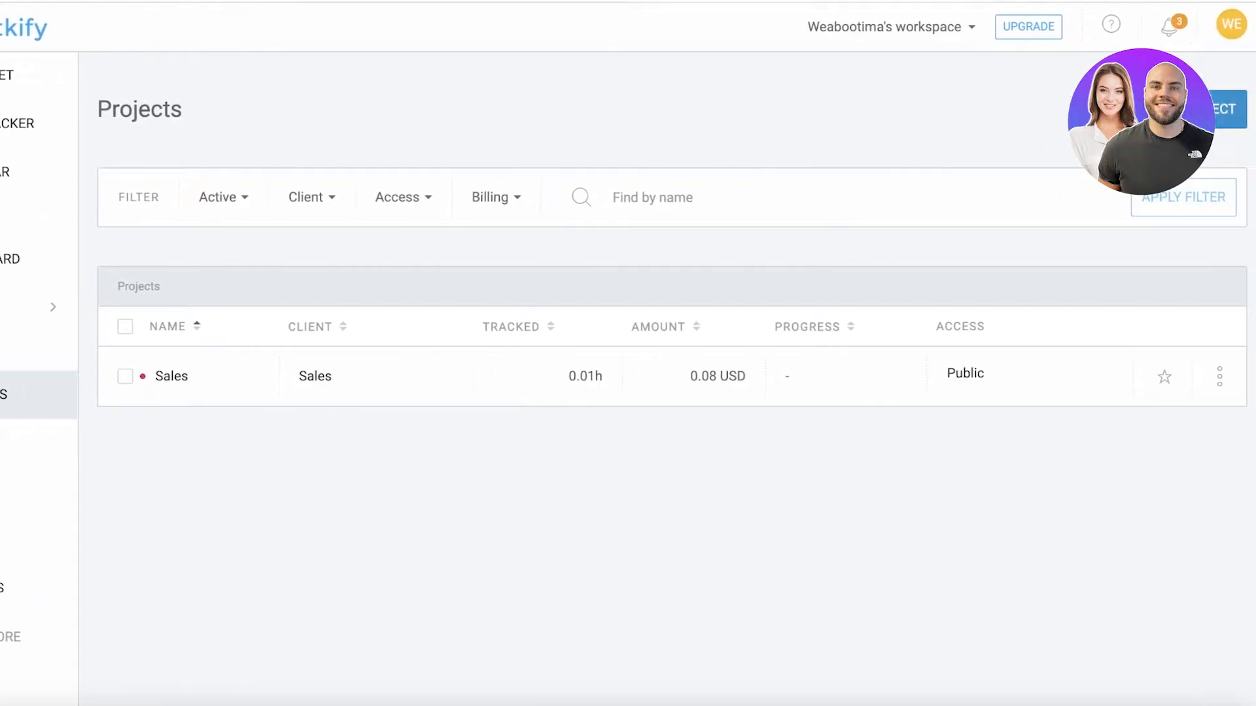
# Name a new project 'SEO for Durden' and create the client Durden for it.
pyautogui.click(1233, 110)
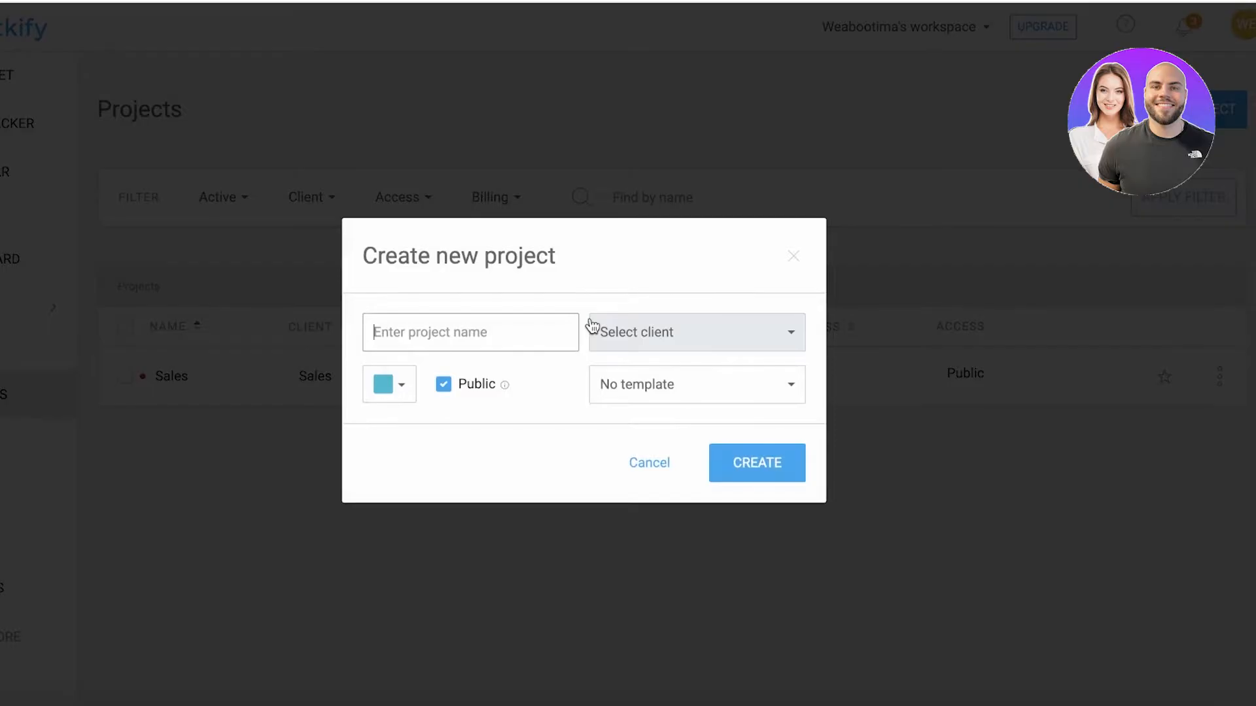
pyautogui.write('SEO for Durden')
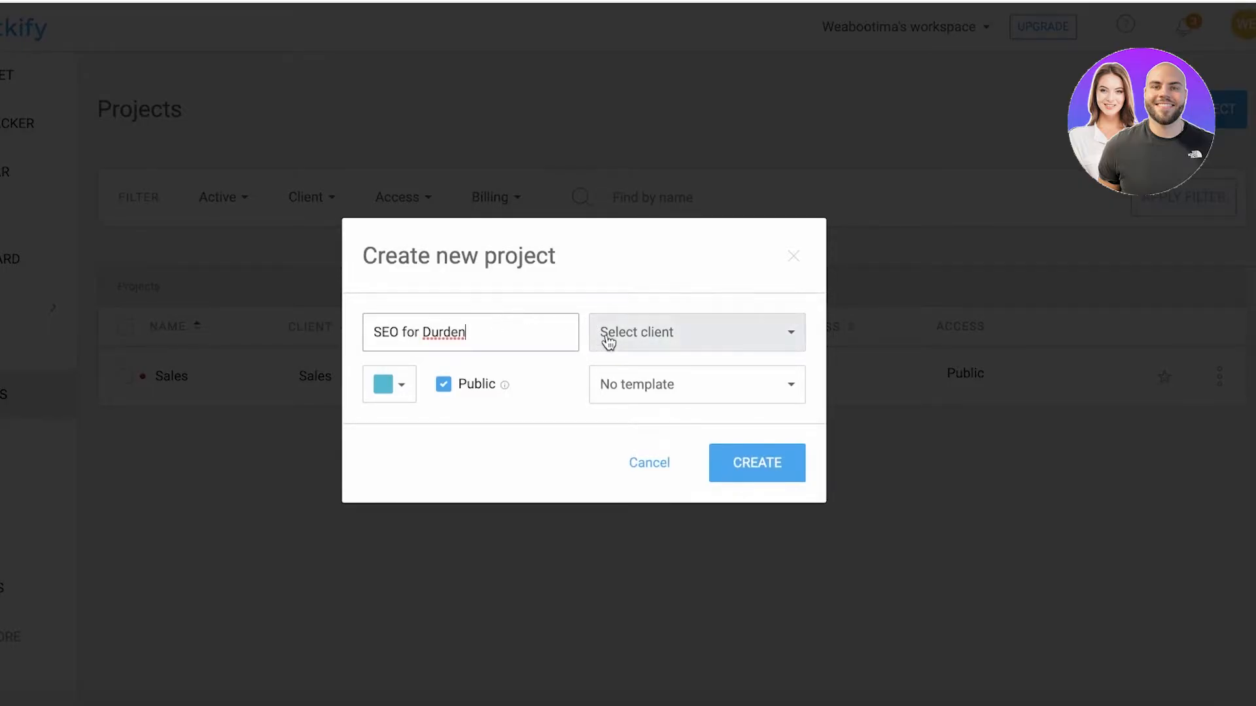
pyautogui.click(695, 332)
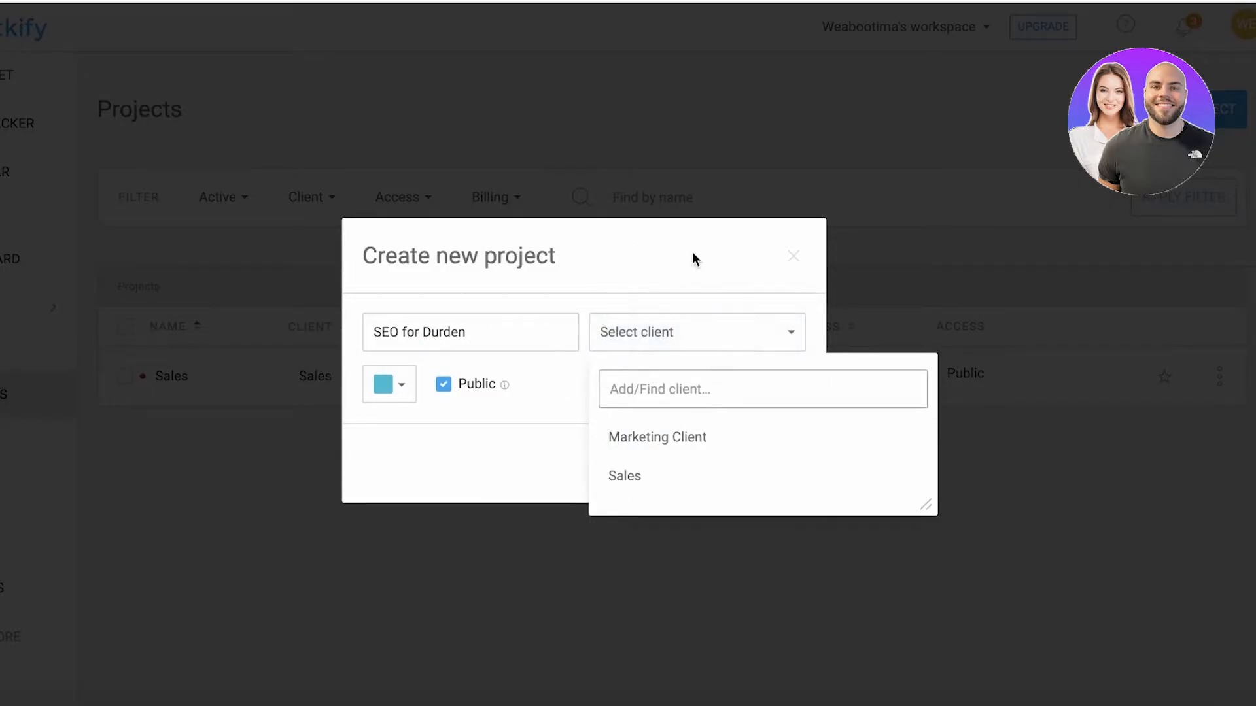
pyautogui.moveTo(586, 417)
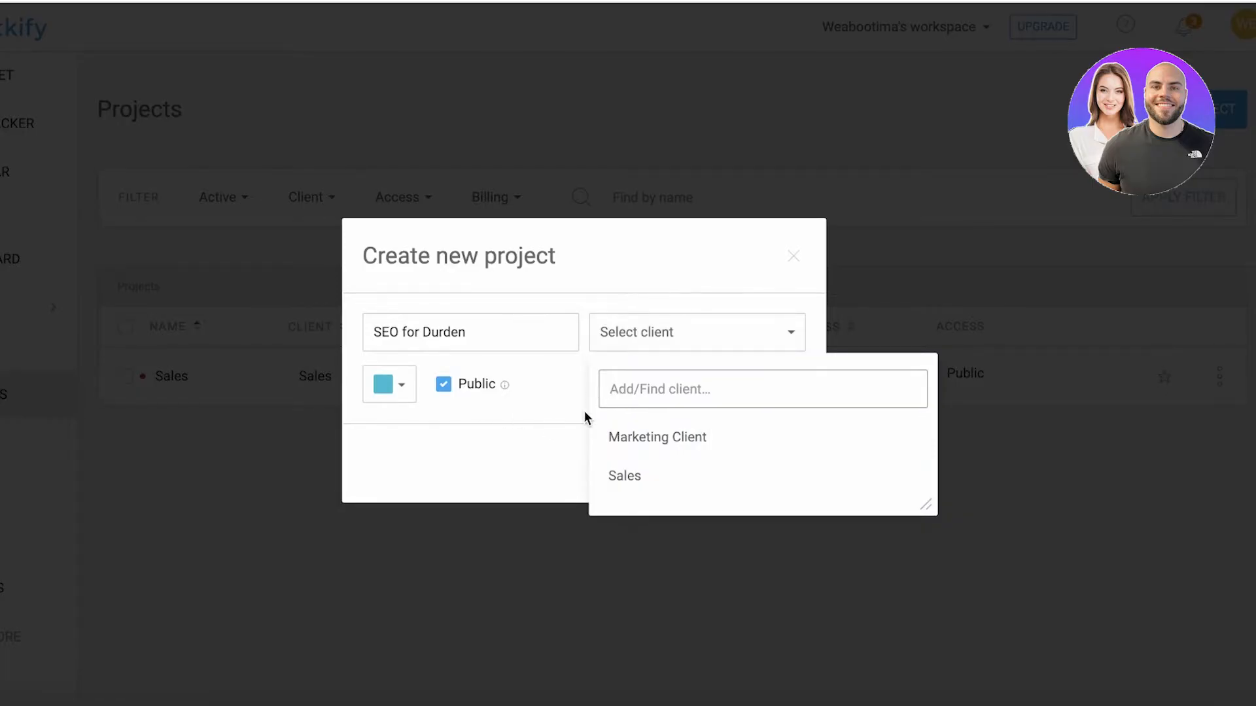
pyautogui.write('Durden')
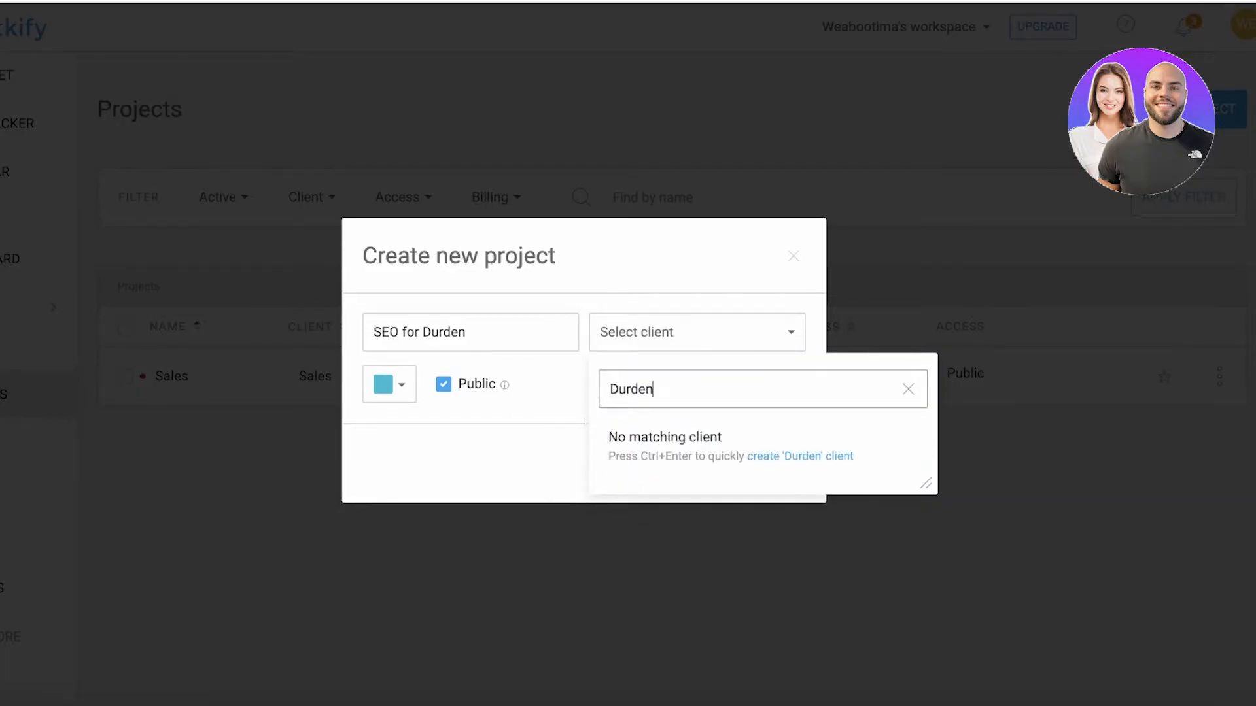
pyautogui.moveTo(798, 466)
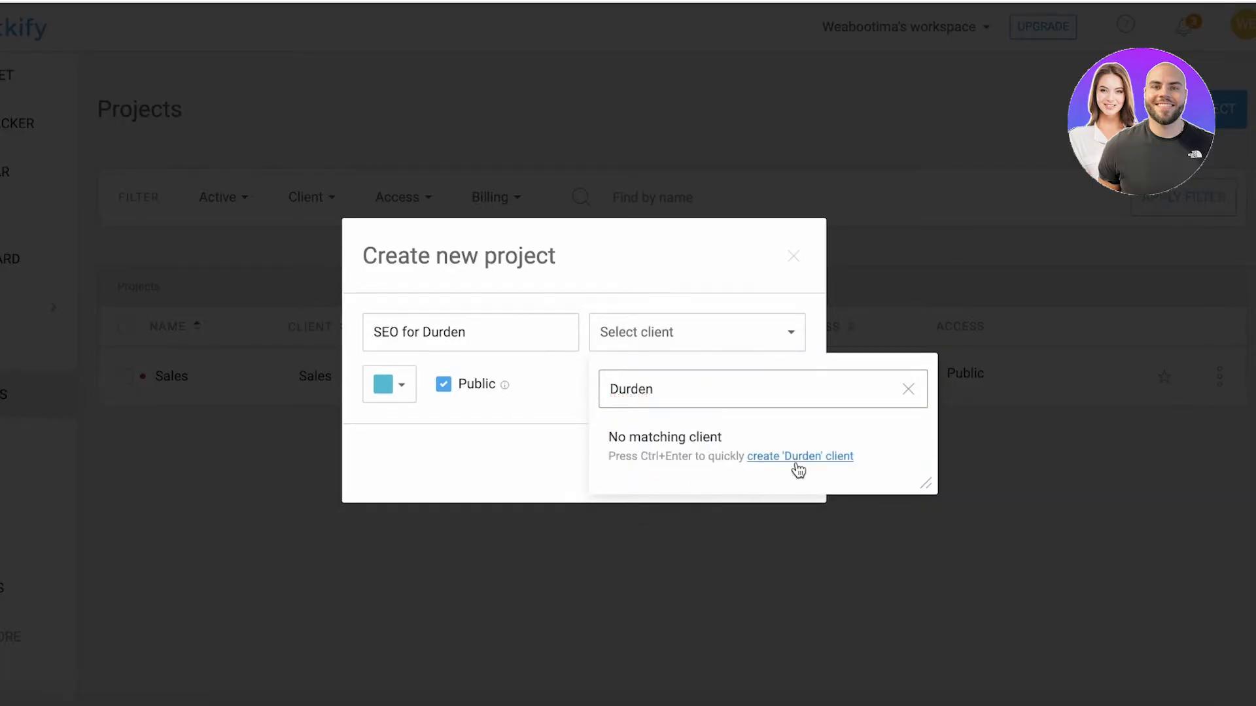
pyautogui.click(801, 455)
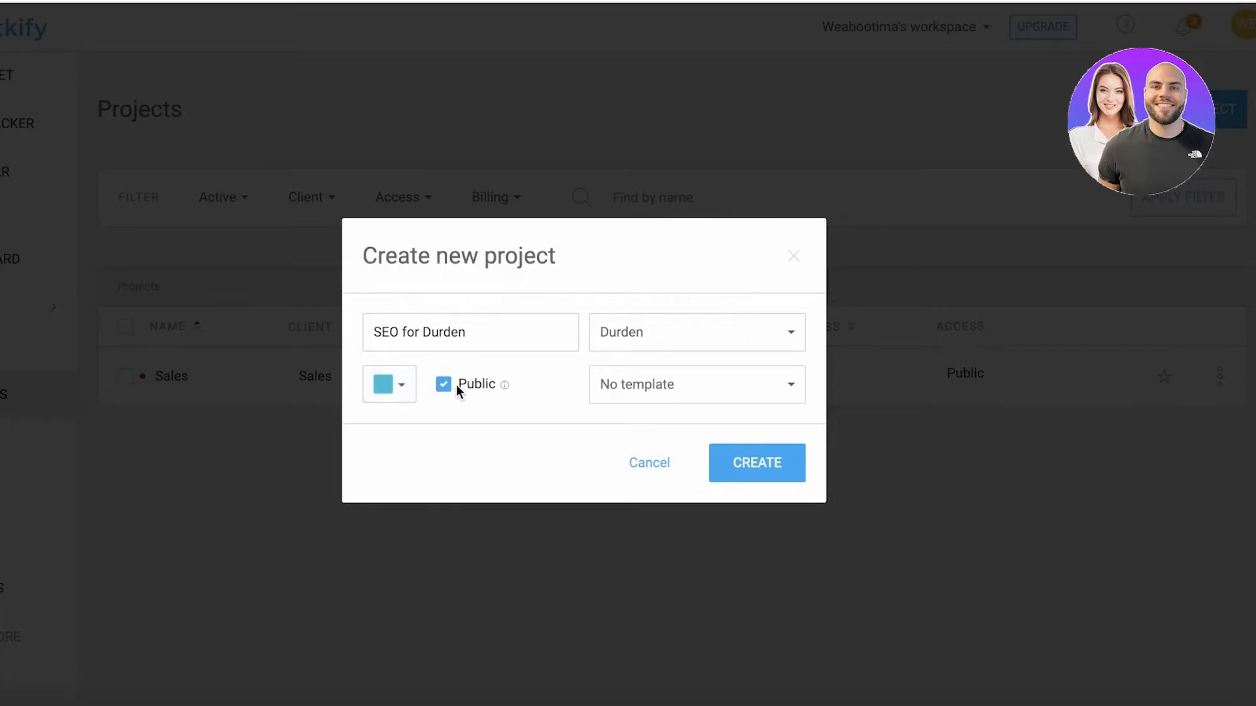
# Make the project private, colour it purple, and create it.
pyautogui.click(442, 384)
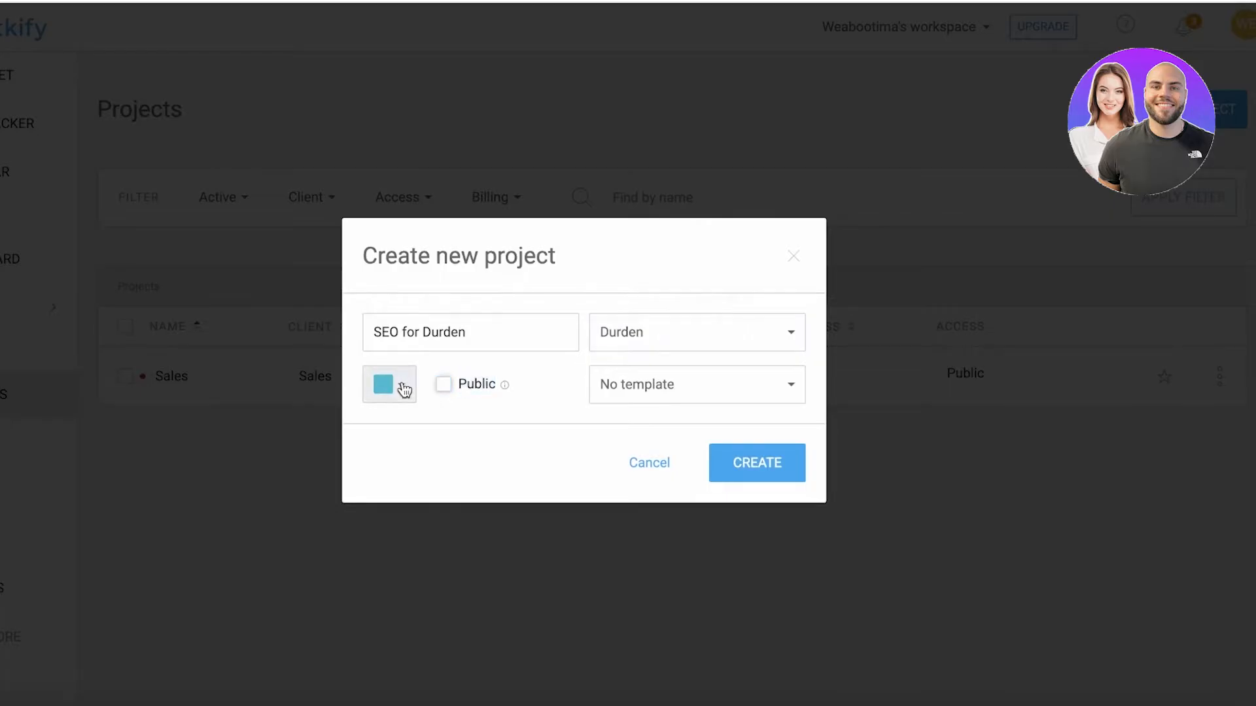
pyautogui.click(390, 384)
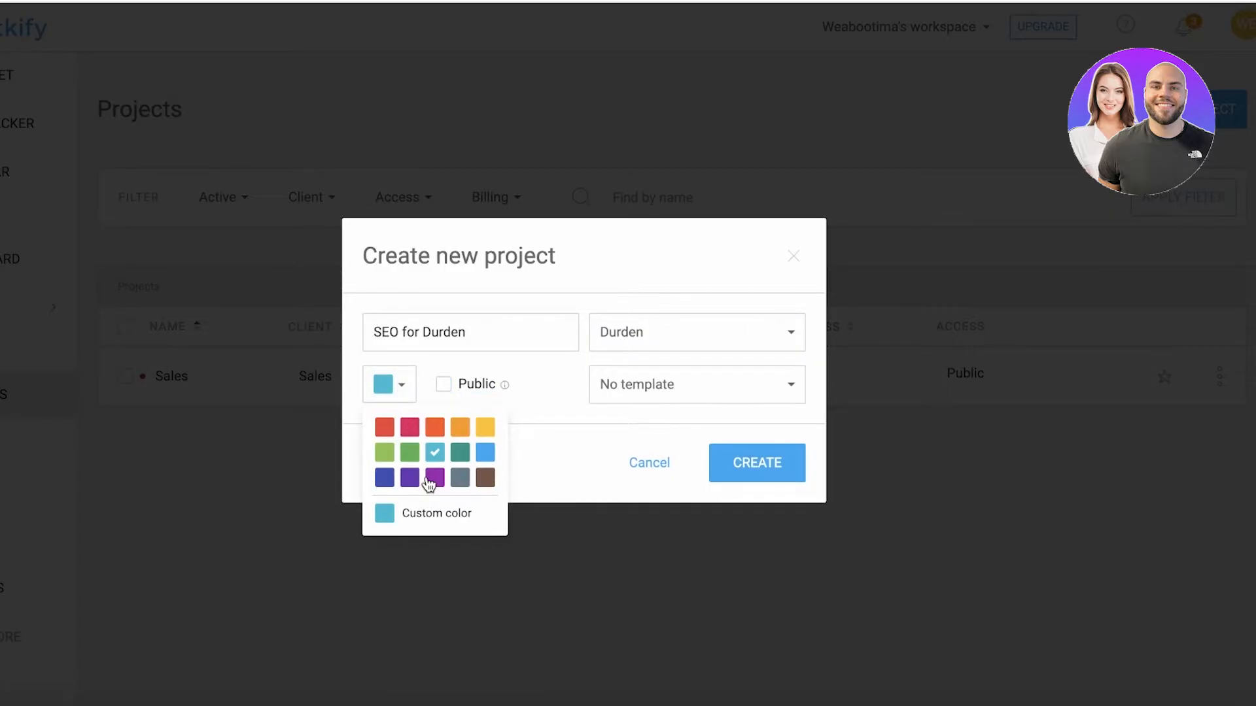
pyautogui.click(409, 477)
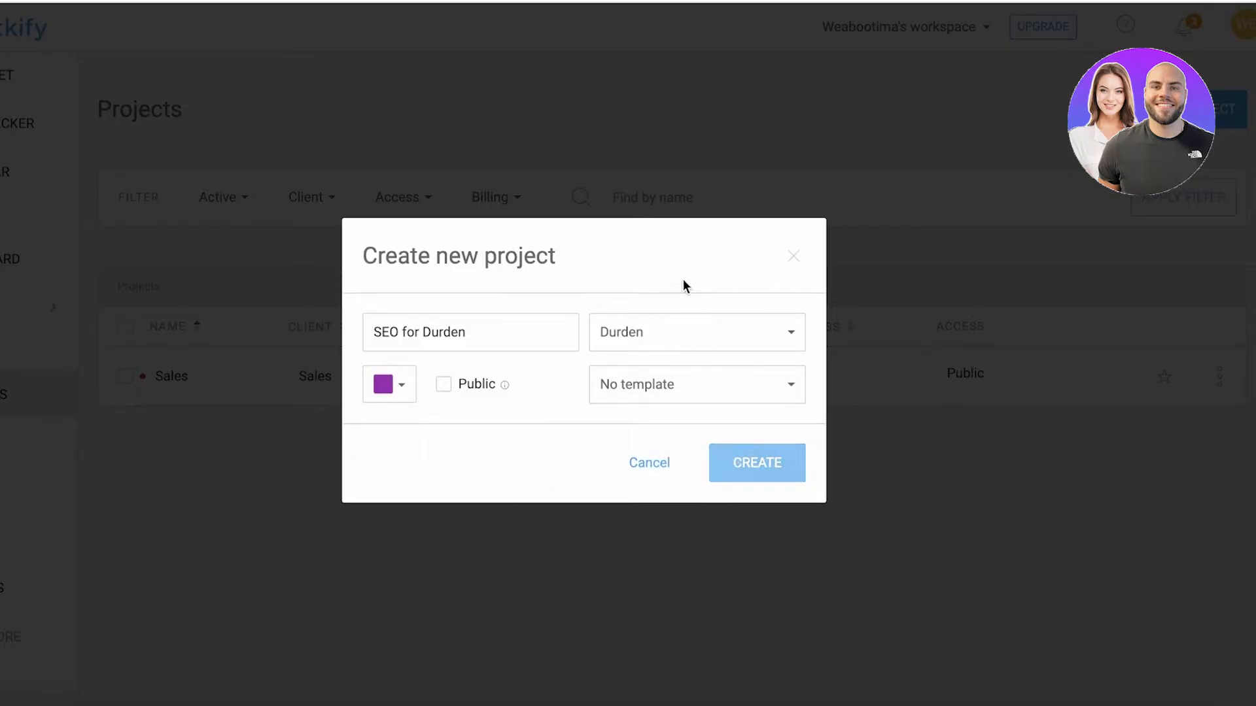
pyautogui.click(756, 463)
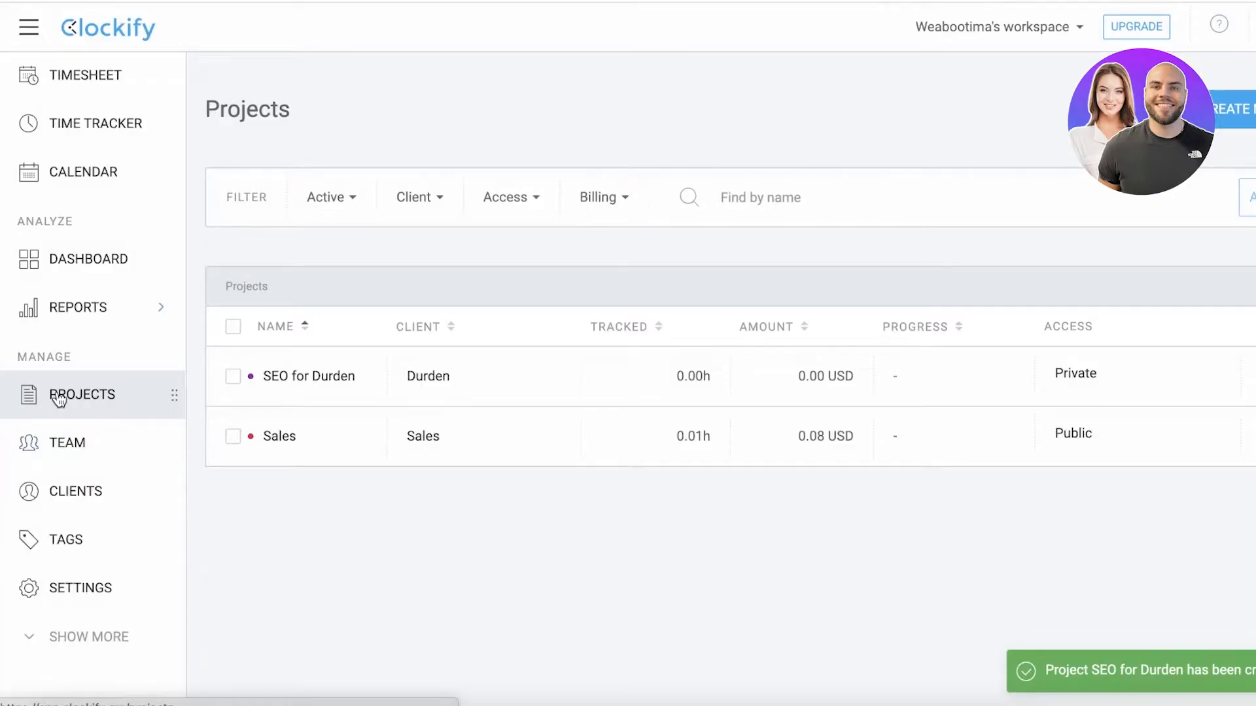
# View the clients list and bring up Durden's edit-client form.
pyautogui.click(76, 490)
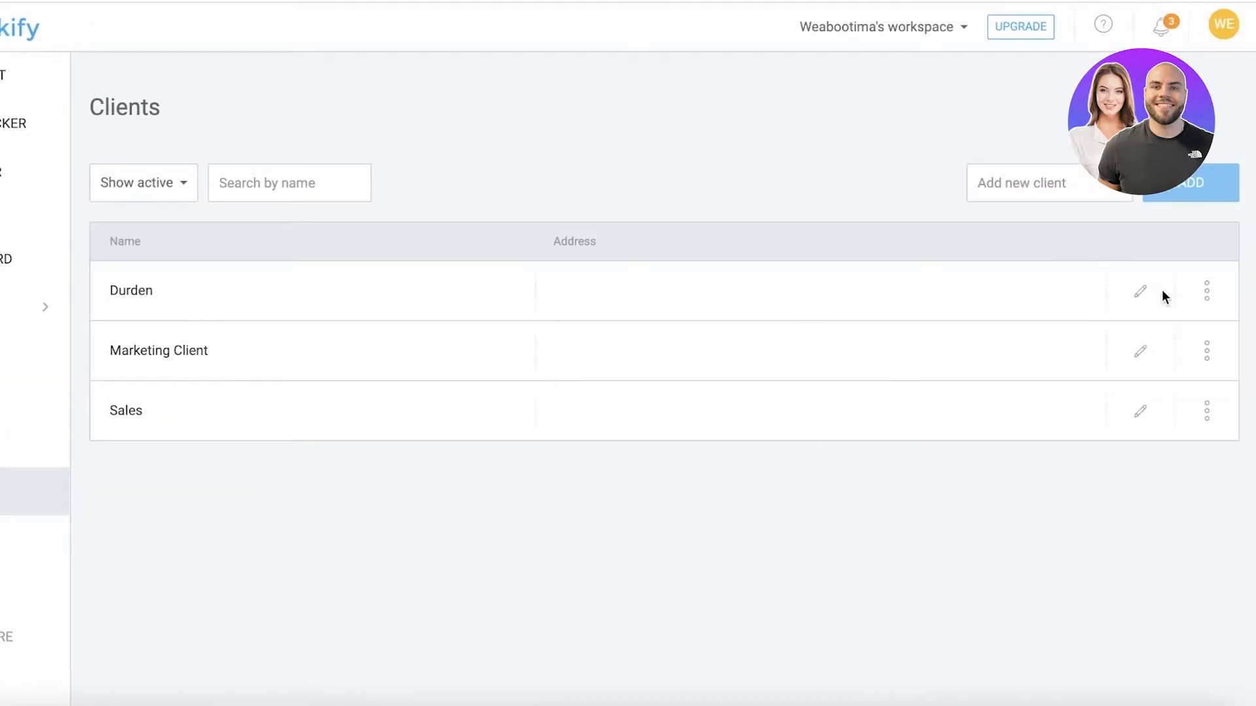
pyautogui.click(1140, 293)
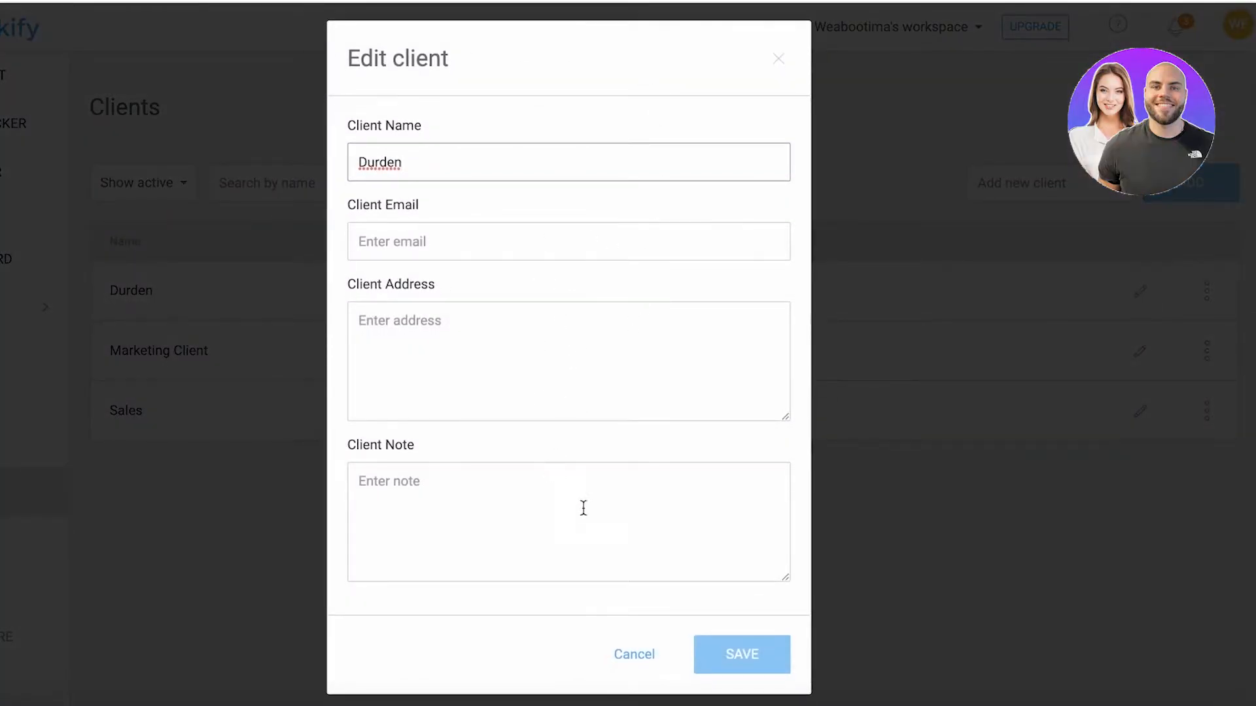
pyautogui.moveTo(525, 641)
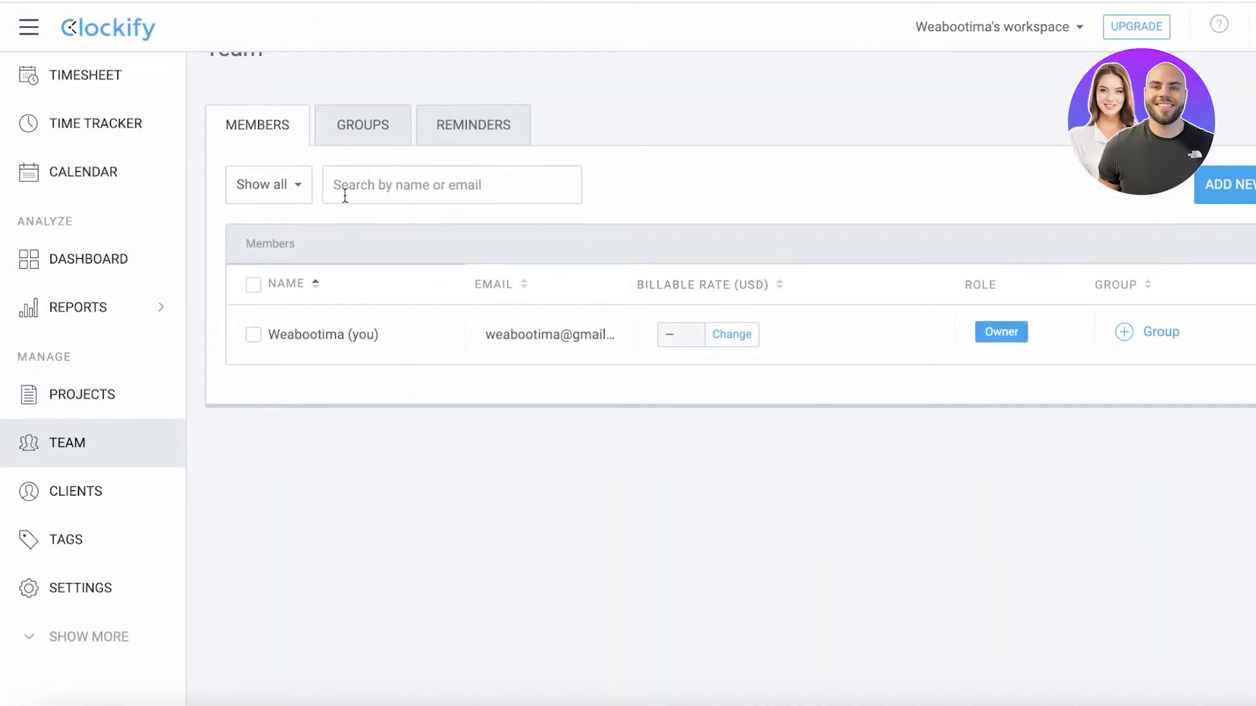
# Add a user group named Managers on the Team page, leaving its access list empty.
pyautogui.click(361, 124)
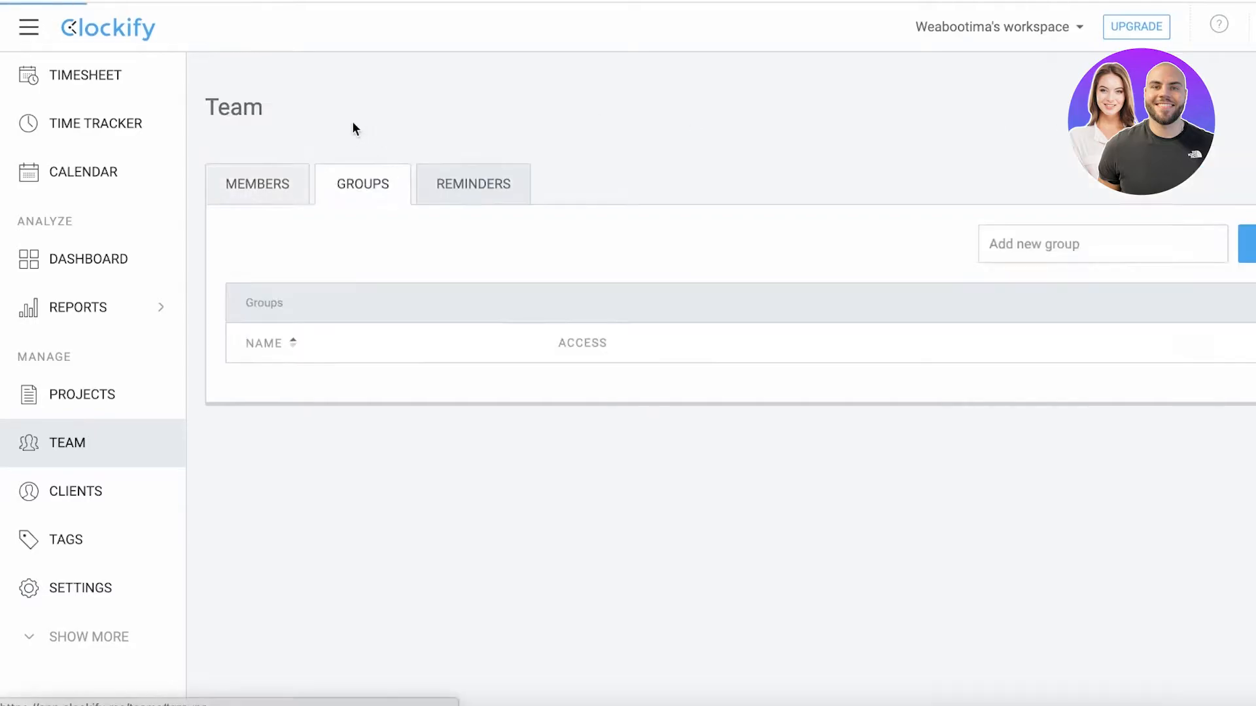
pyautogui.moveTo(332, 393)
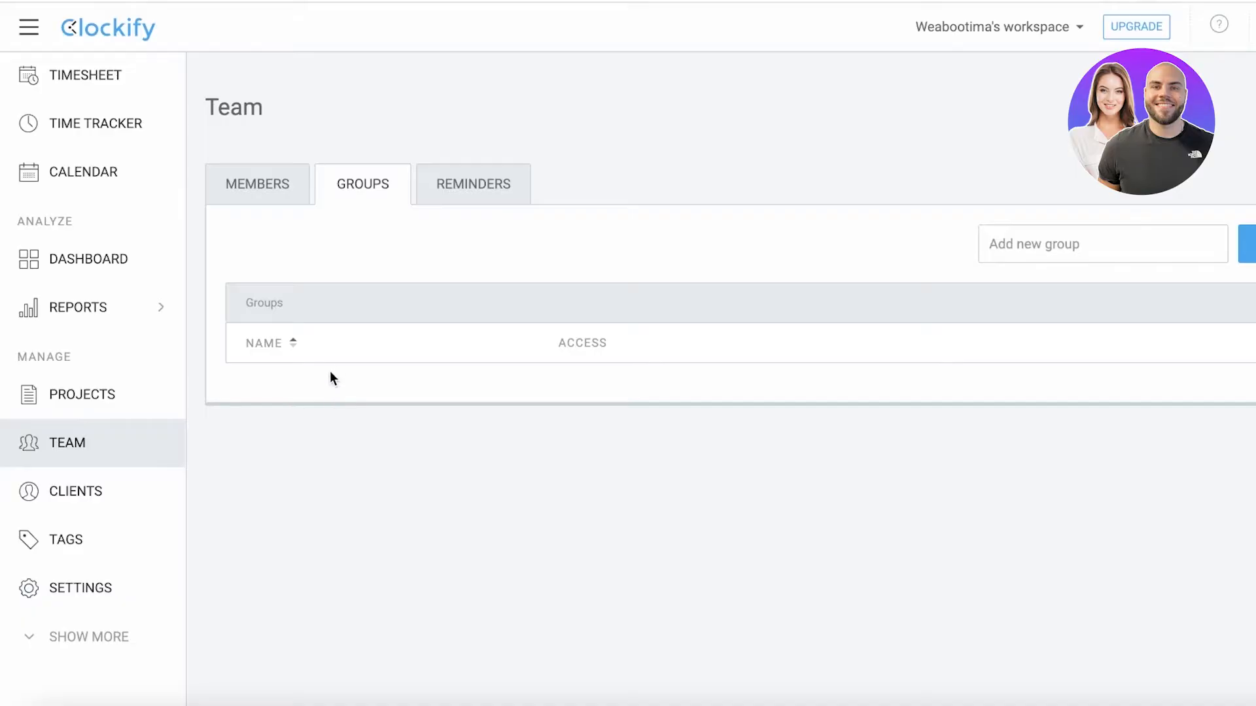
pyautogui.moveTo(566, 168)
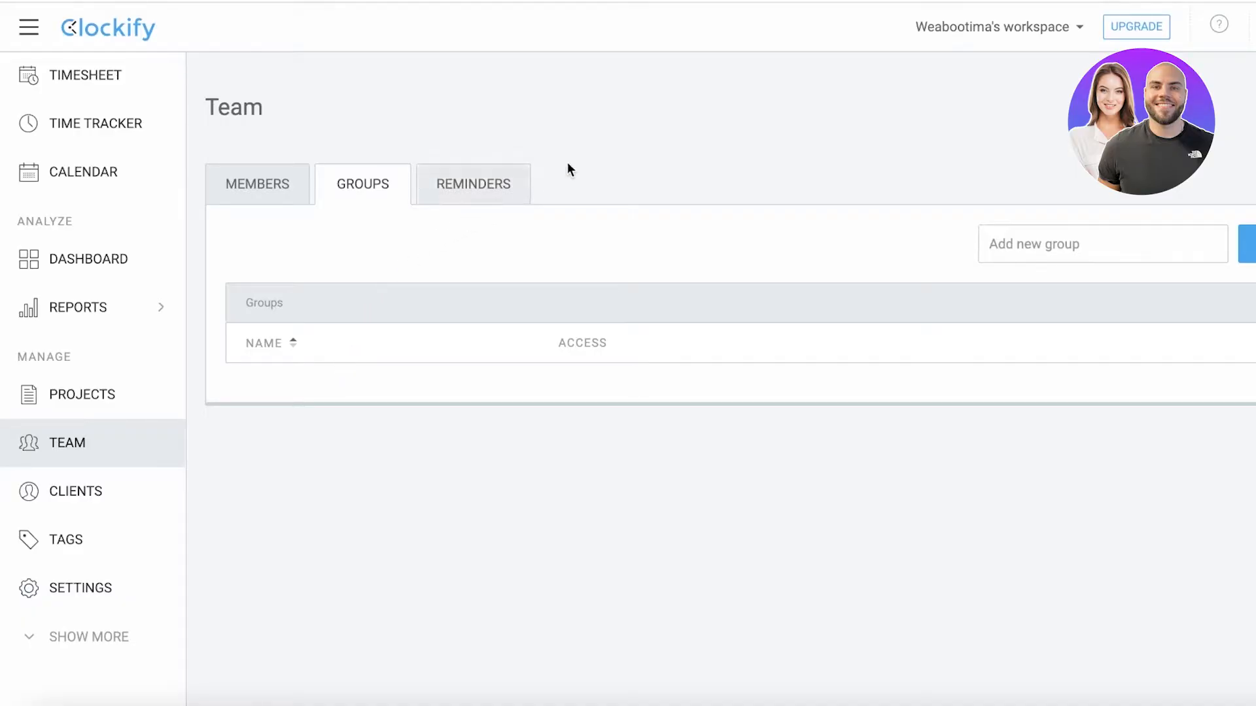
pyautogui.moveTo(314, 272)
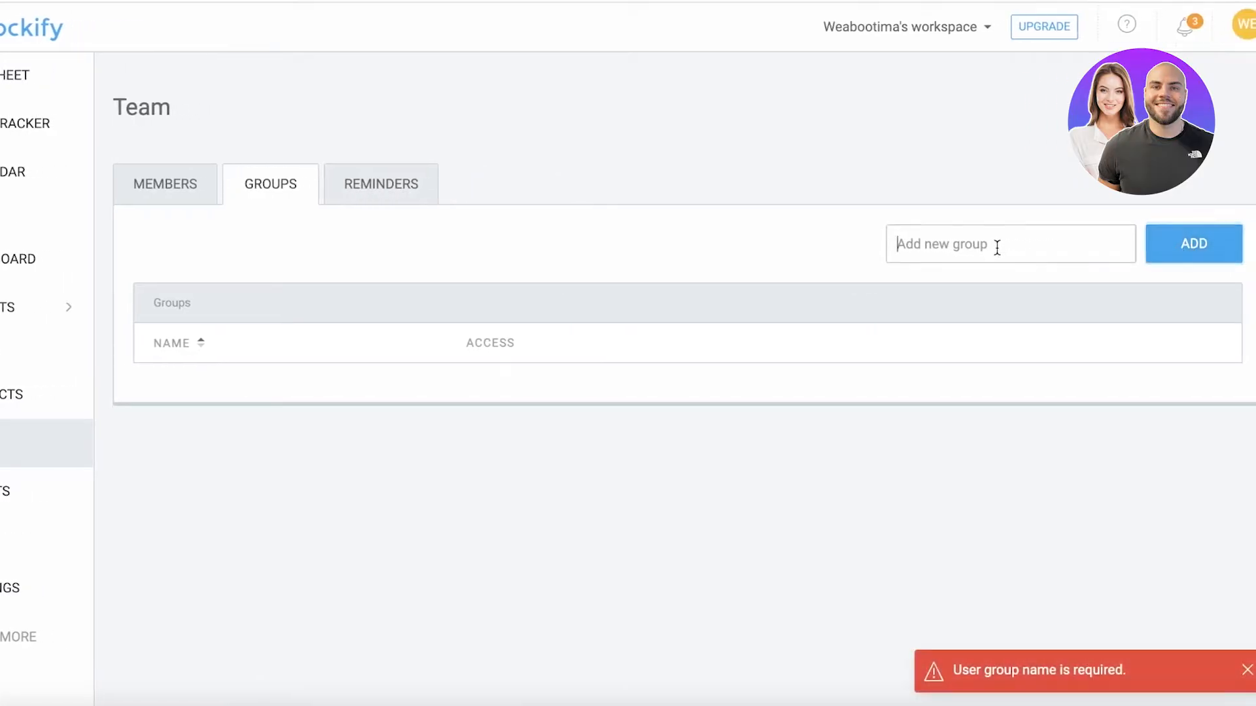
pyautogui.write('Man')
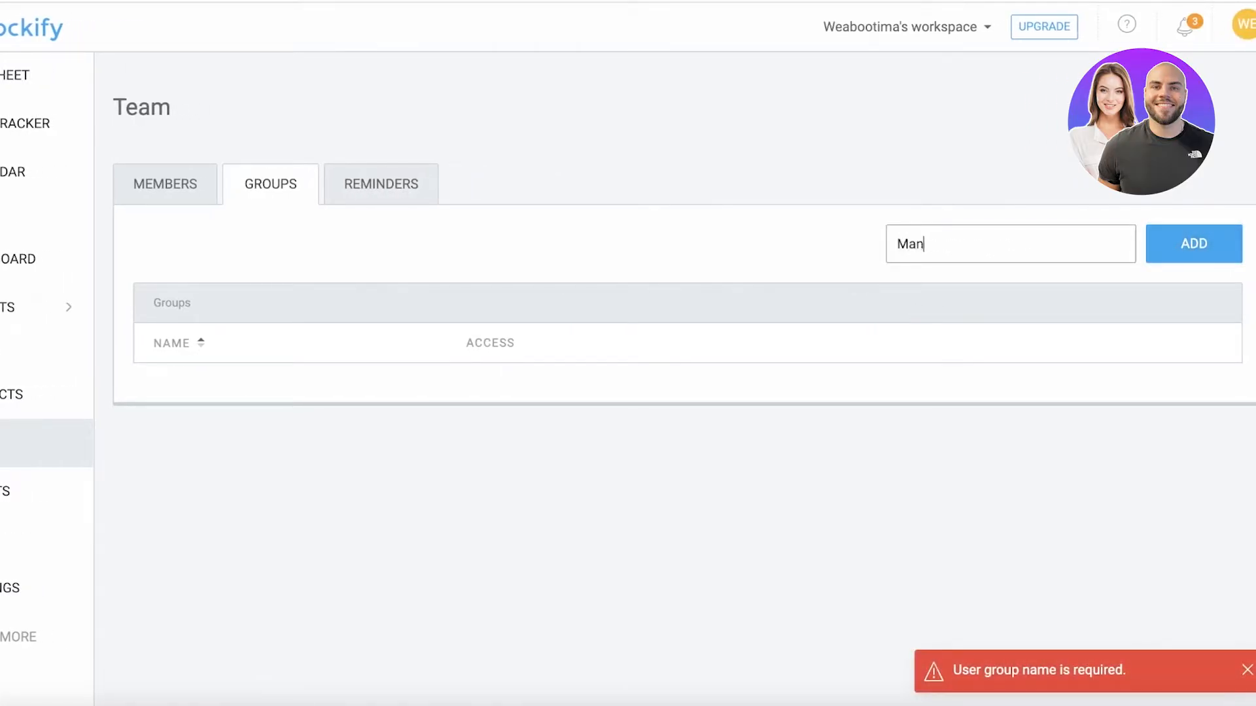
pyautogui.click(1193, 243)
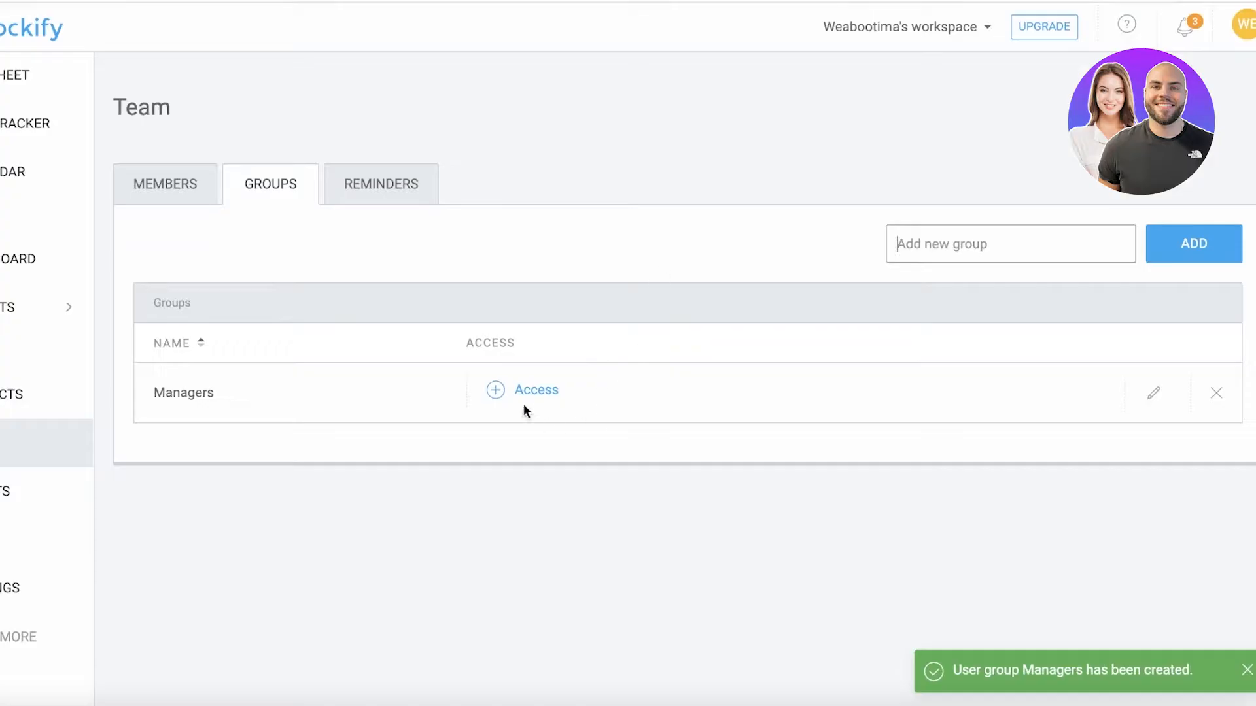
pyautogui.click(536, 390)
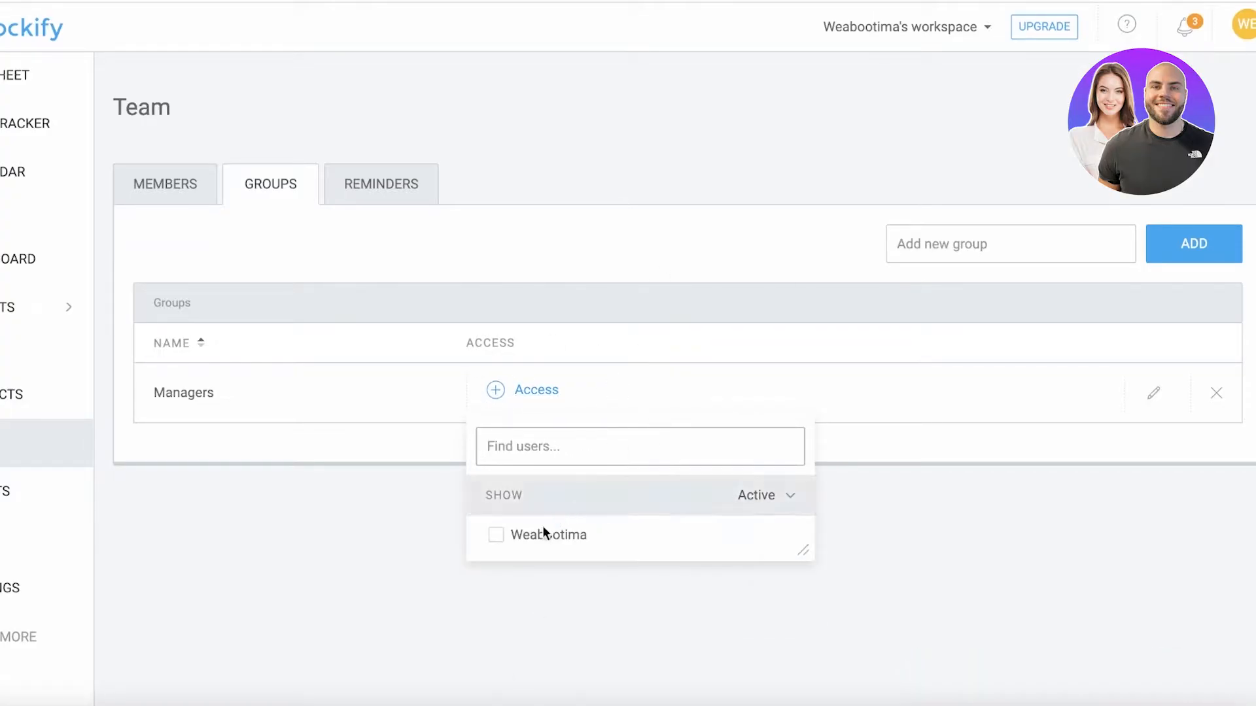
pyautogui.click(489, 412)
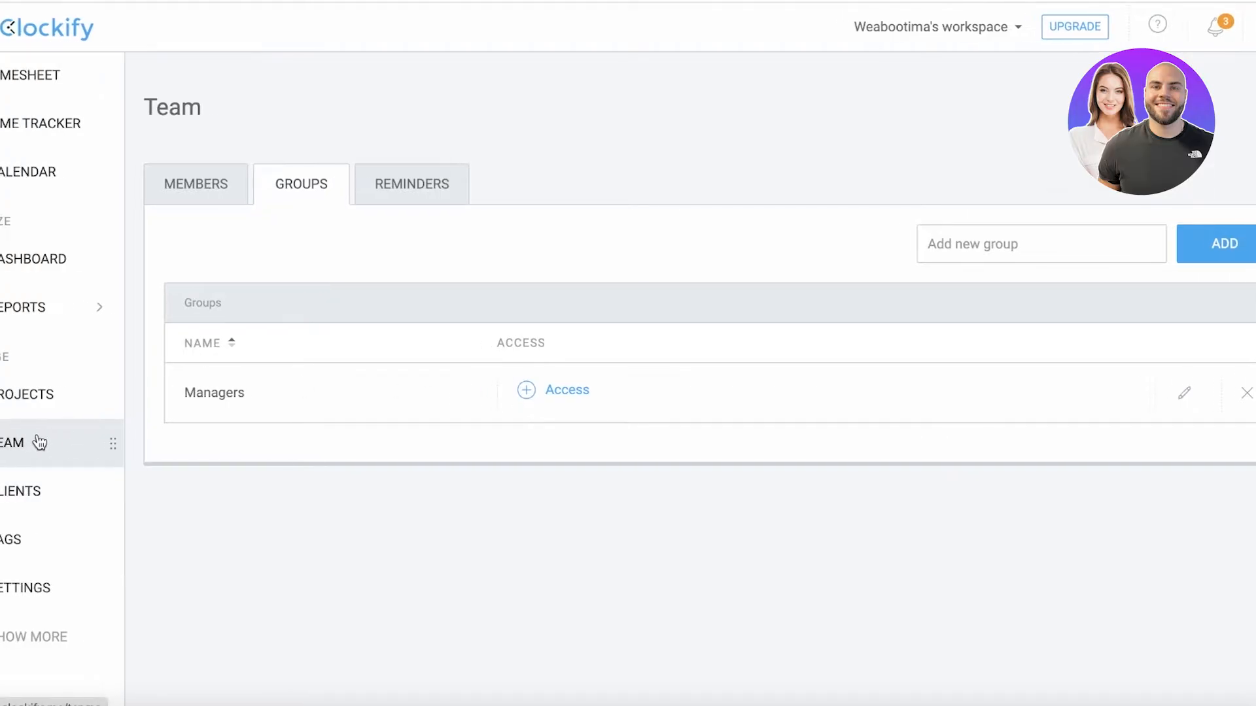
# Go to the SEO for Durden project's tasks and then its access settings.
pyautogui.click(33, 393)
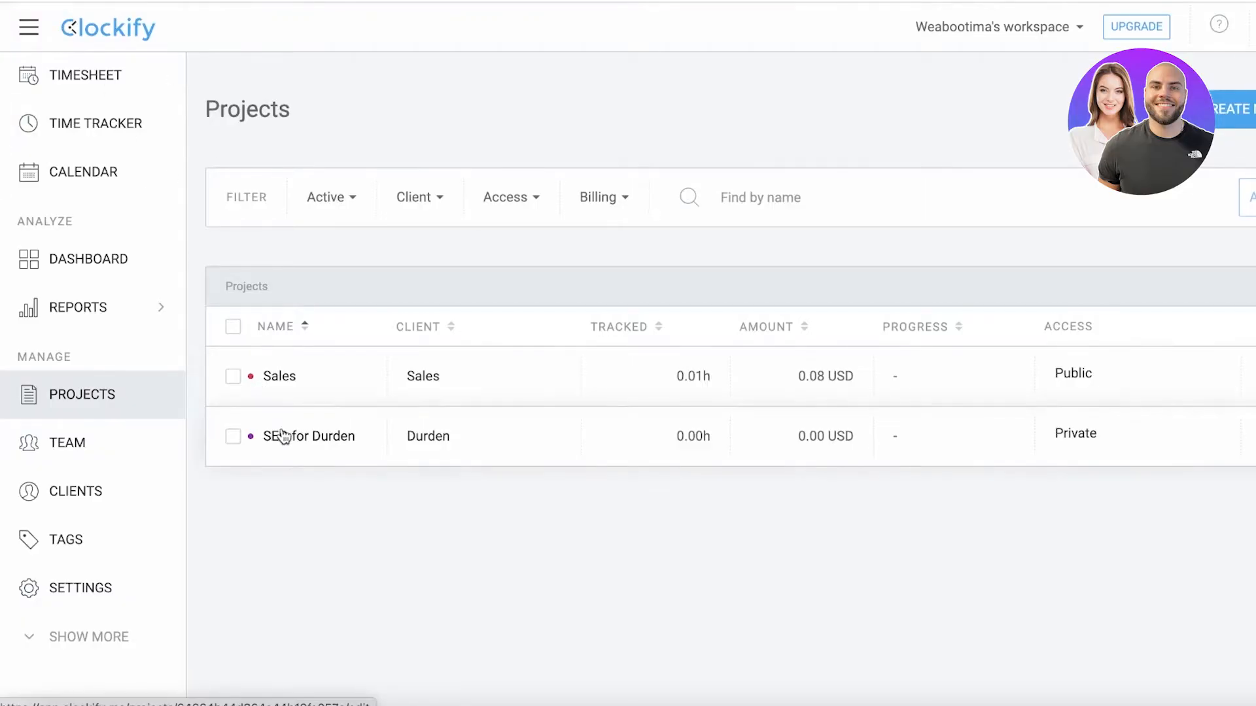
pyautogui.click(308, 436)
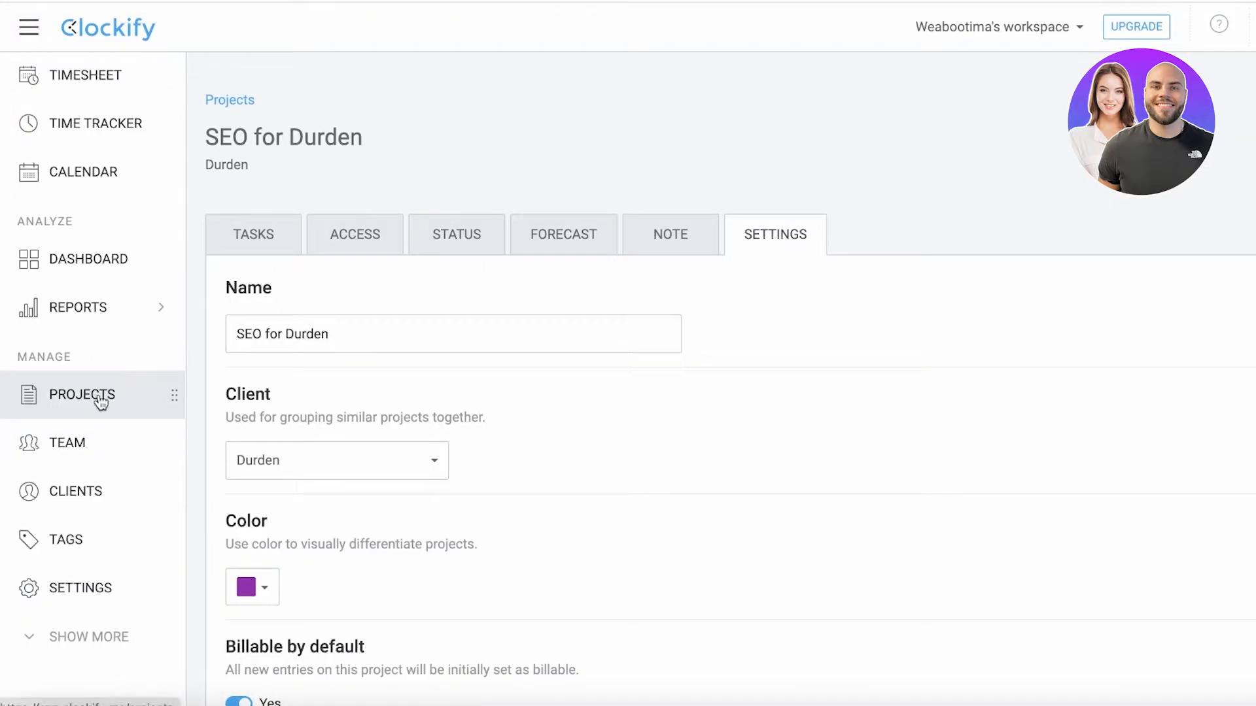
pyautogui.click(253, 233)
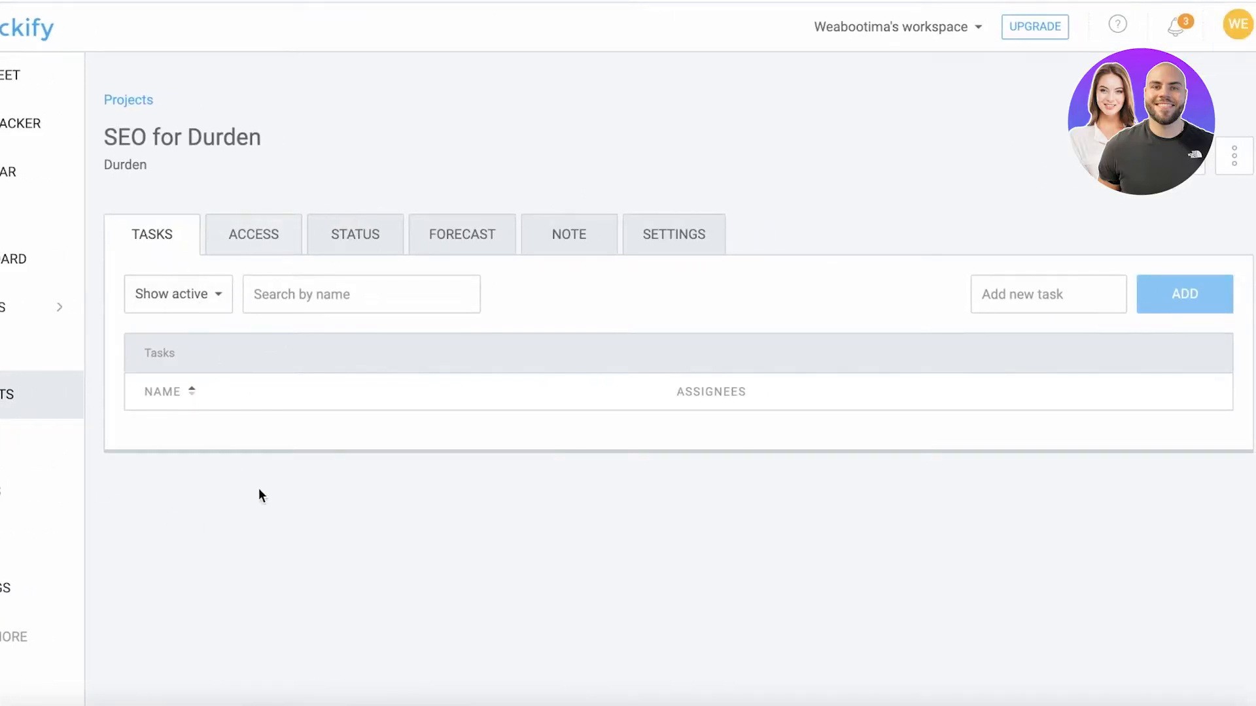
pyautogui.click(253, 233)
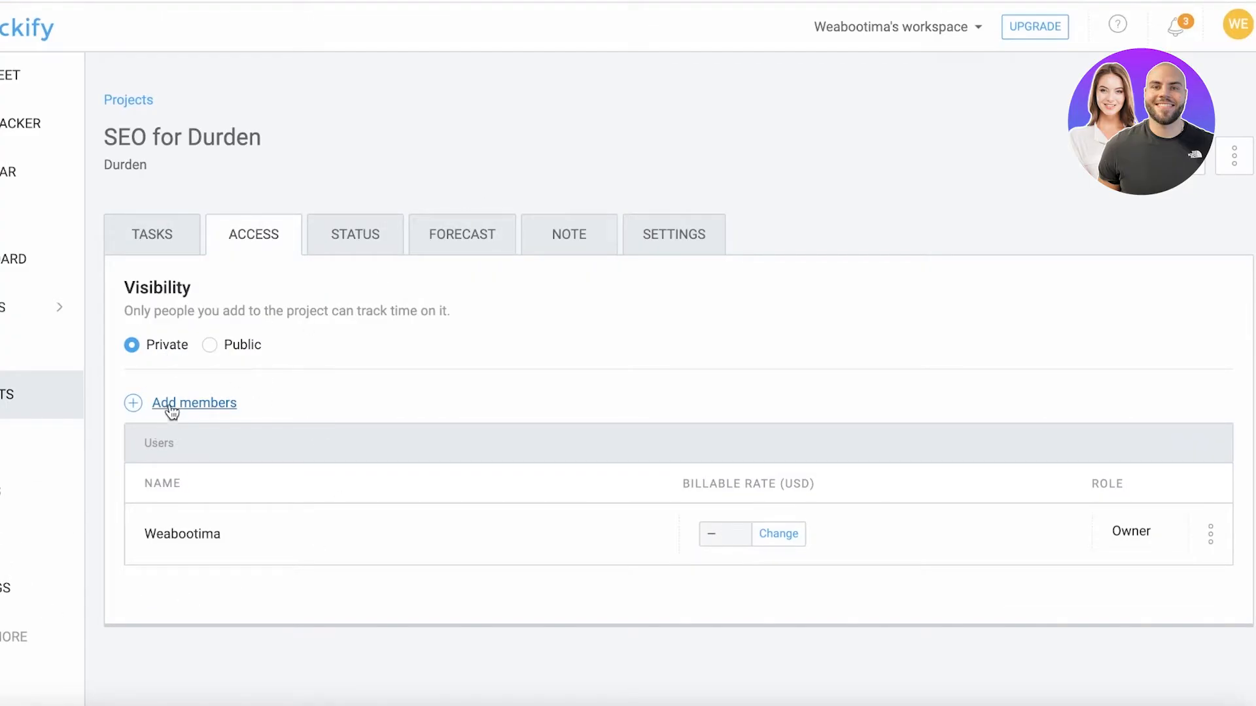
# Toggle the project to Public and back to Private.
pyautogui.click(209, 346)
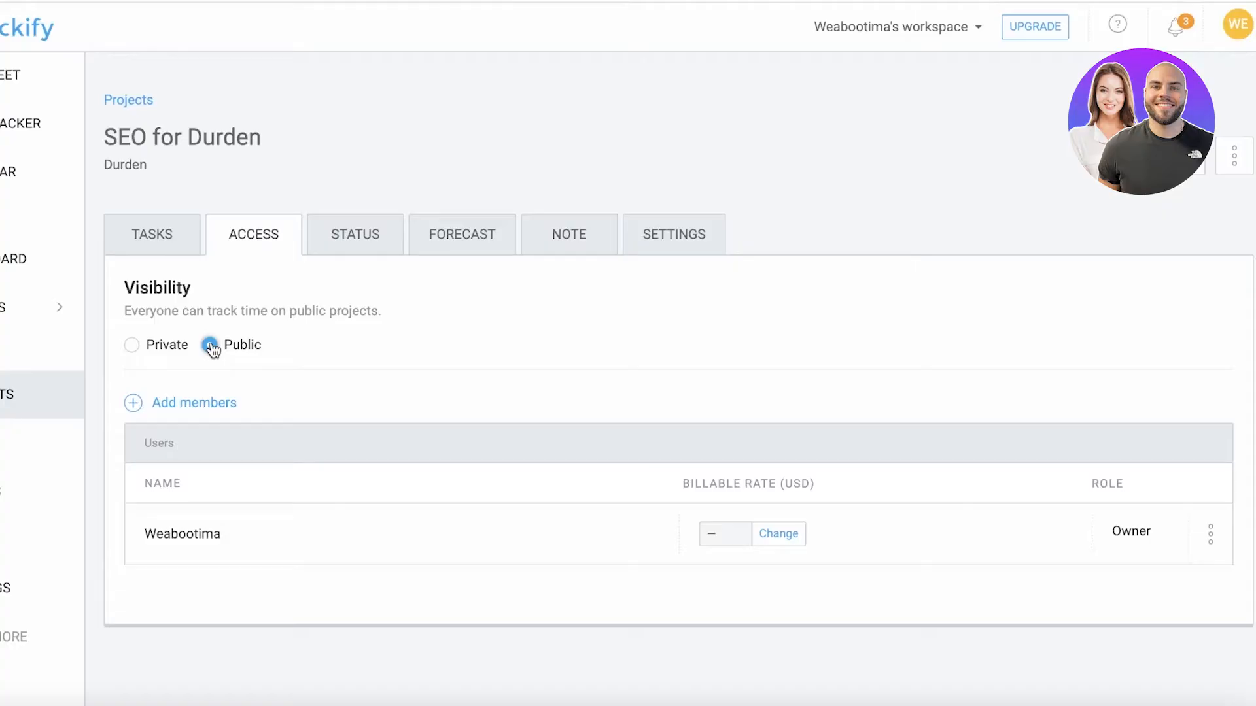
pyautogui.click(210, 346)
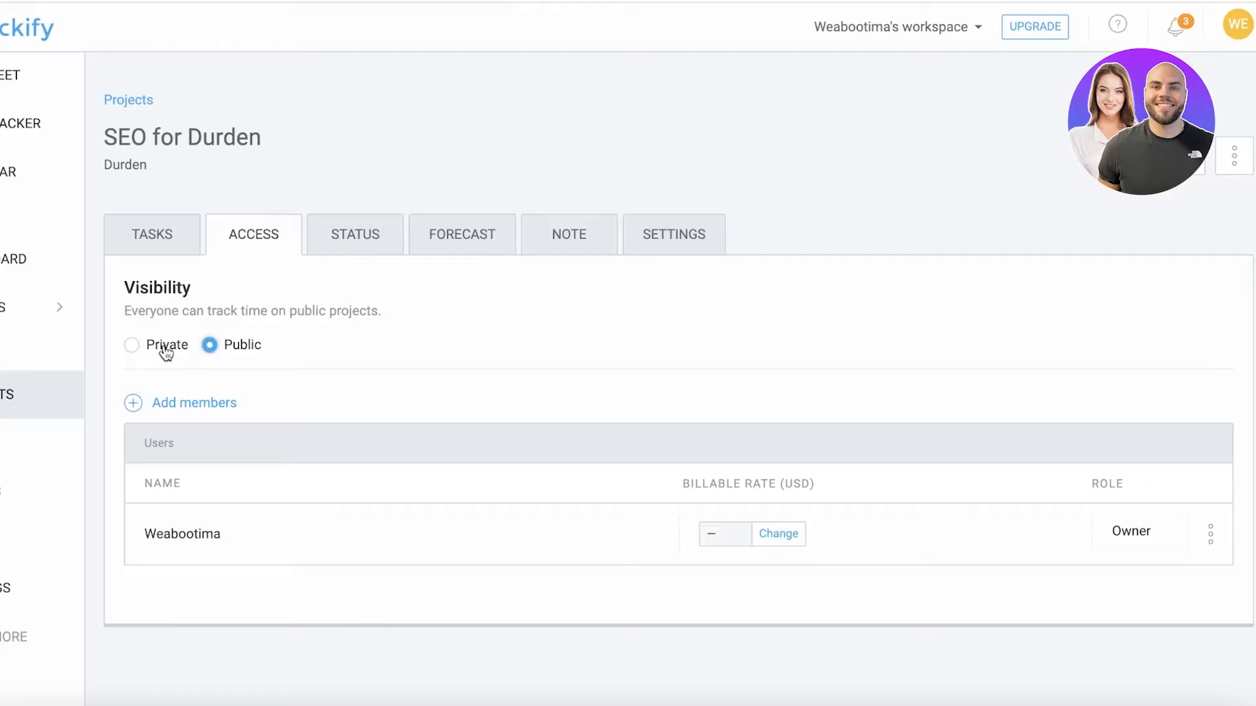
pyautogui.click(131, 345)
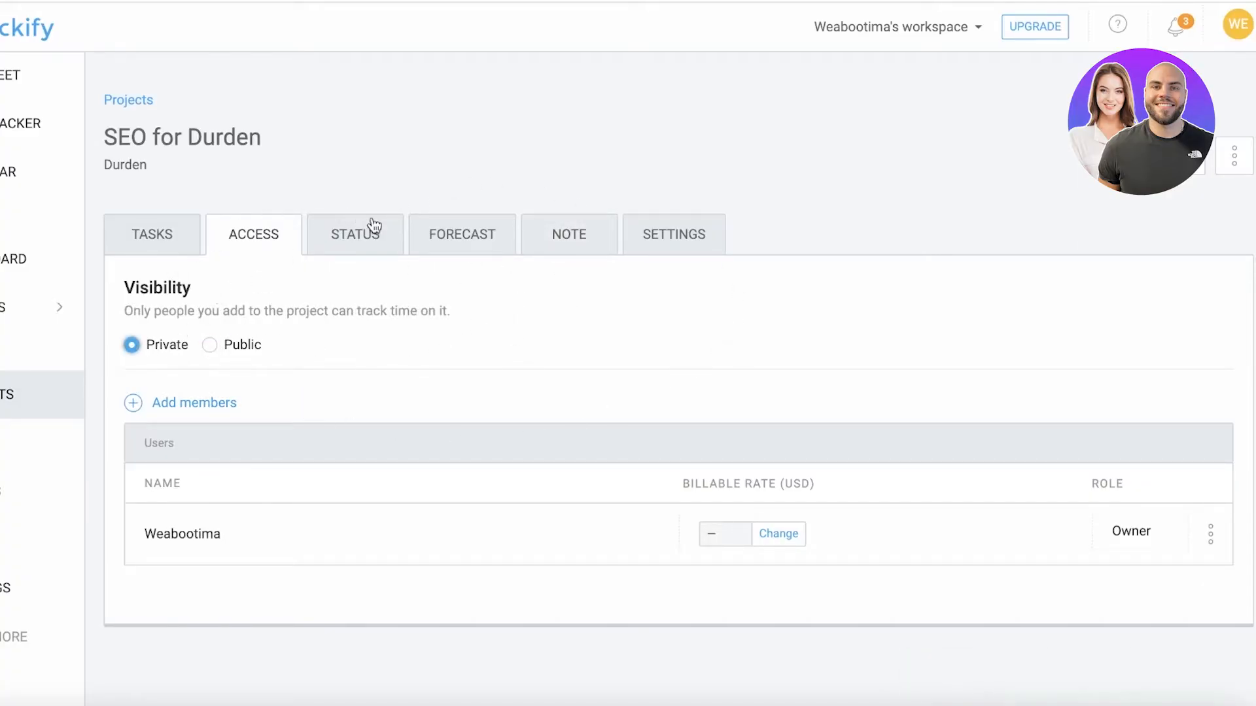
# Review the project's Status and Forecast, then its Settings with client Durden.
pyautogui.click(355, 233)
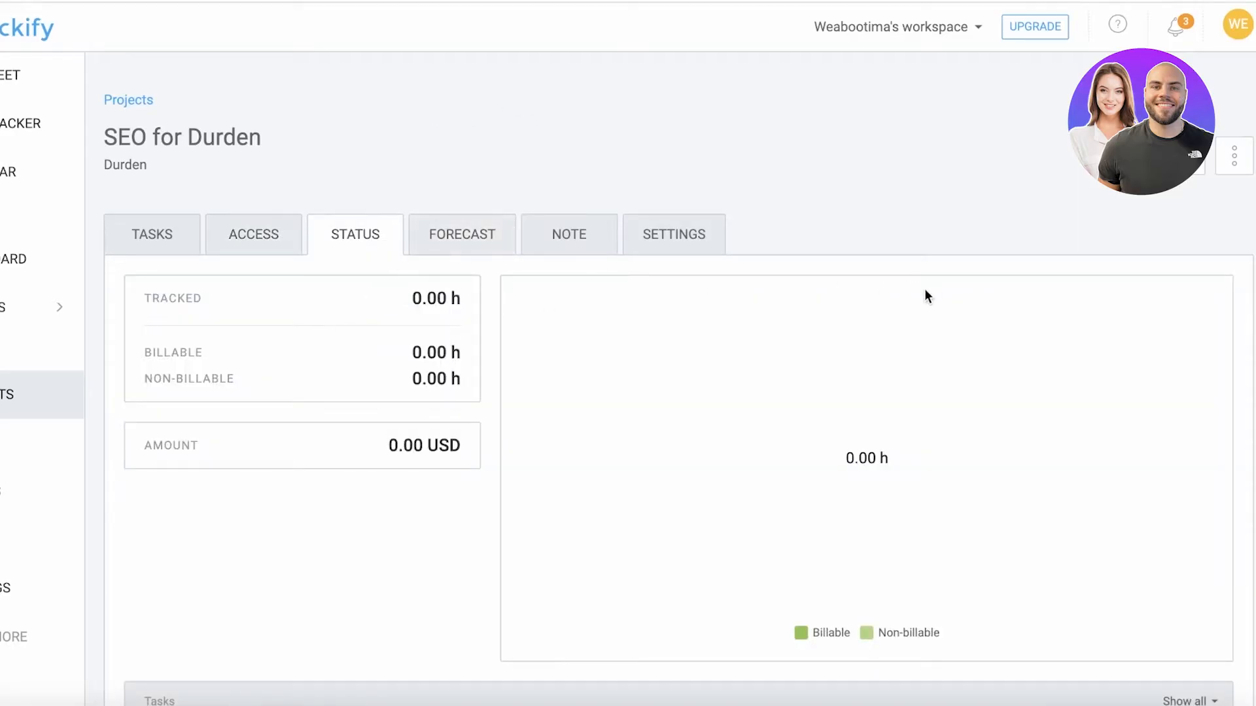
pyautogui.moveTo(509, 316)
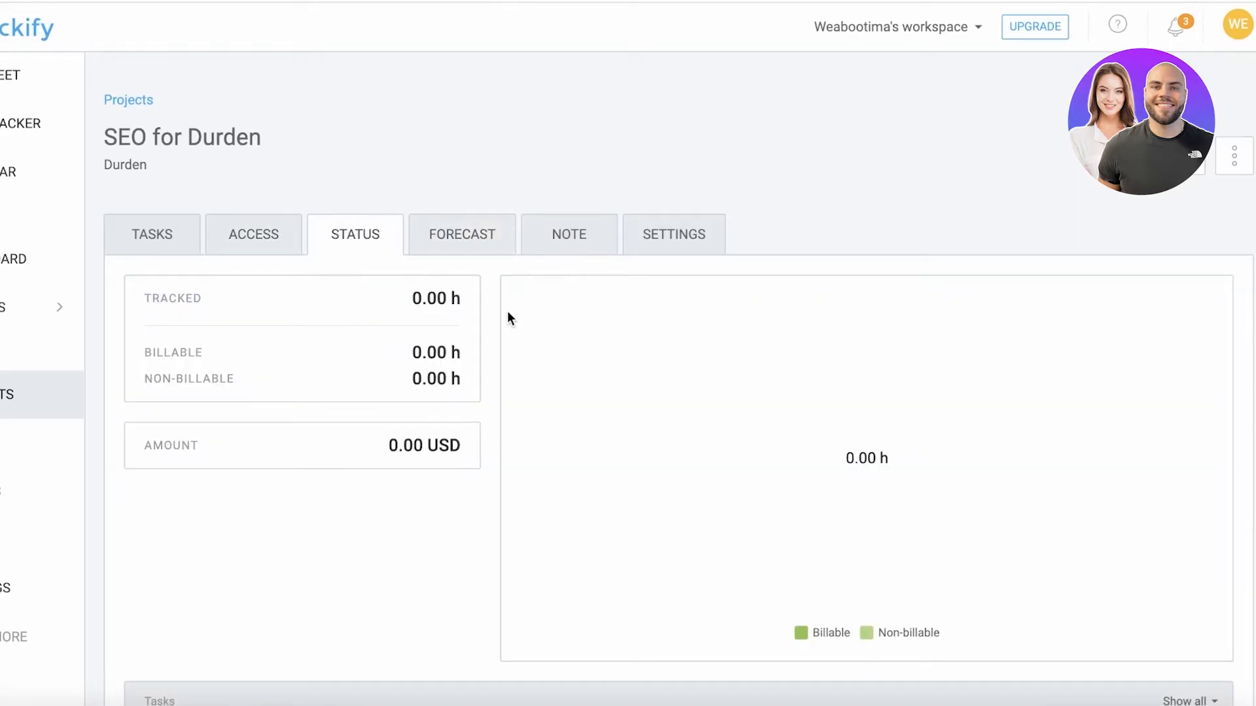
pyautogui.click(461, 233)
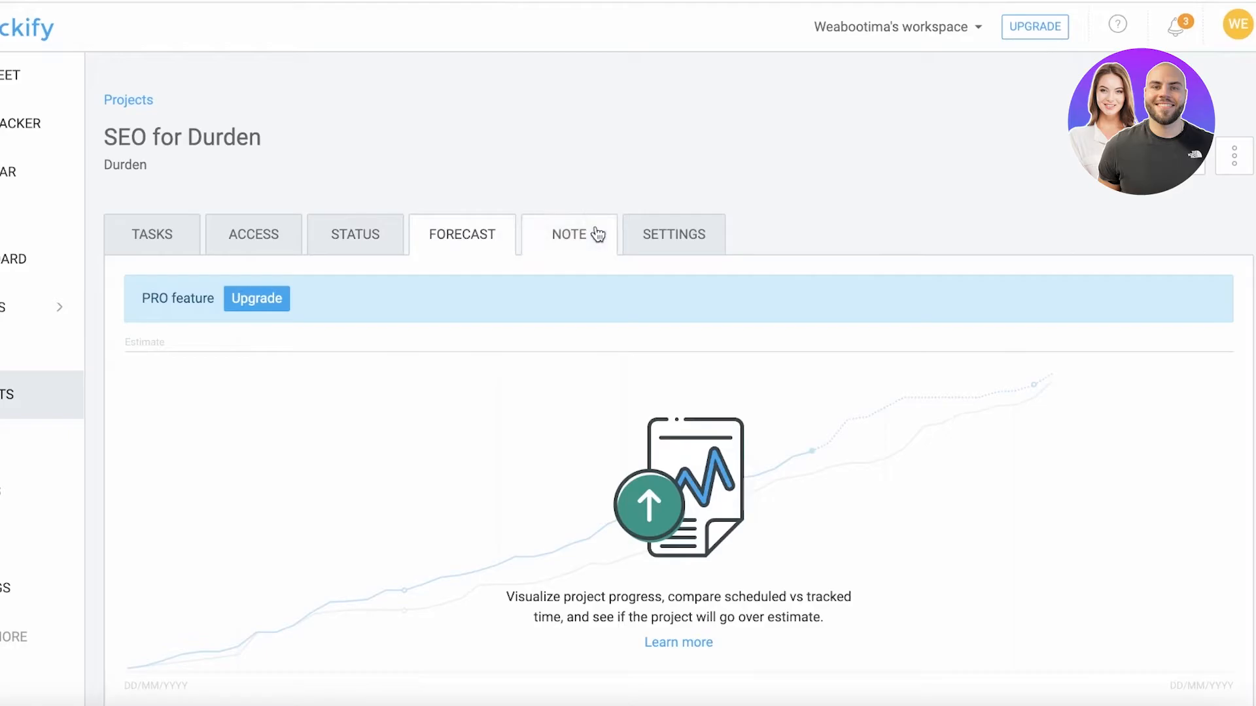
pyautogui.click(674, 234)
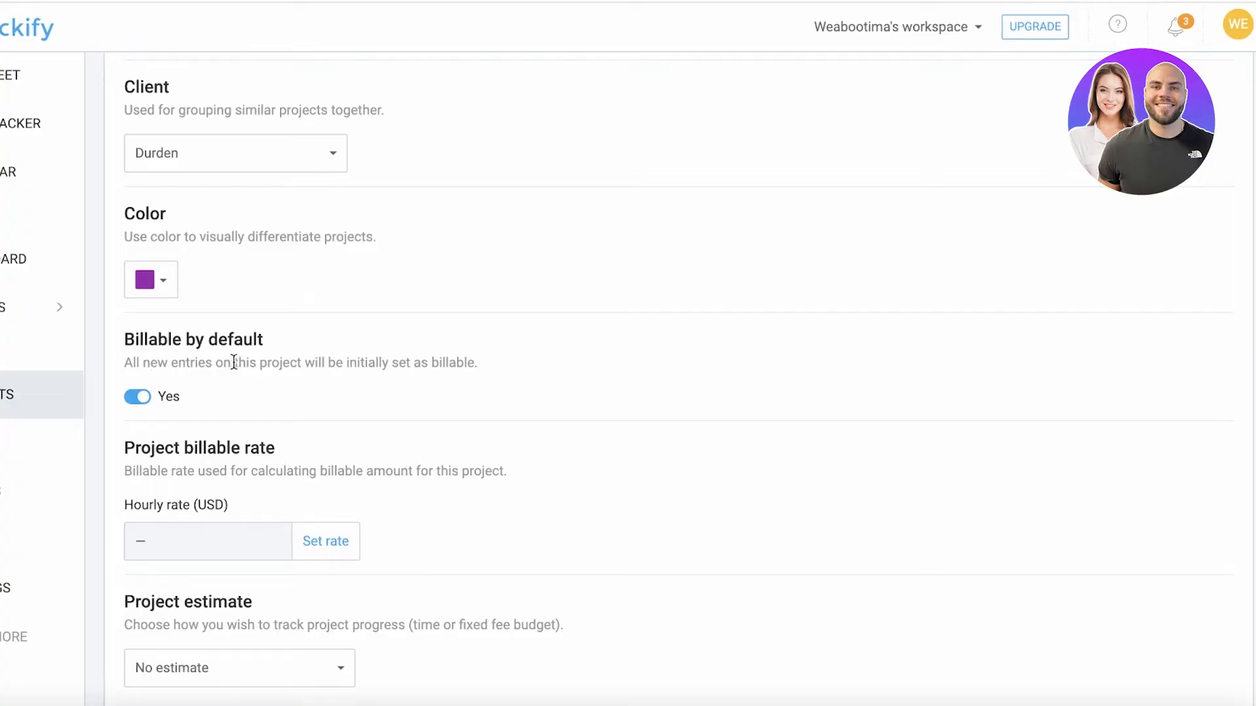
pyautogui.moveTo(405, 366)
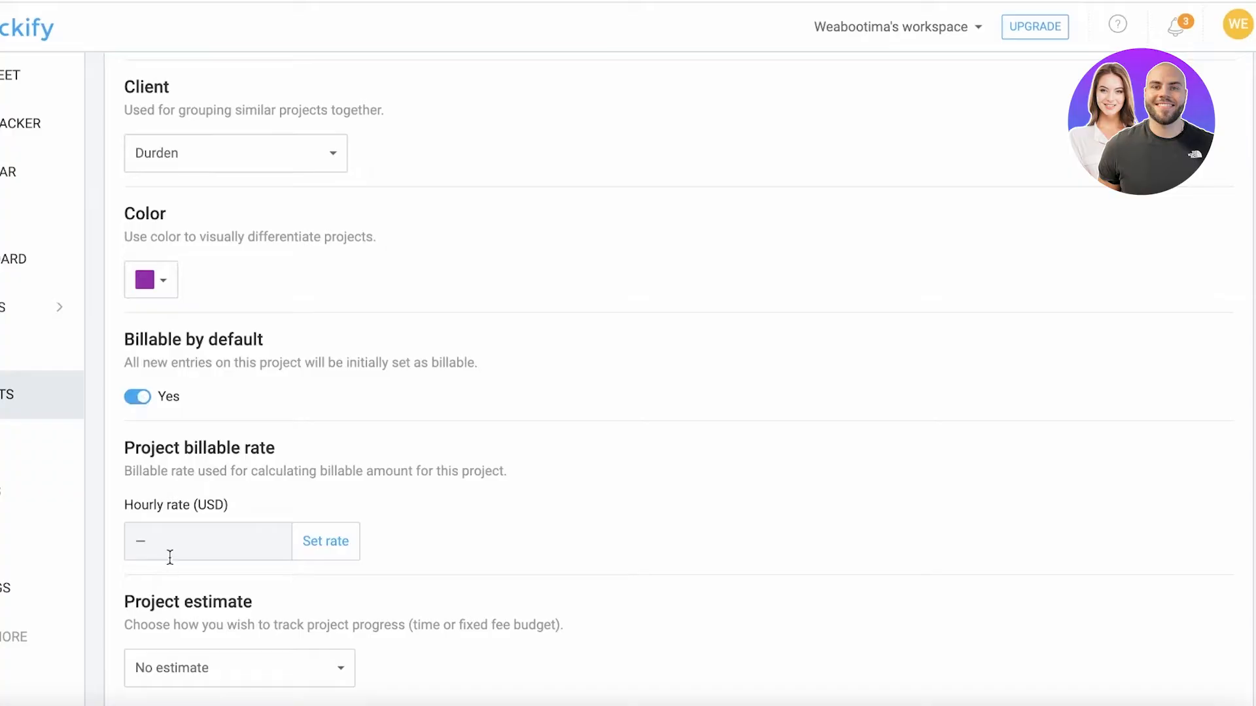
# Set the project's hourly billable rate to 8 USD and save it.
pyautogui.scroll(-3)
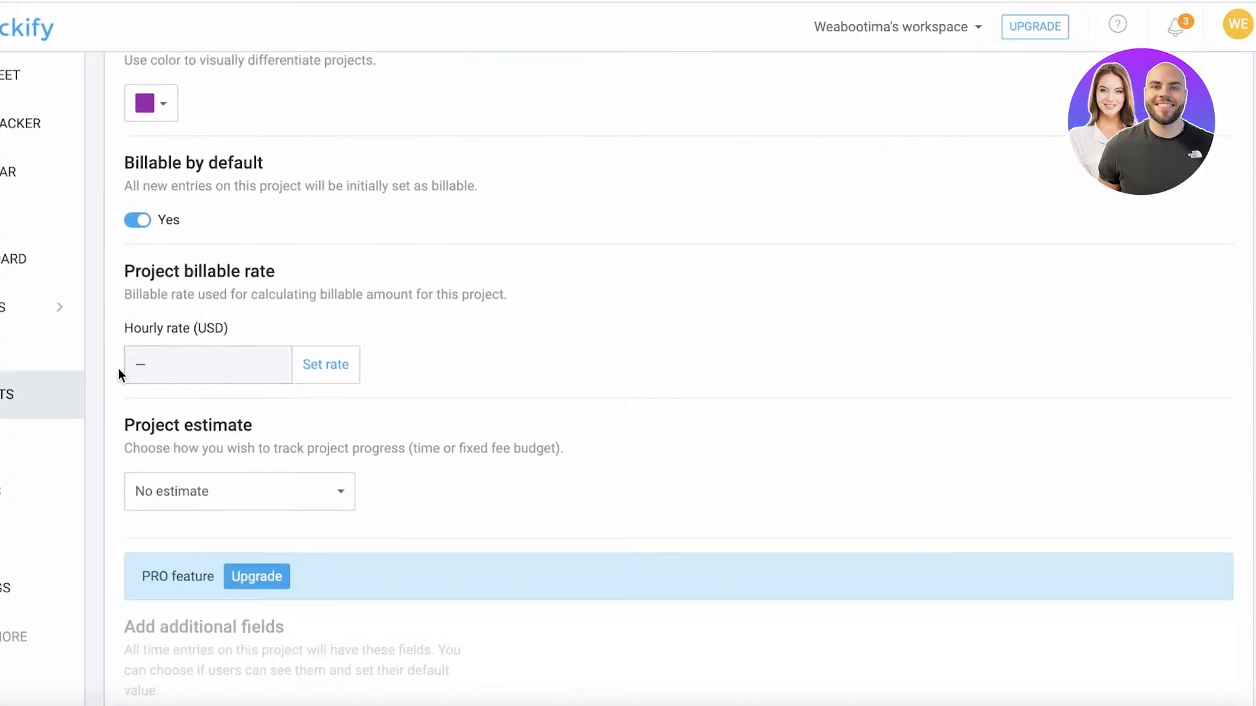
pyautogui.click(325, 363)
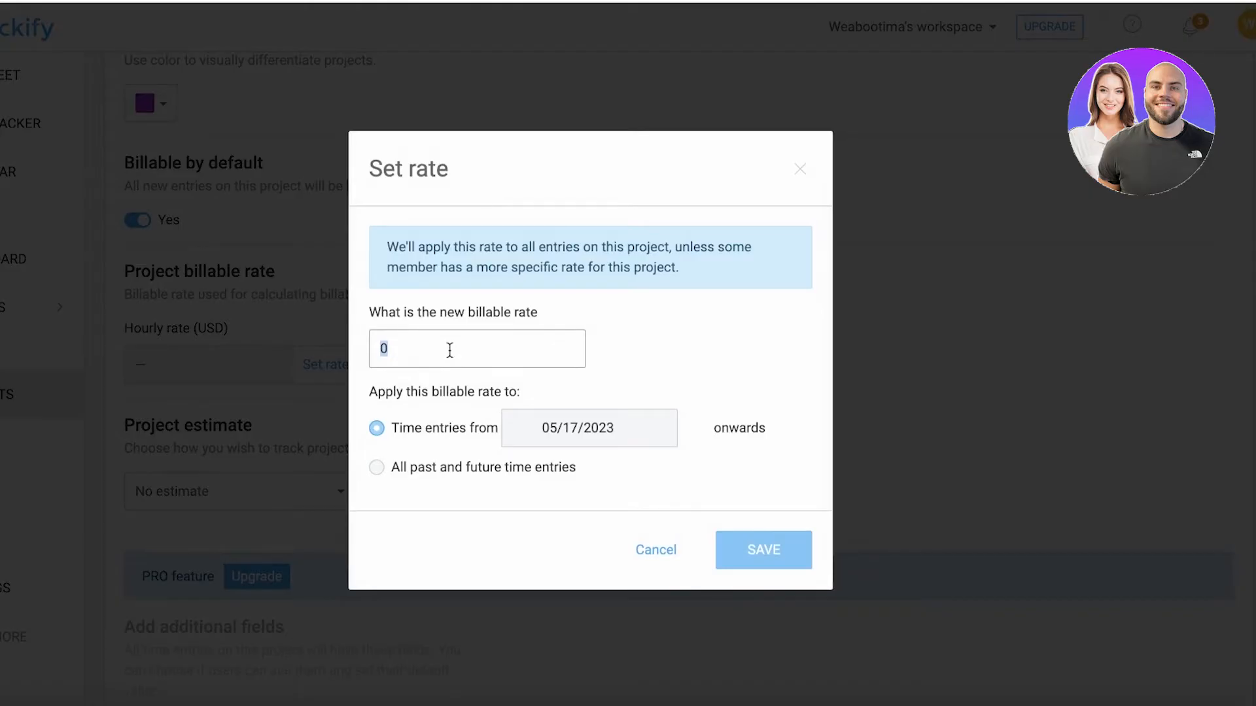
pyautogui.write('7')
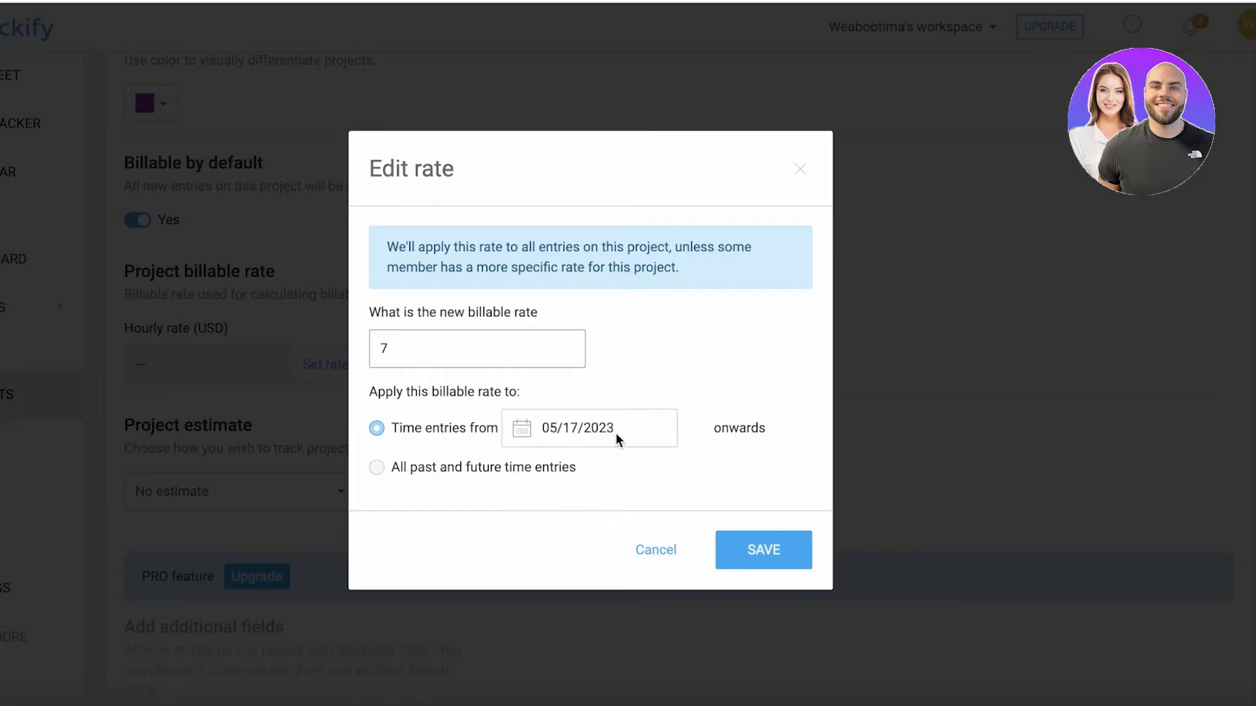
pyautogui.moveTo(567, 442)
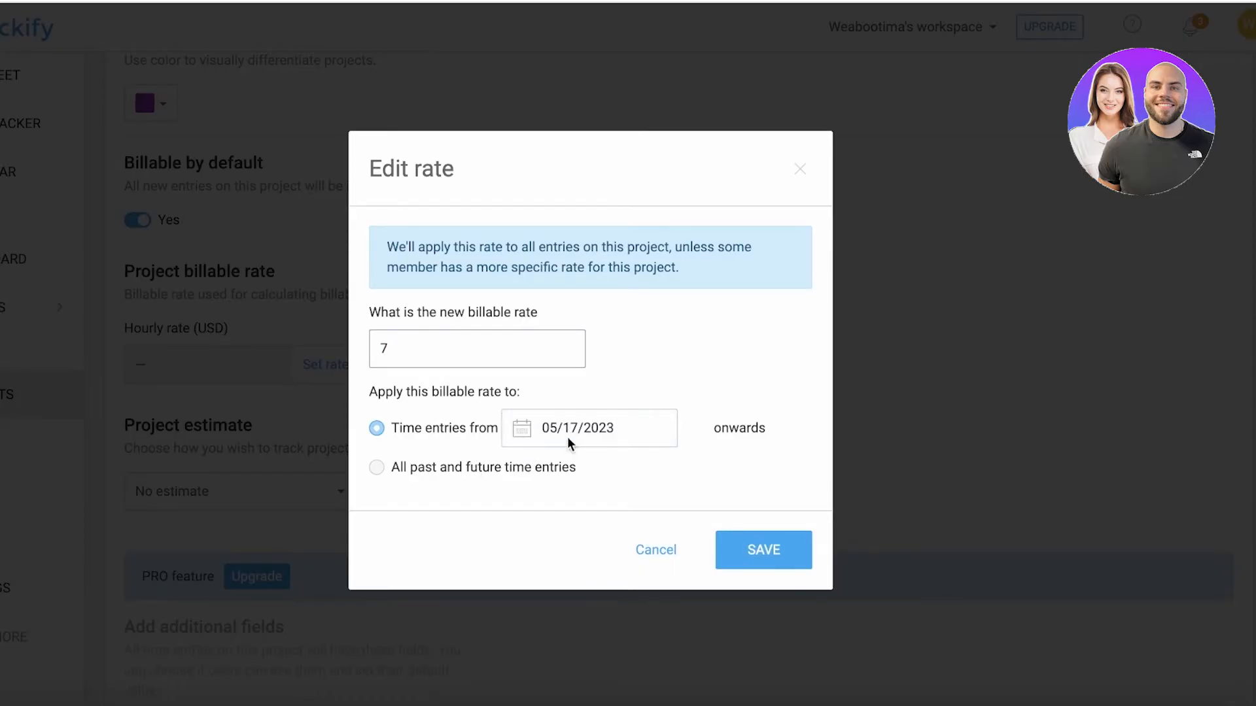
pyautogui.click(439, 348)
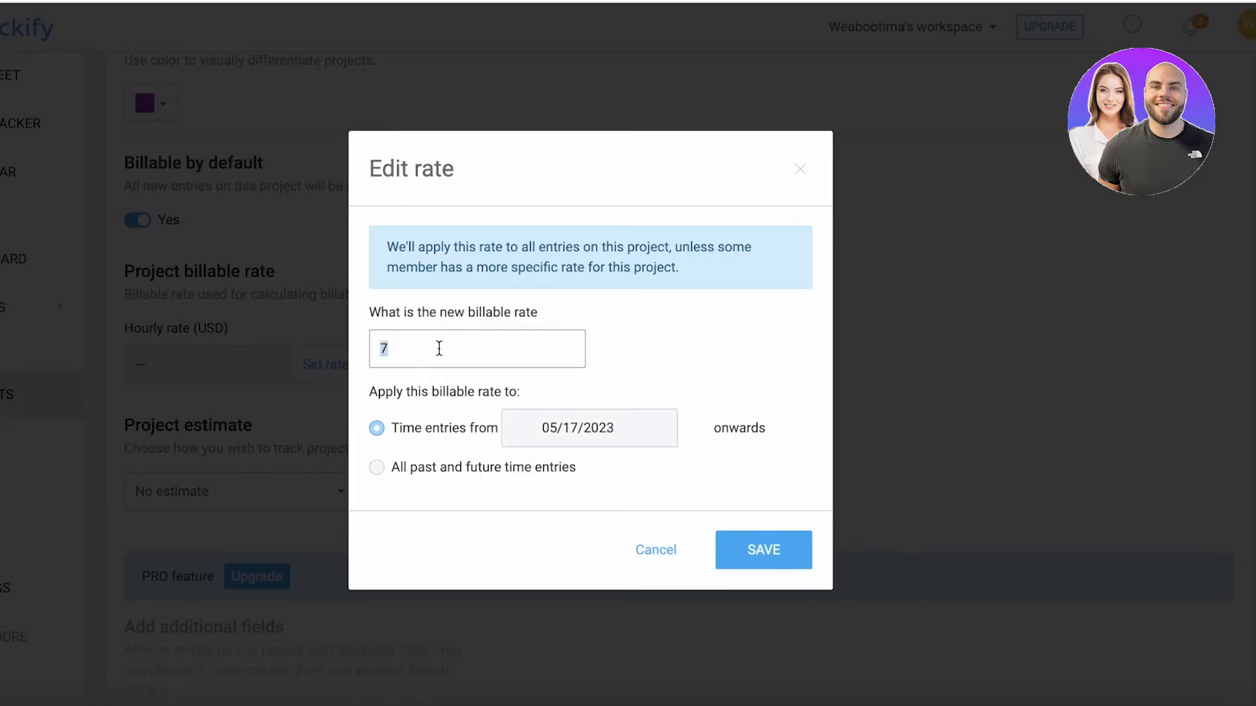
pyautogui.click(764, 549)
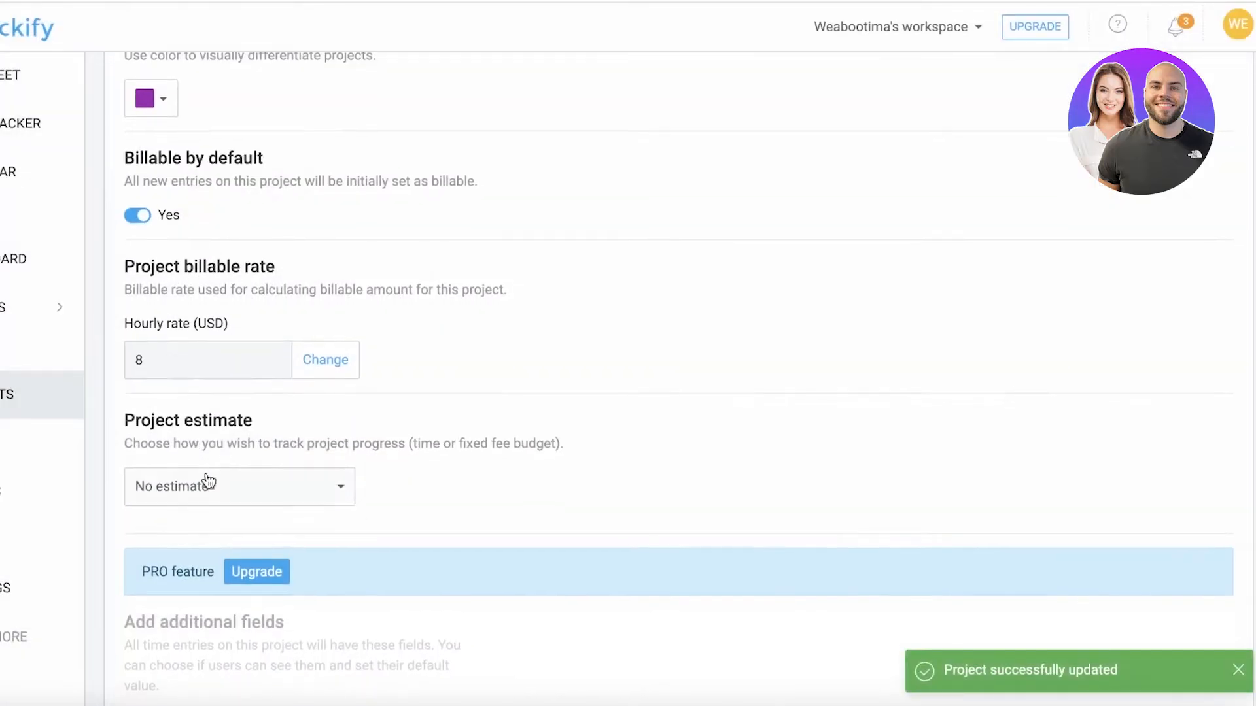
pyautogui.scroll(-3)
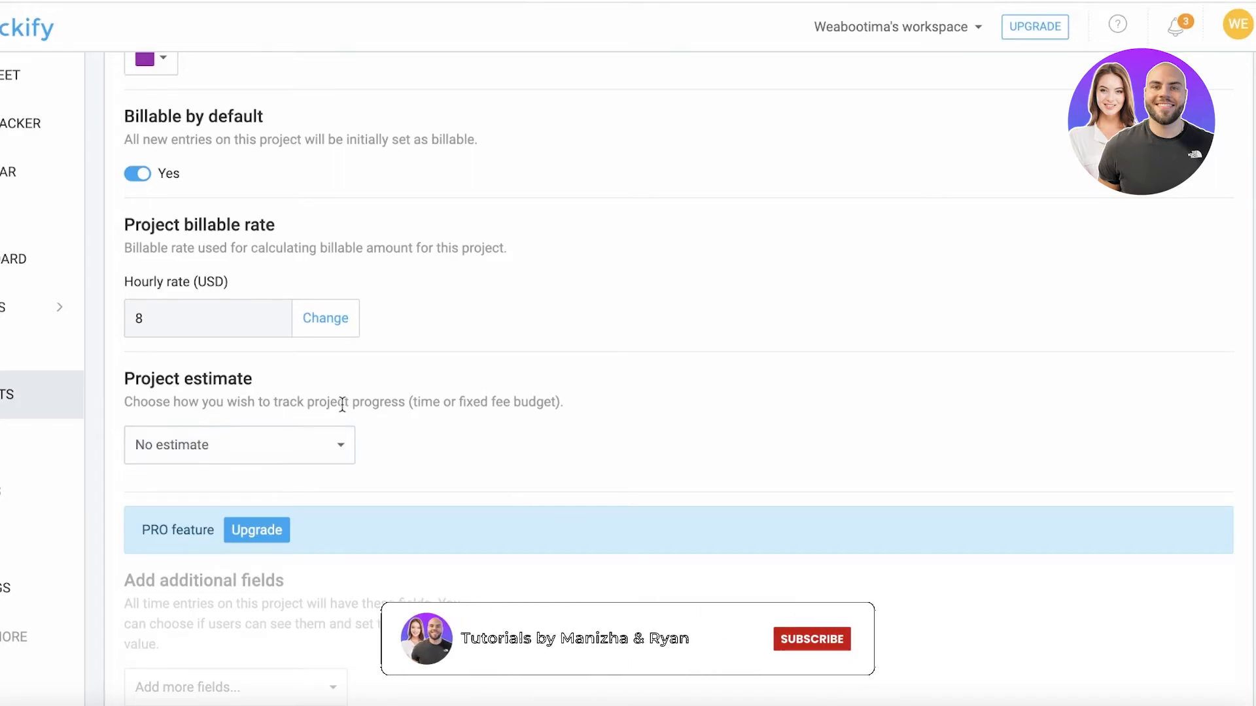
# Set the SEO for Durden project estimate type to Time estimate.
pyautogui.click(238, 444)
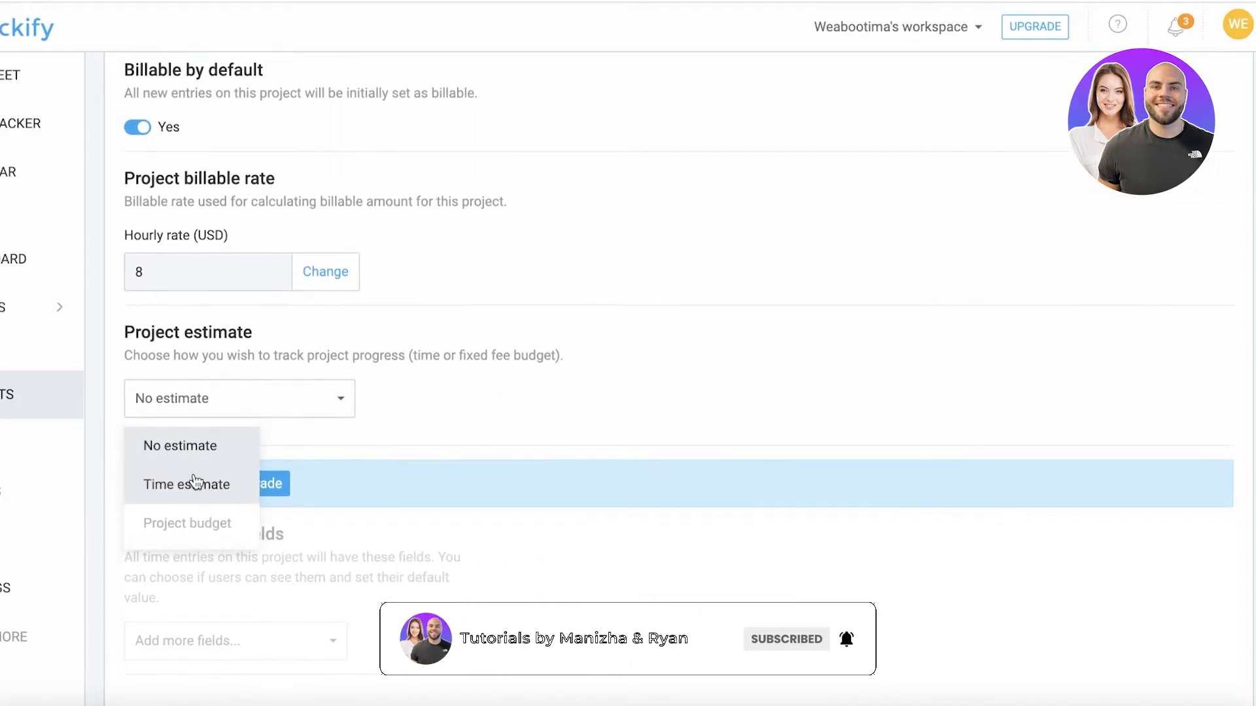
pyautogui.click(183, 484)
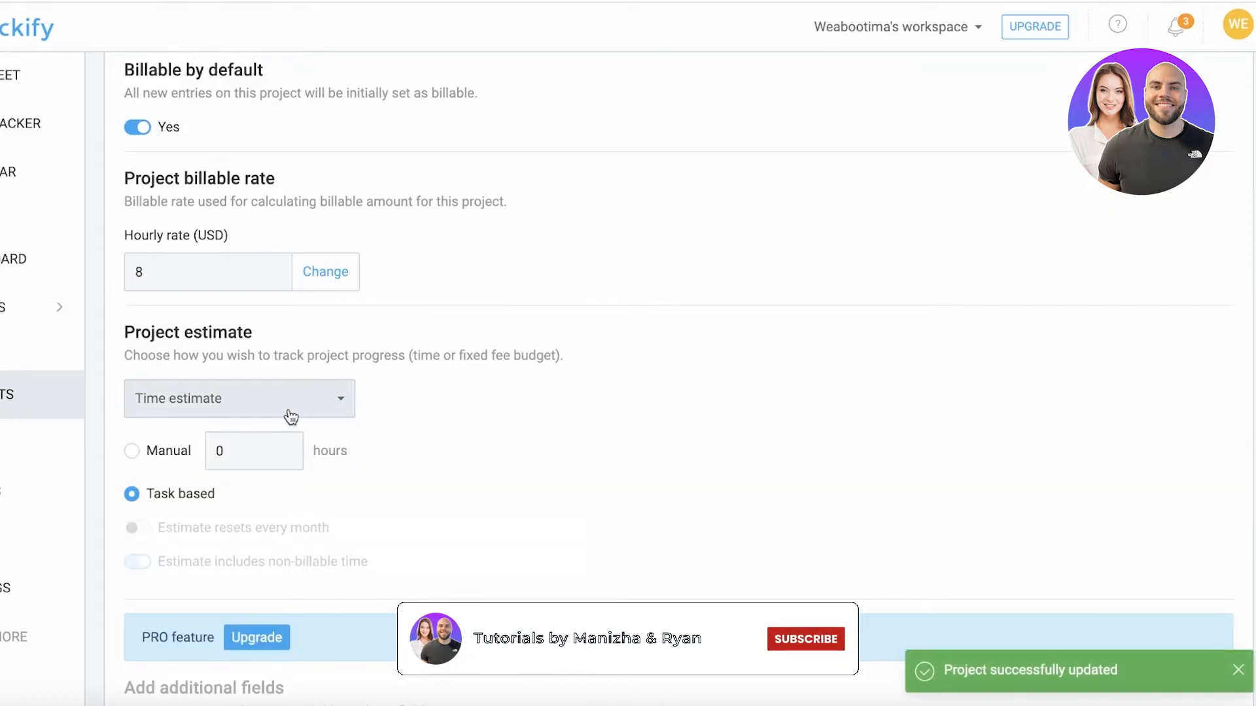
pyautogui.click(238, 399)
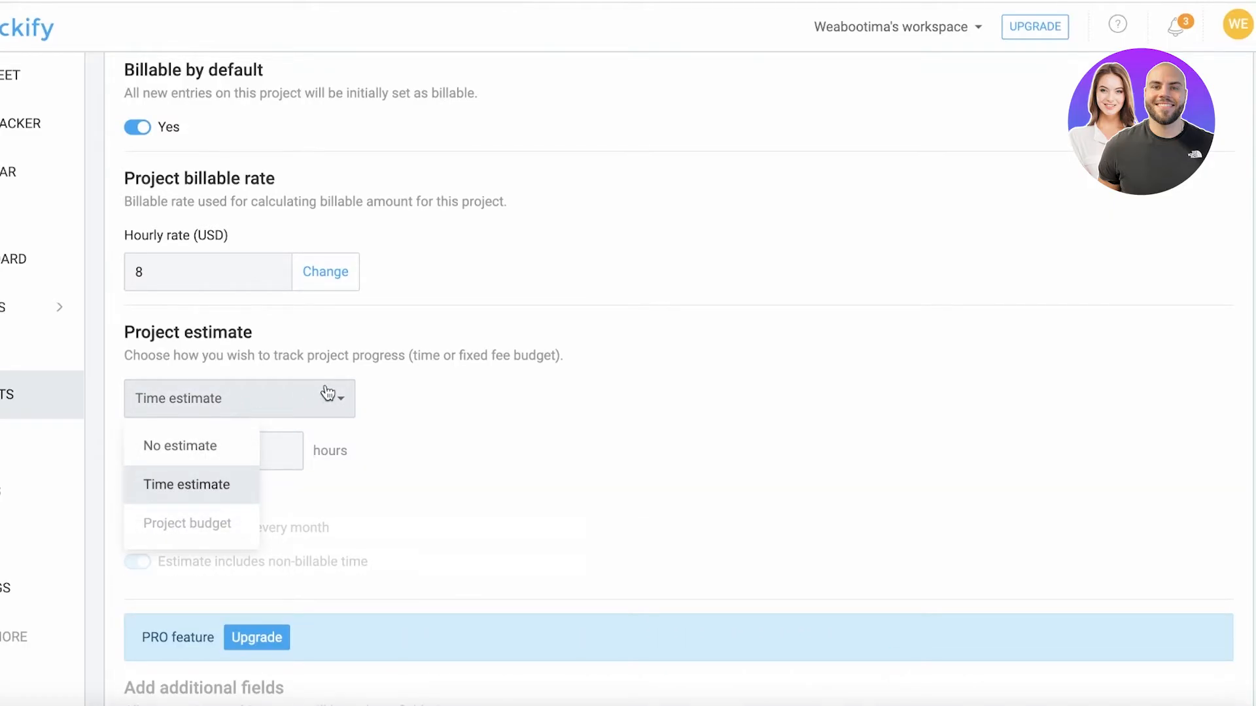
pyautogui.click(185, 484)
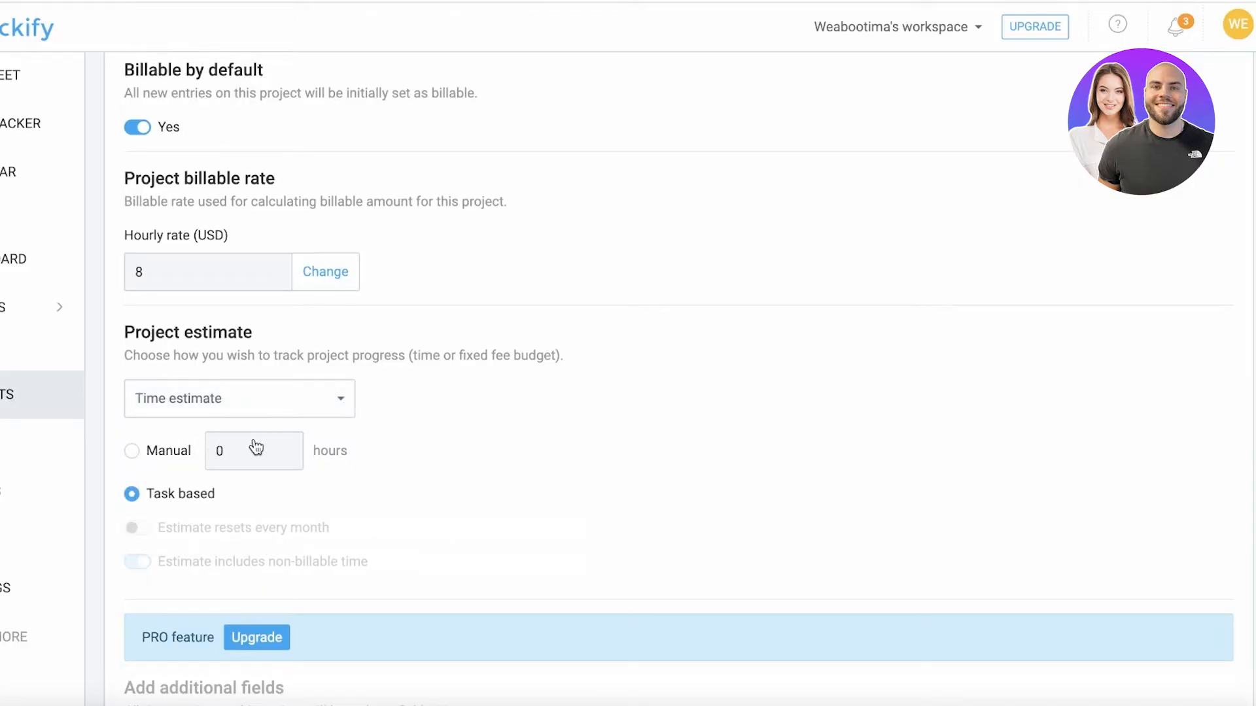
pyautogui.moveTo(490, 307)
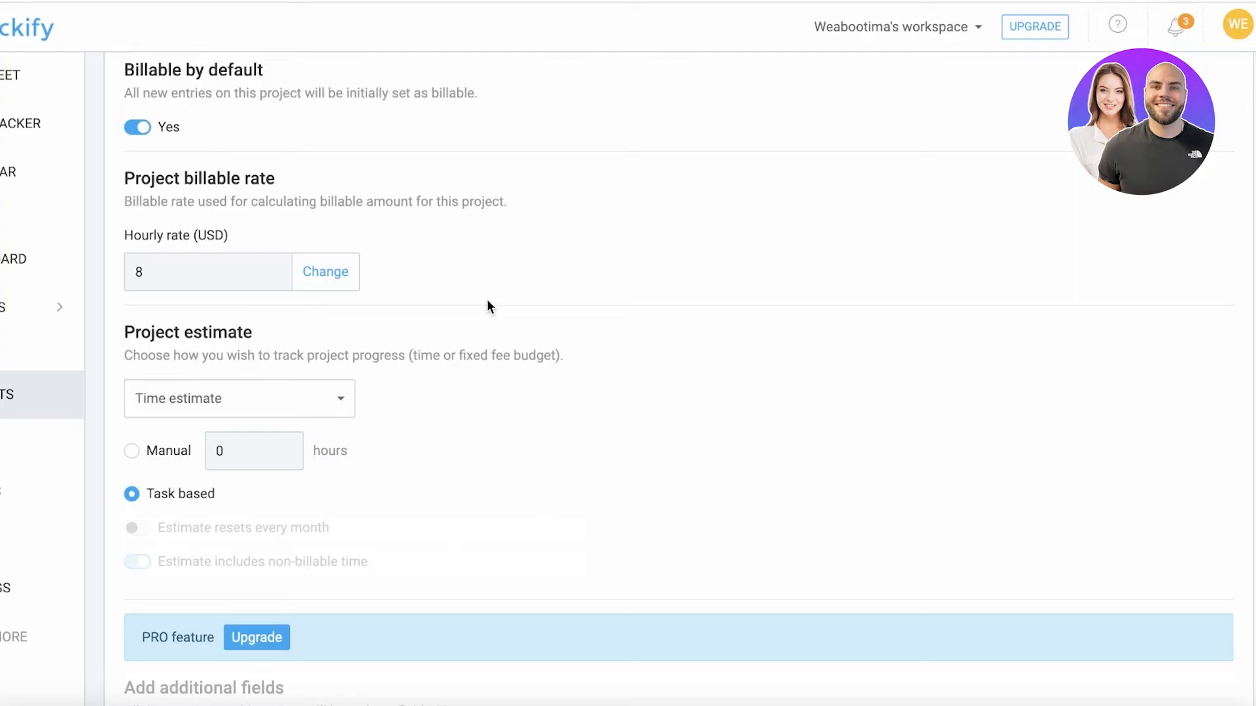
pyautogui.moveTo(228, 461)
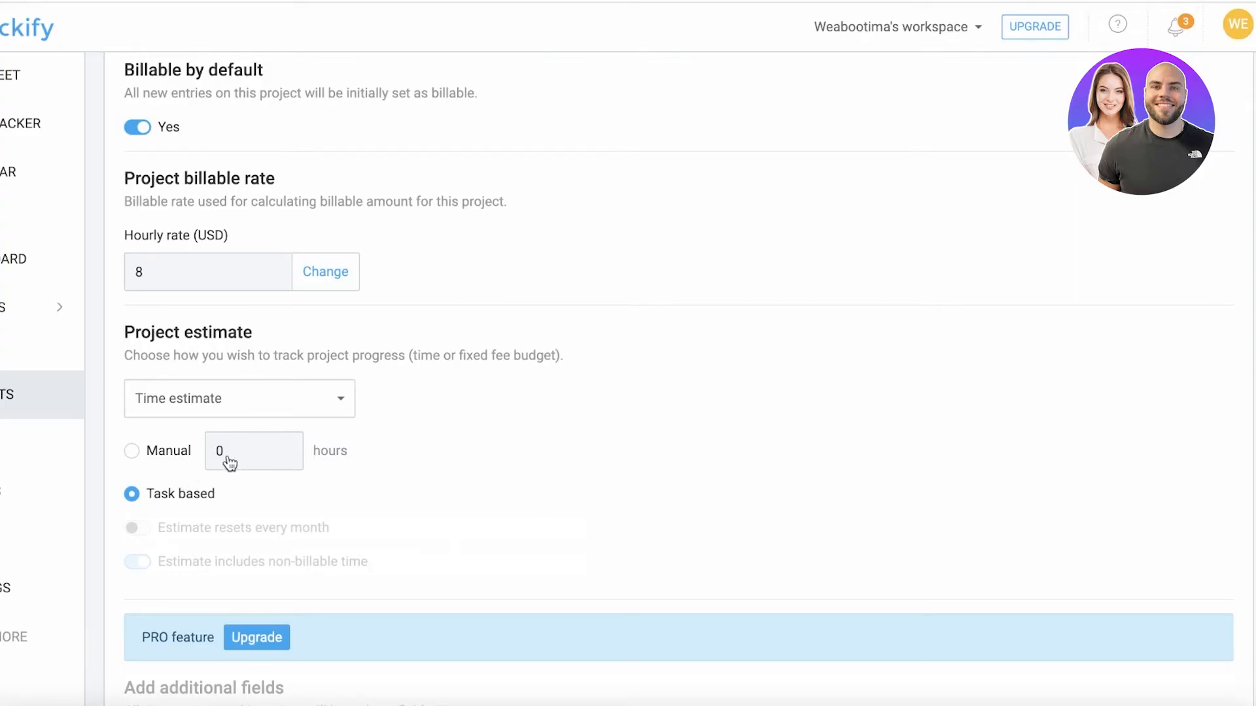
# Switch the time estimate to Manual hours and select the hours field.
pyautogui.click(131, 450)
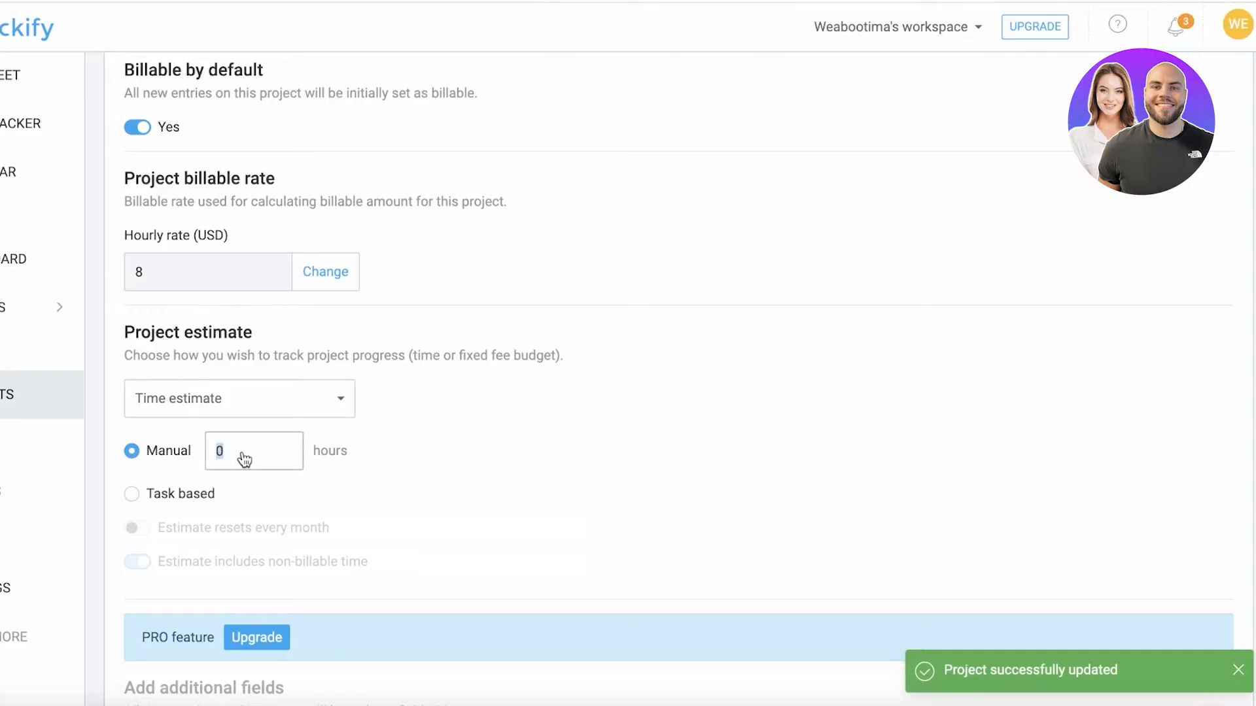
pyautogui.click(254, 450)
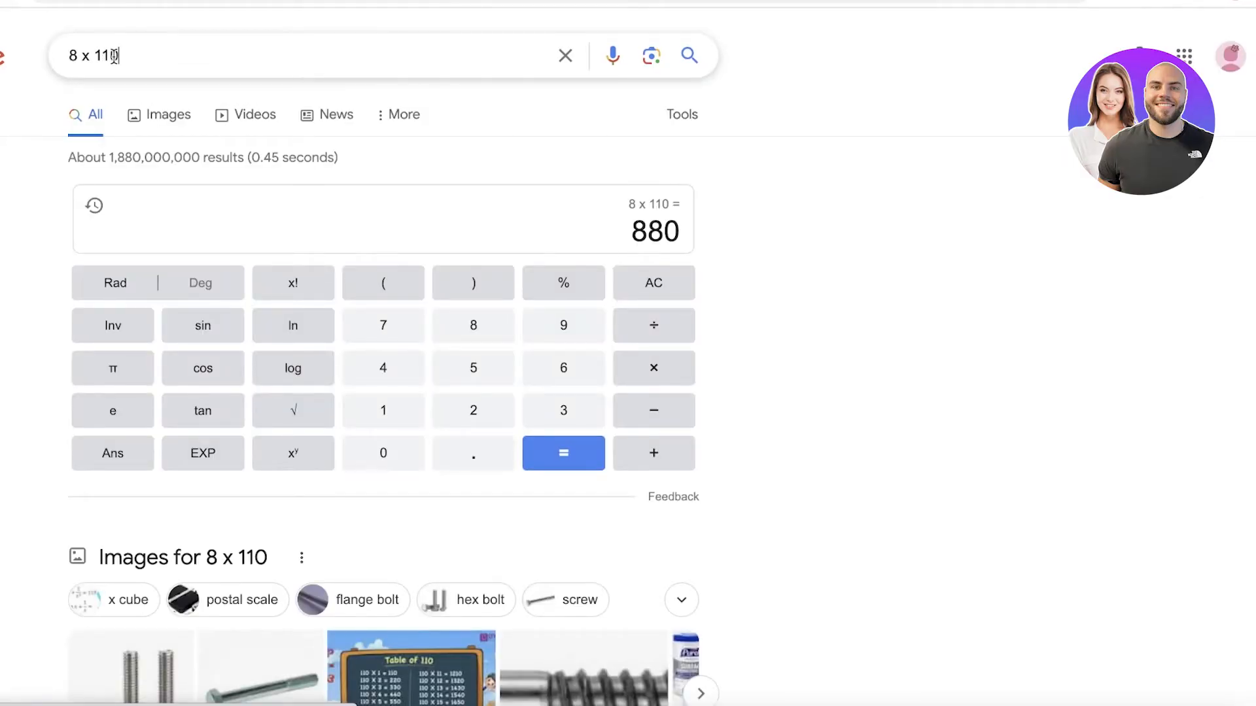
# Calculate 8 x 120 and 8 x 127 in the Google Search calculator.
pyautogui.write('8 x 120')
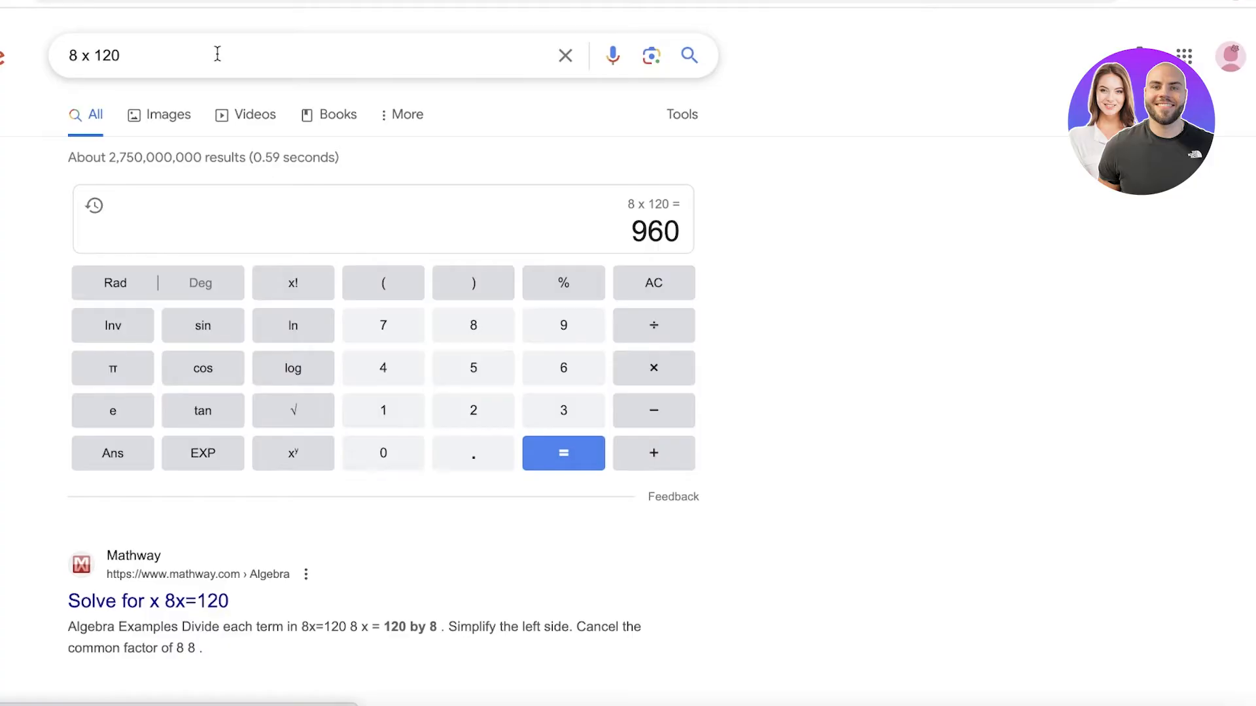
pyautogui.click(217, 55)
pyautogui.write('7')
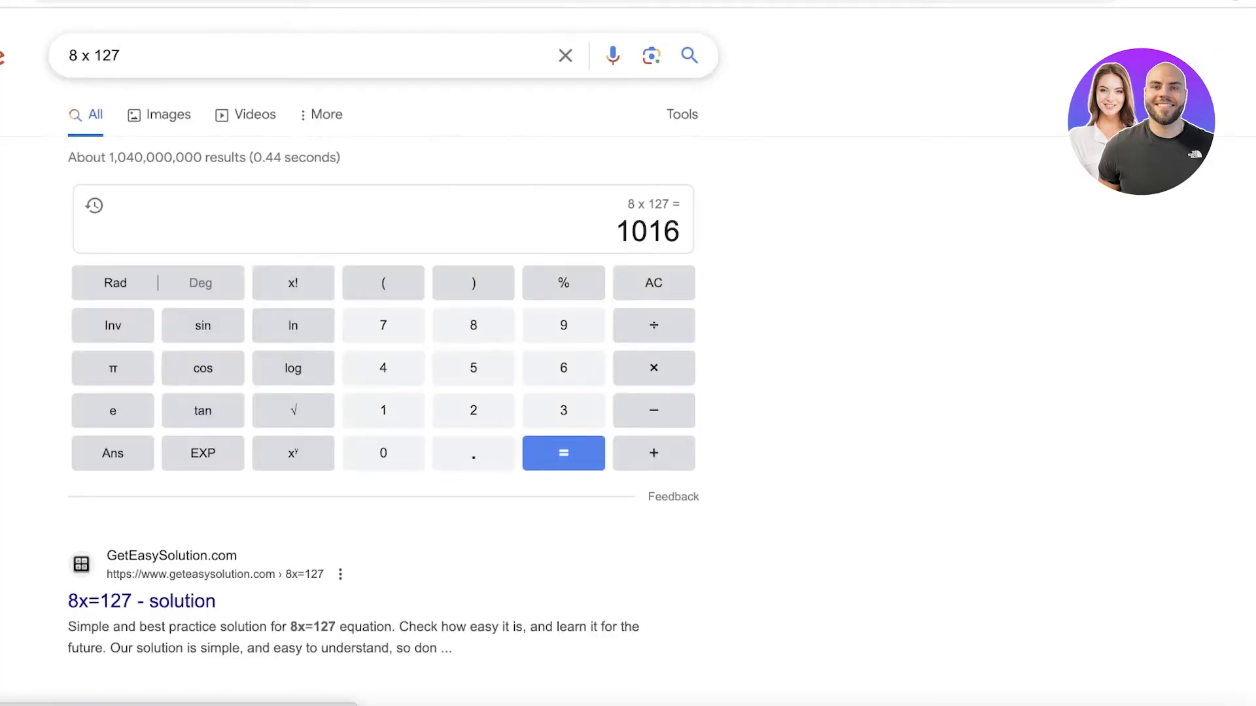
pyautogui.press('Backspace')
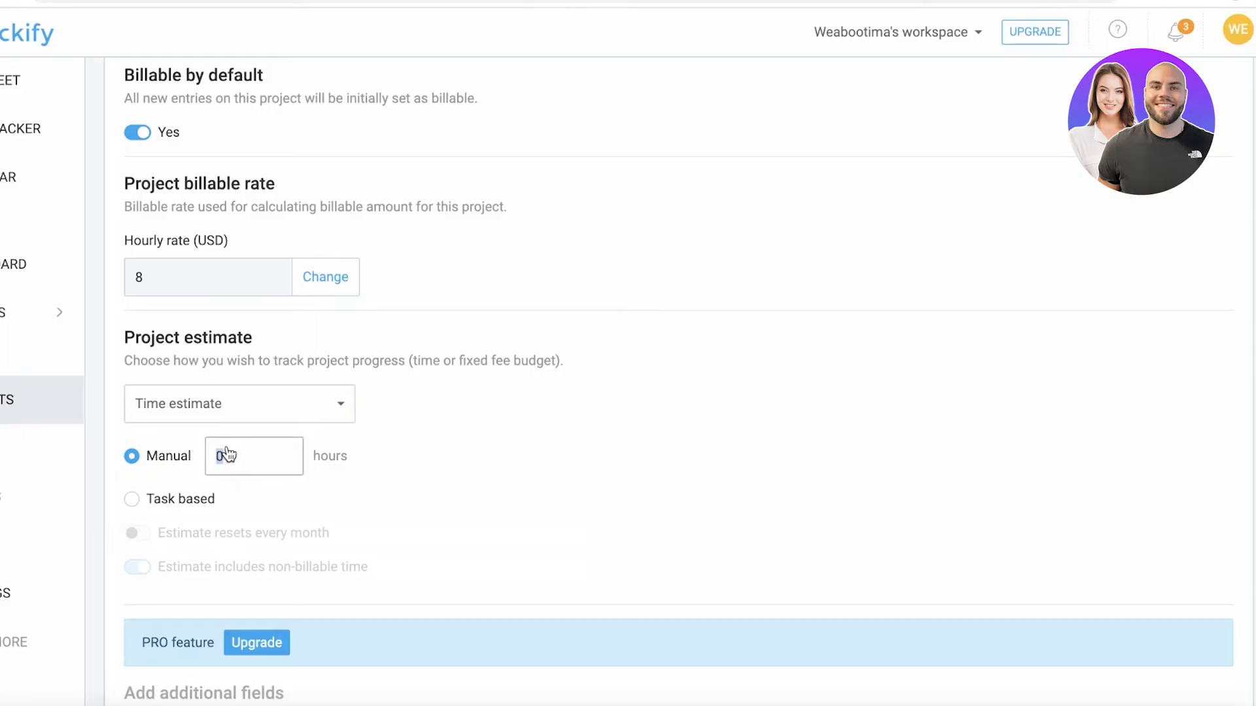
# Enter 126 hours as the SEO for Durden manual time estimate.
pyautogui.write('126')
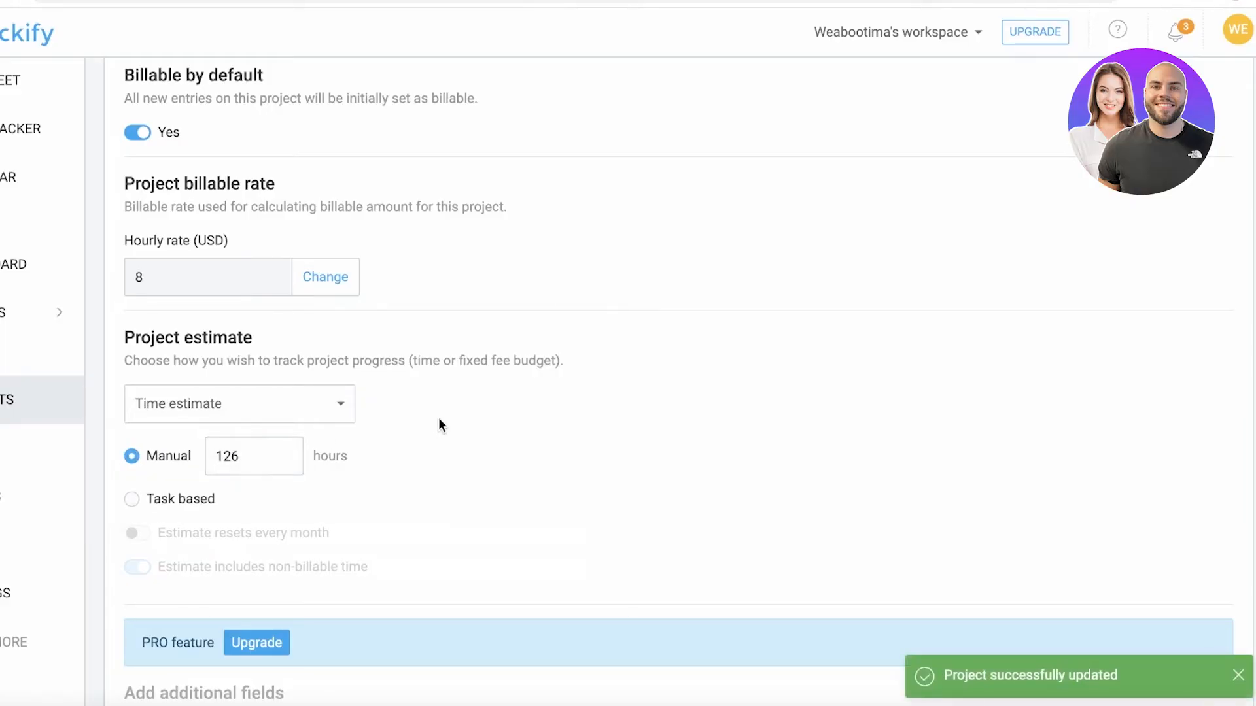
pyautogui.scroll(-3)
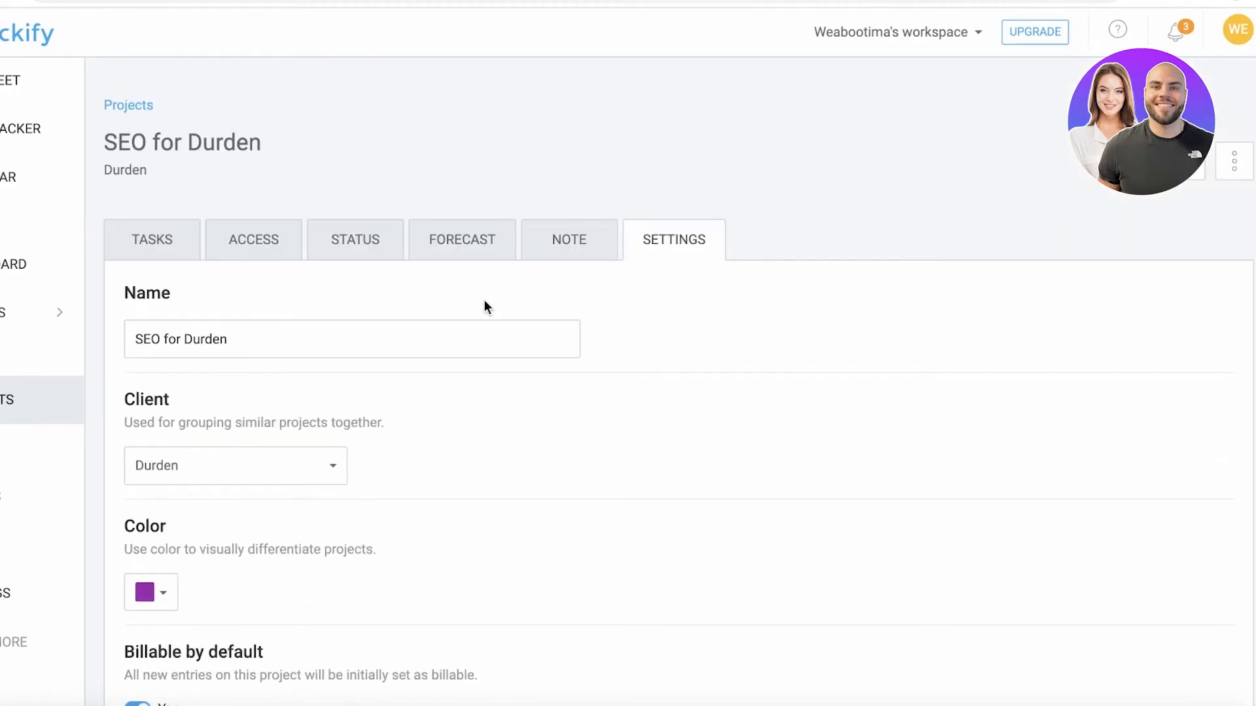
# Add an 'add backlinks' task to the SEO for Durden project's task list.
pyautogui.click(152, 240)
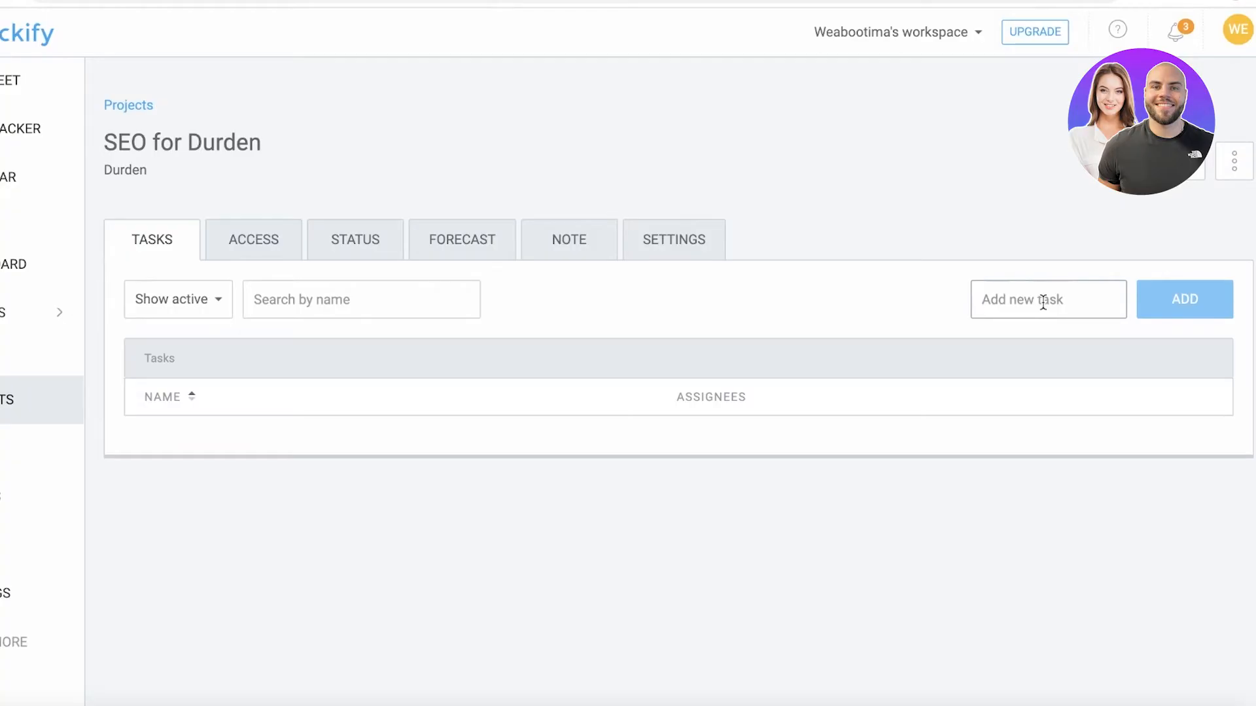
pyautogui.write('A')
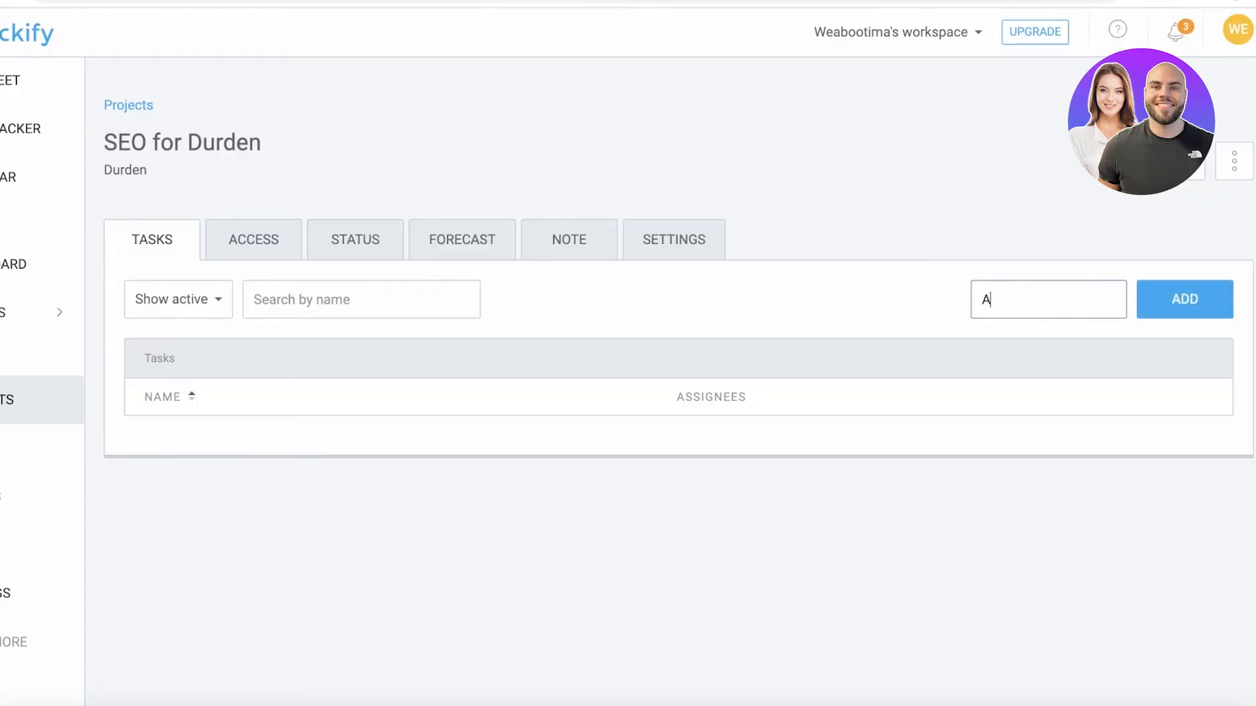
pyautogui.click(1185, 298)
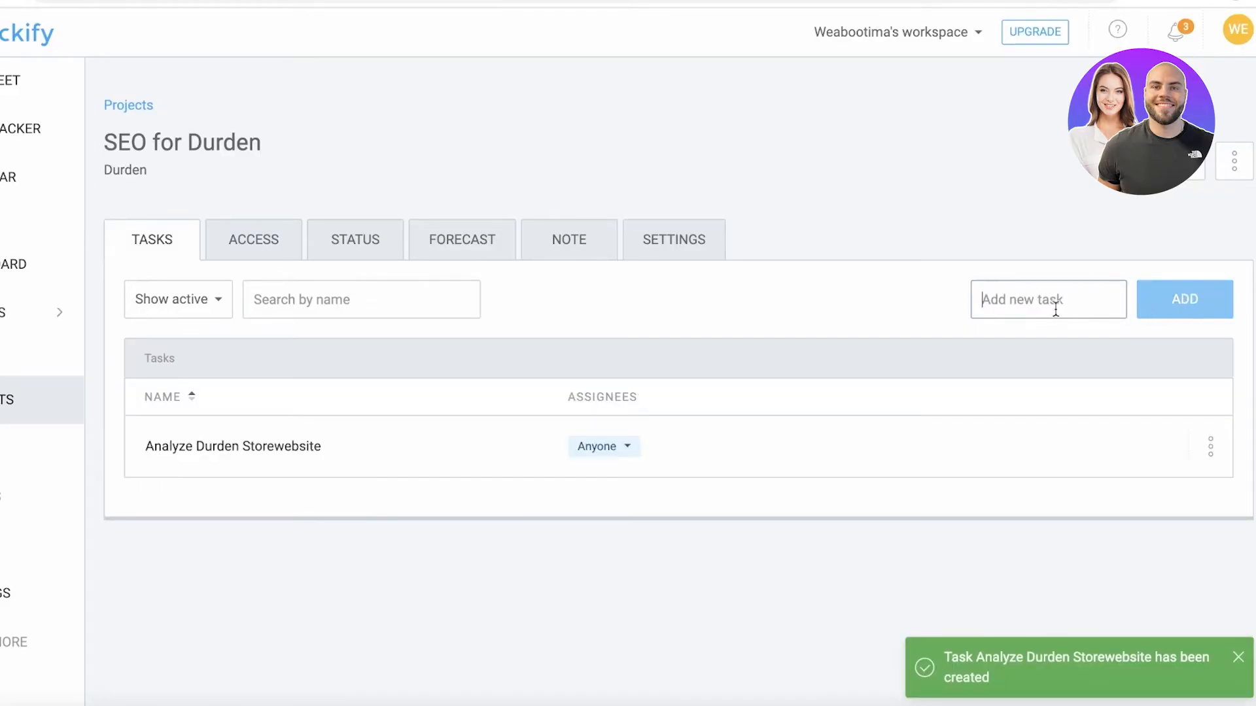
pyautogui.click(1185, 299)
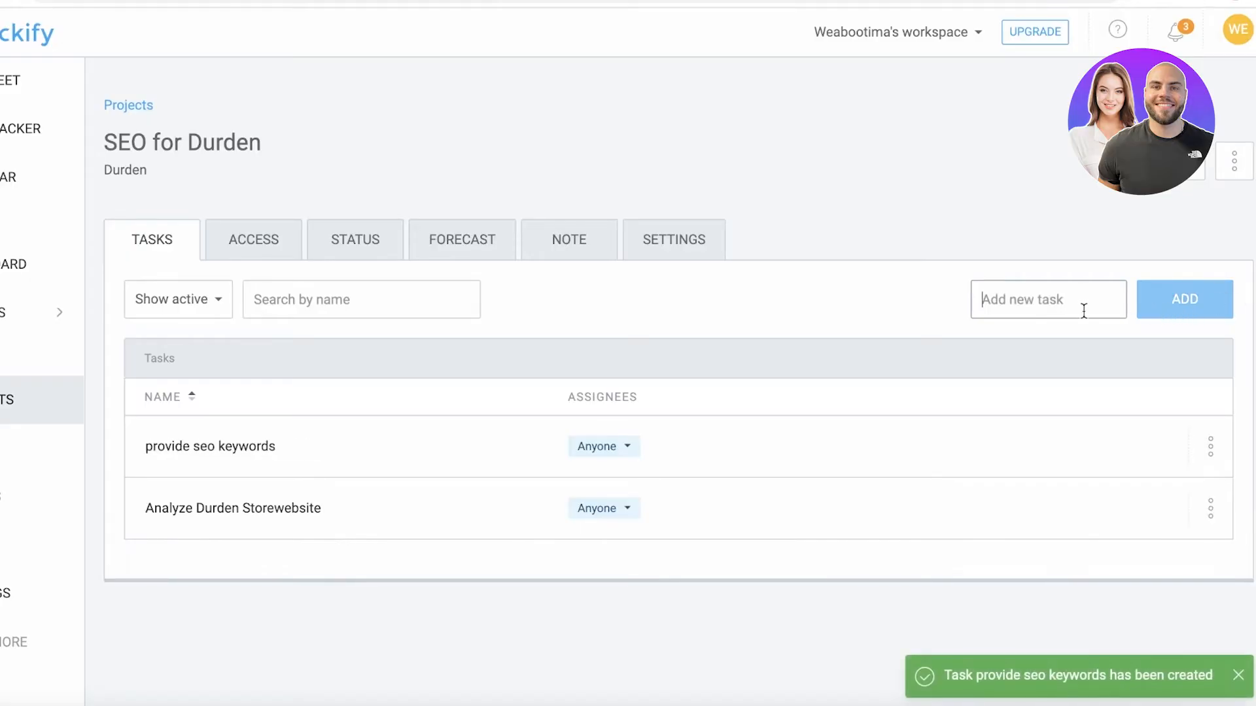
pyautogui.moveTo(1074, 300)
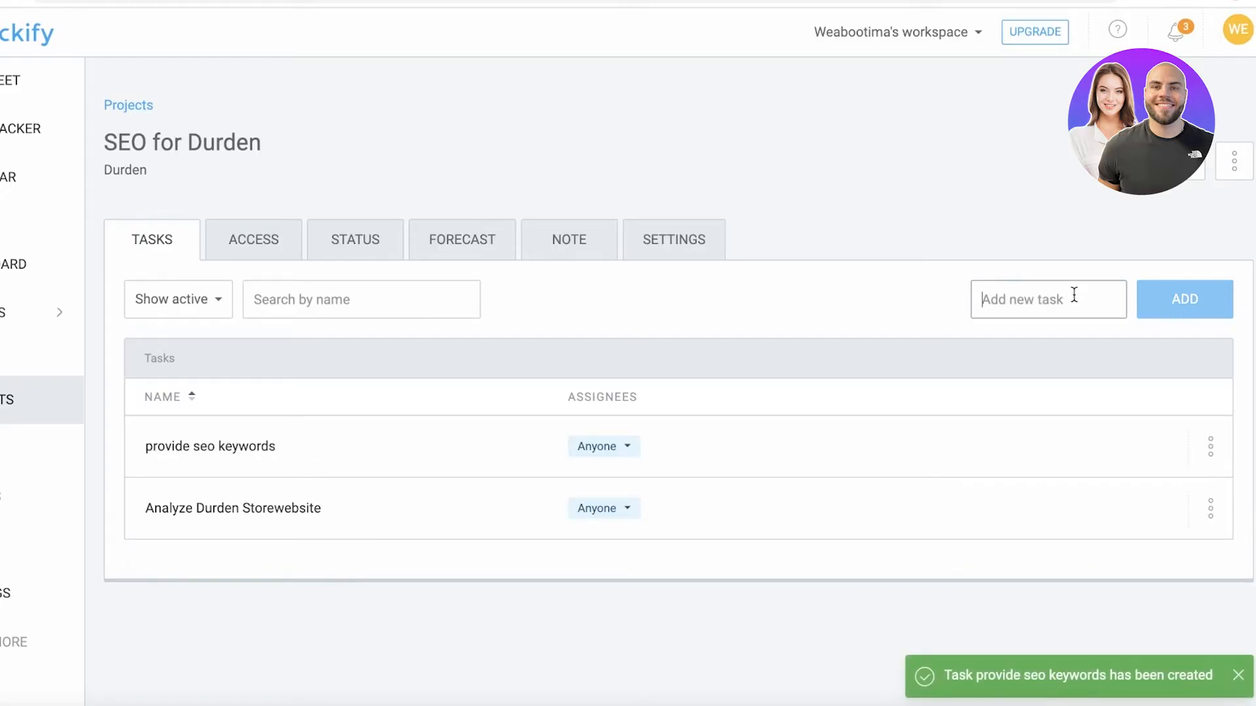
pyautogui.write('add backlinks')
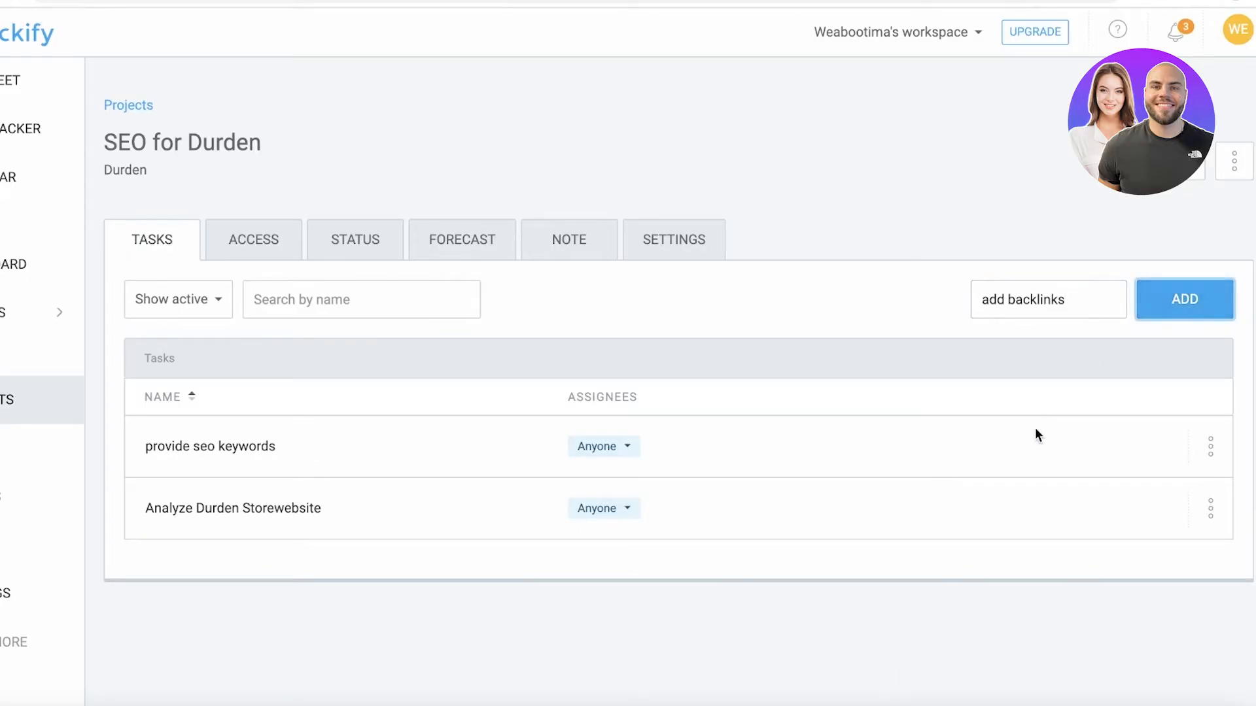
pyautogui.click(1185, 298)
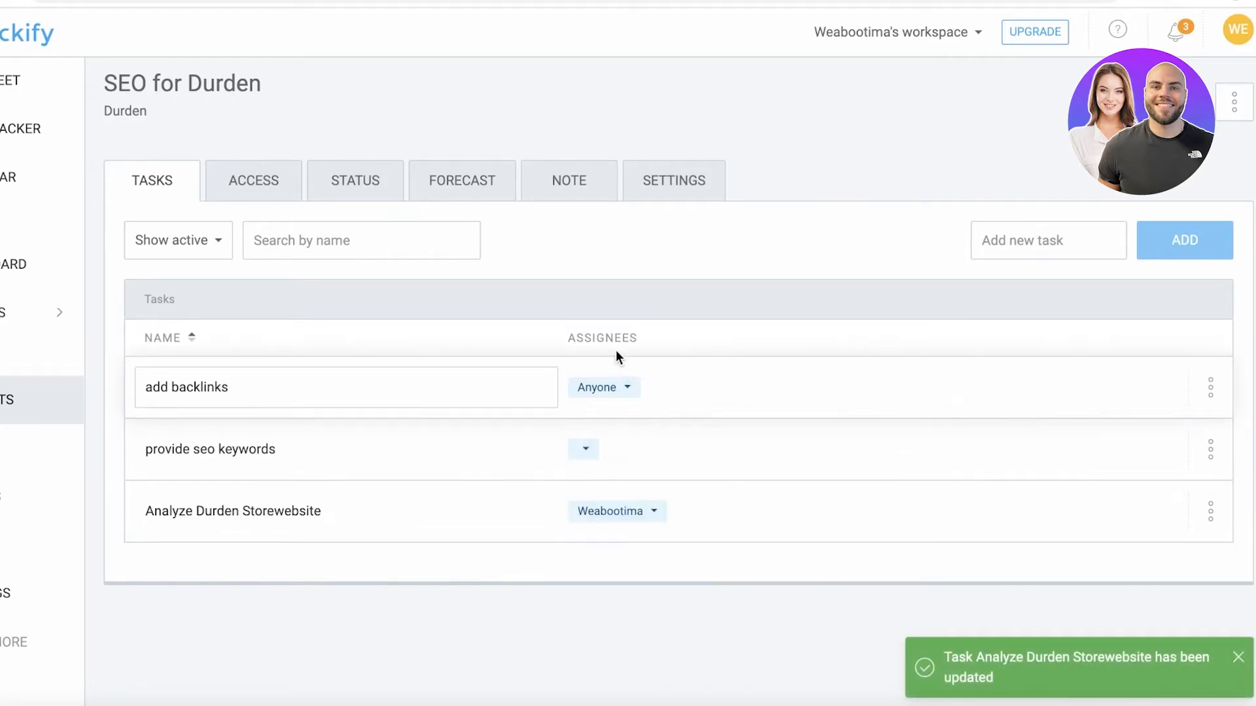
# Assign a user to the provide seo keywords task.
pyautogui.click(603, 387)
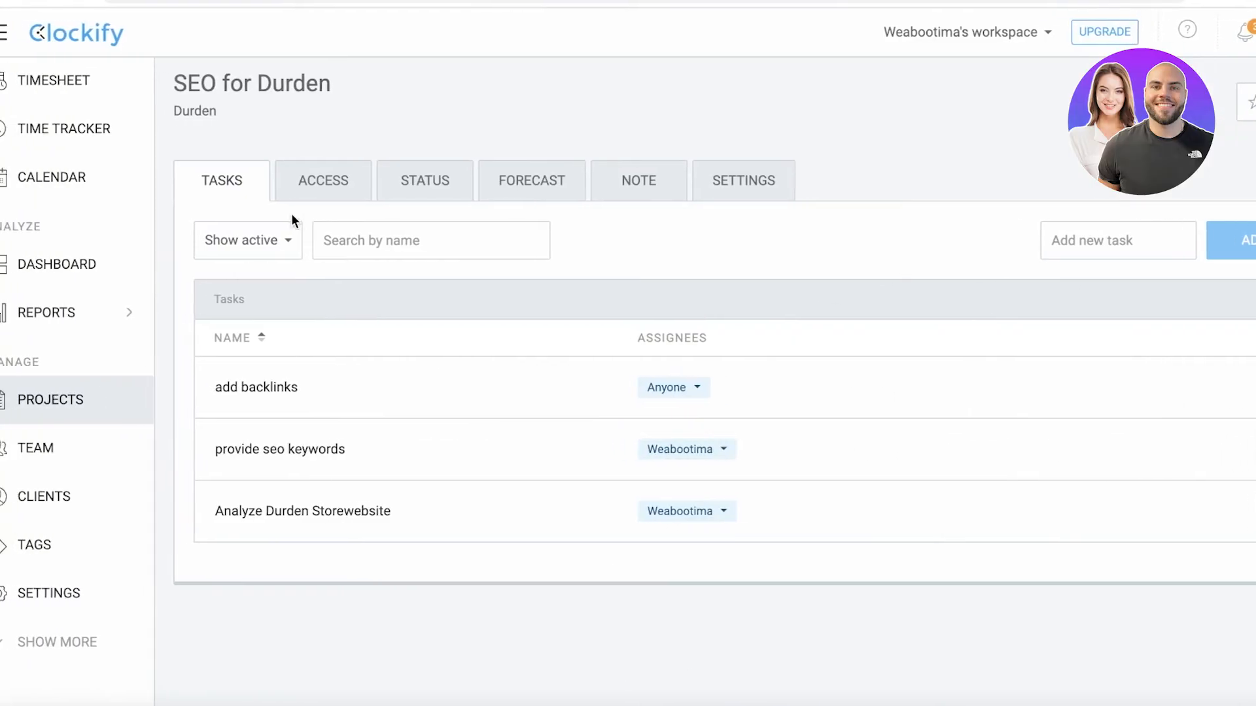
# Start a new time tracker entry on SEO for Durden described as backlinks.
pyautogui.click(48, 311)
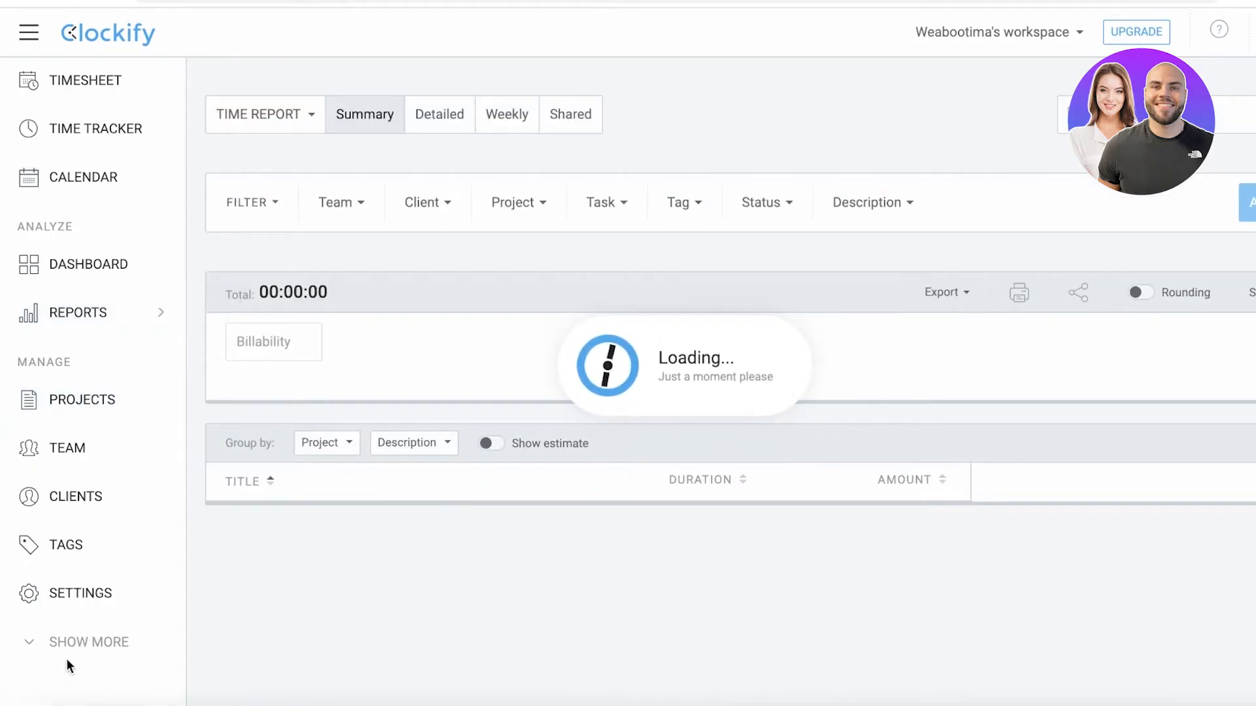
pyautogui.click(91, 641)
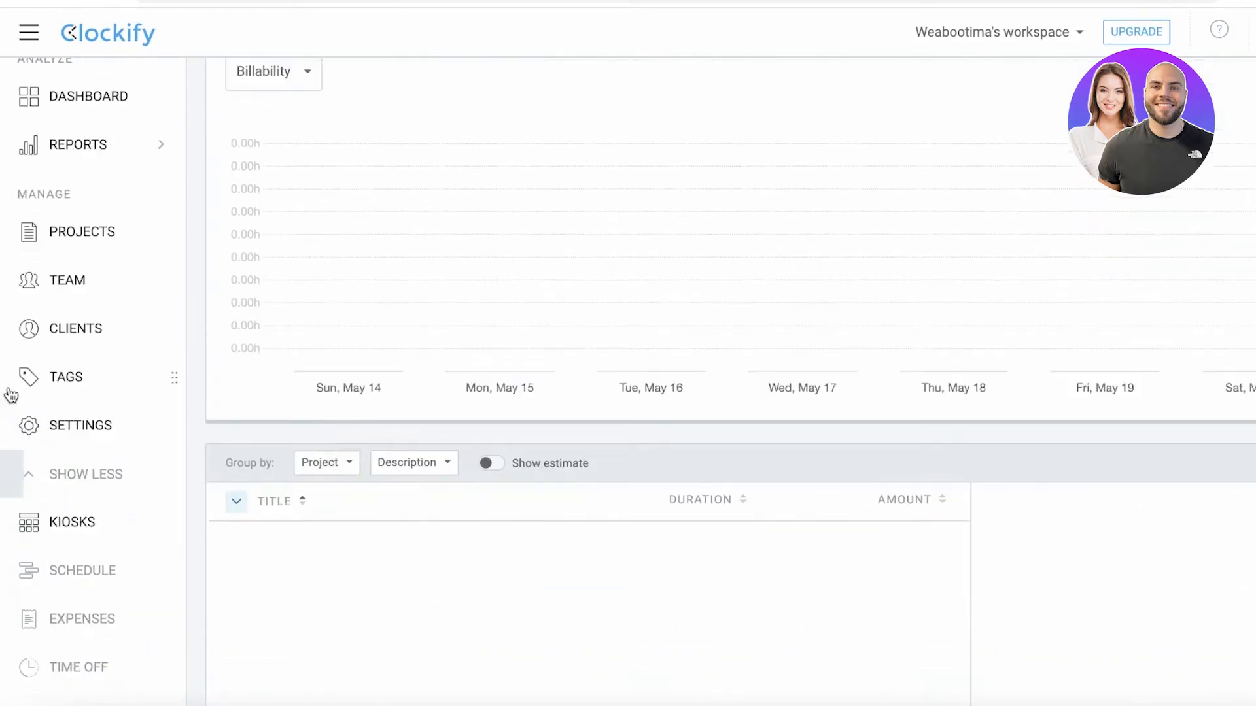
pyautogui.click(95, 128)
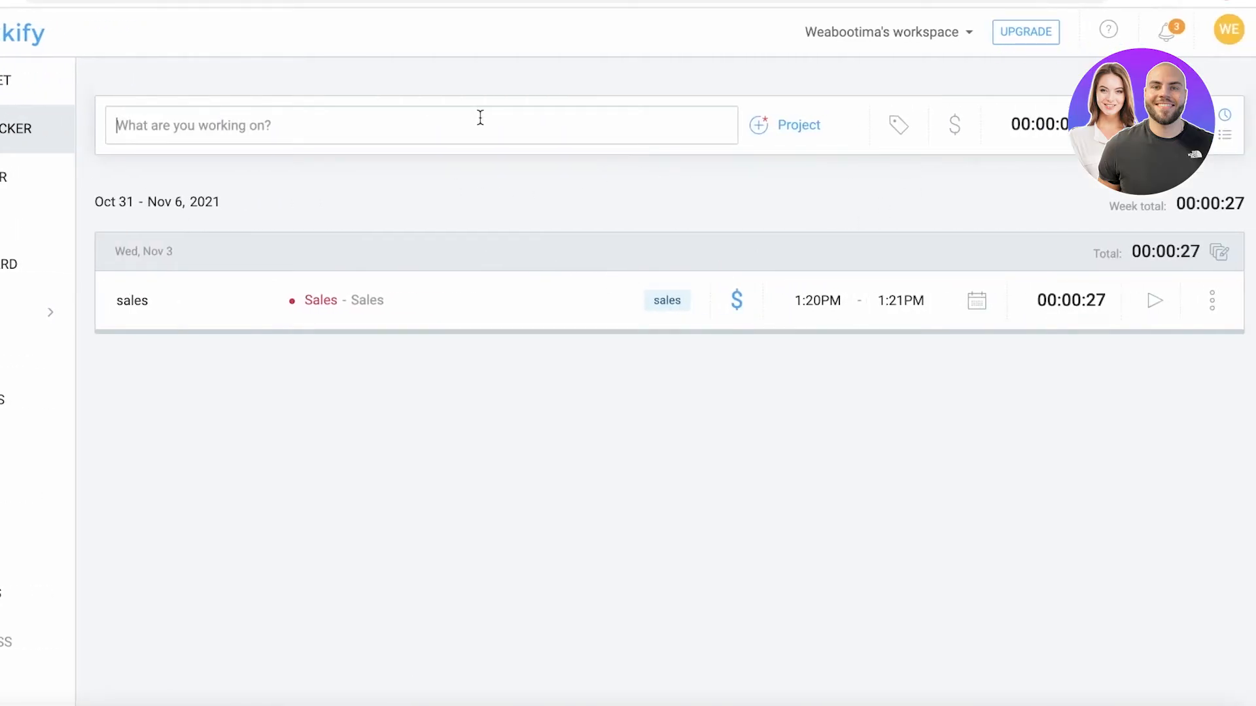
pyautogui.moveTo(626, 113)
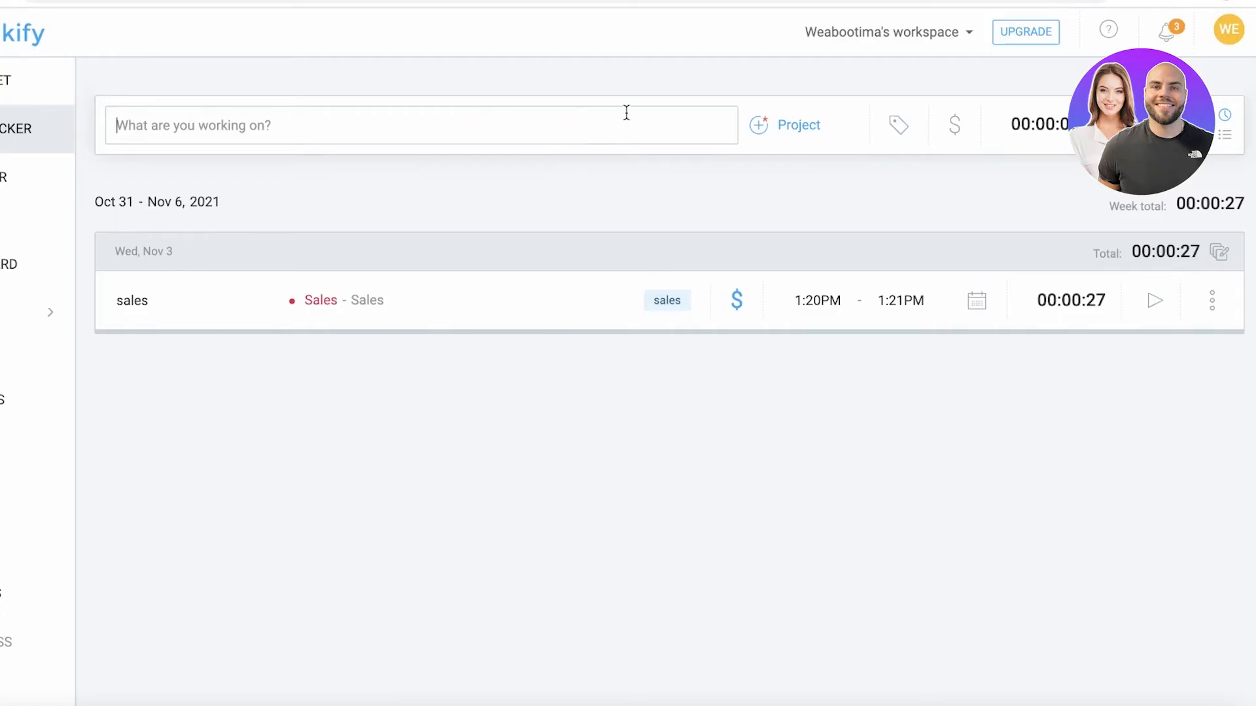
pyautogui.click(784, 125)
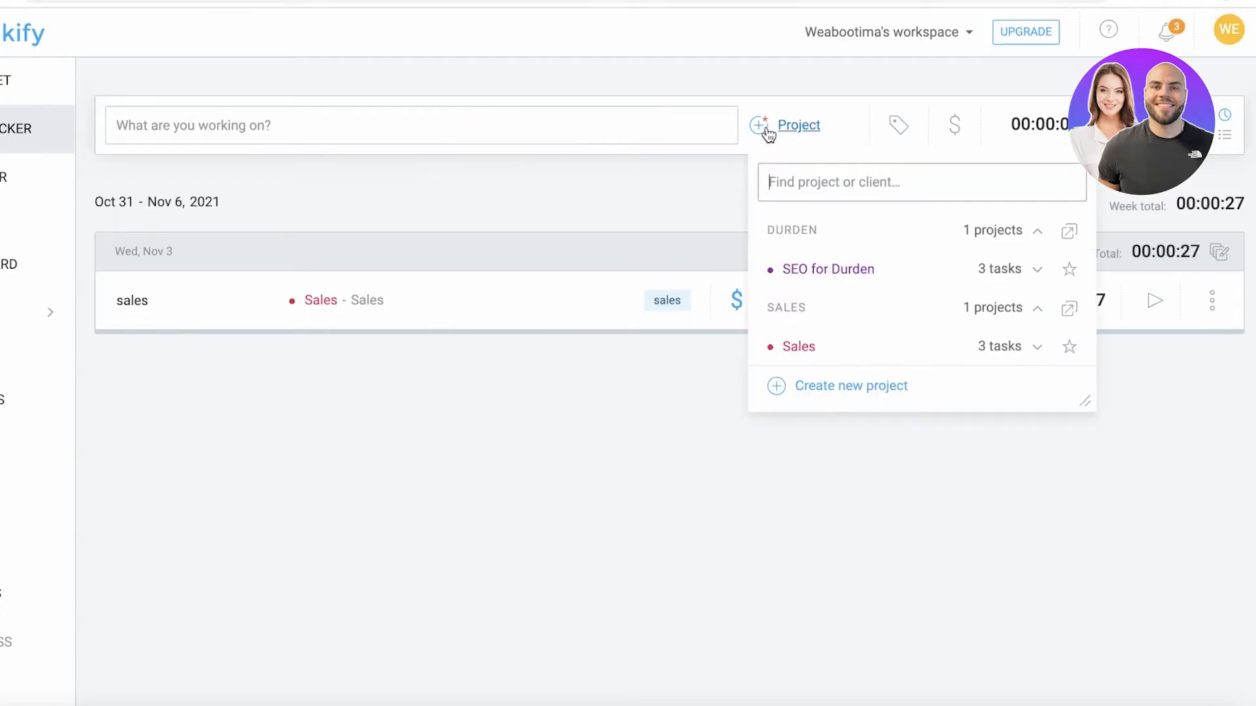
pyautogui.moveTo(785, 131)
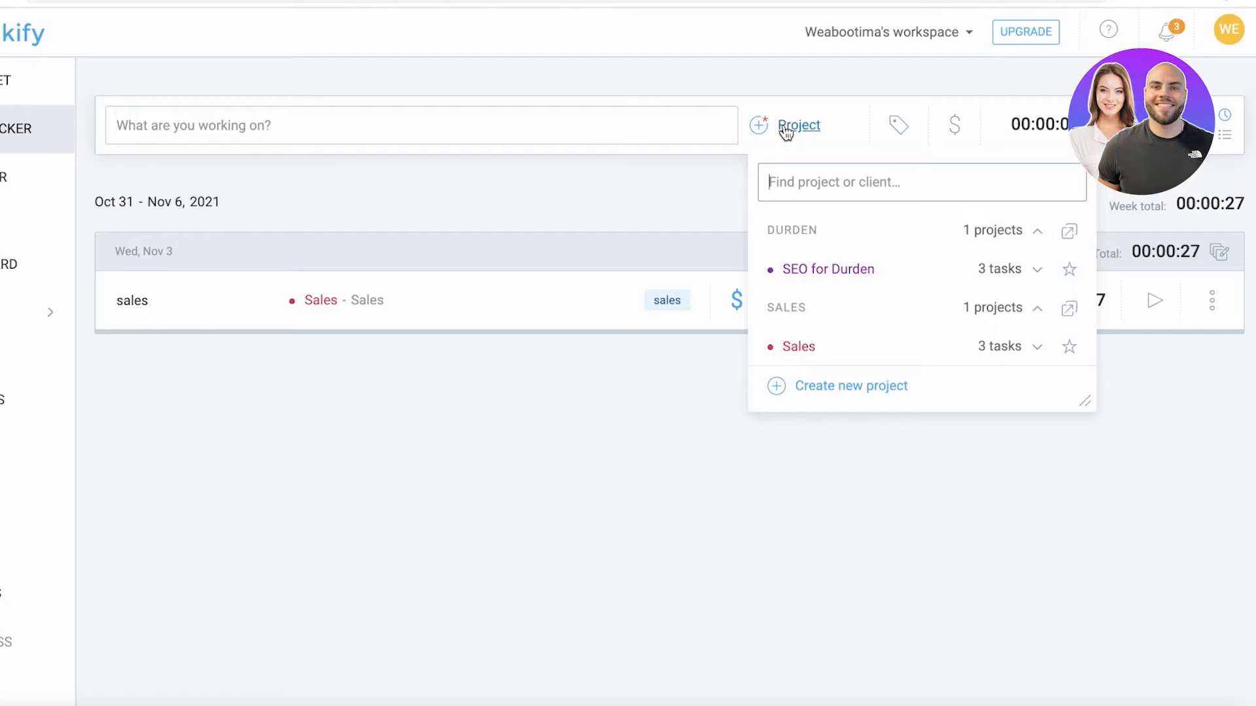
pyautogui.click(828, 270)
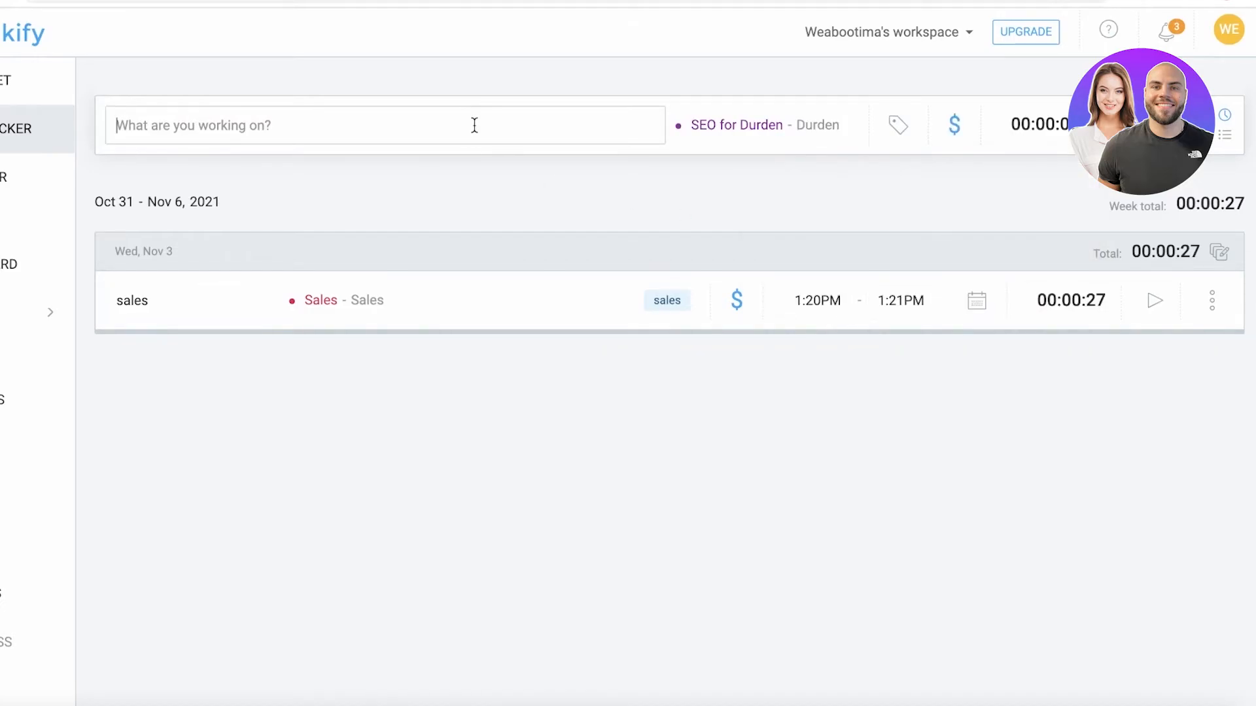
pyautogui.write('bac')
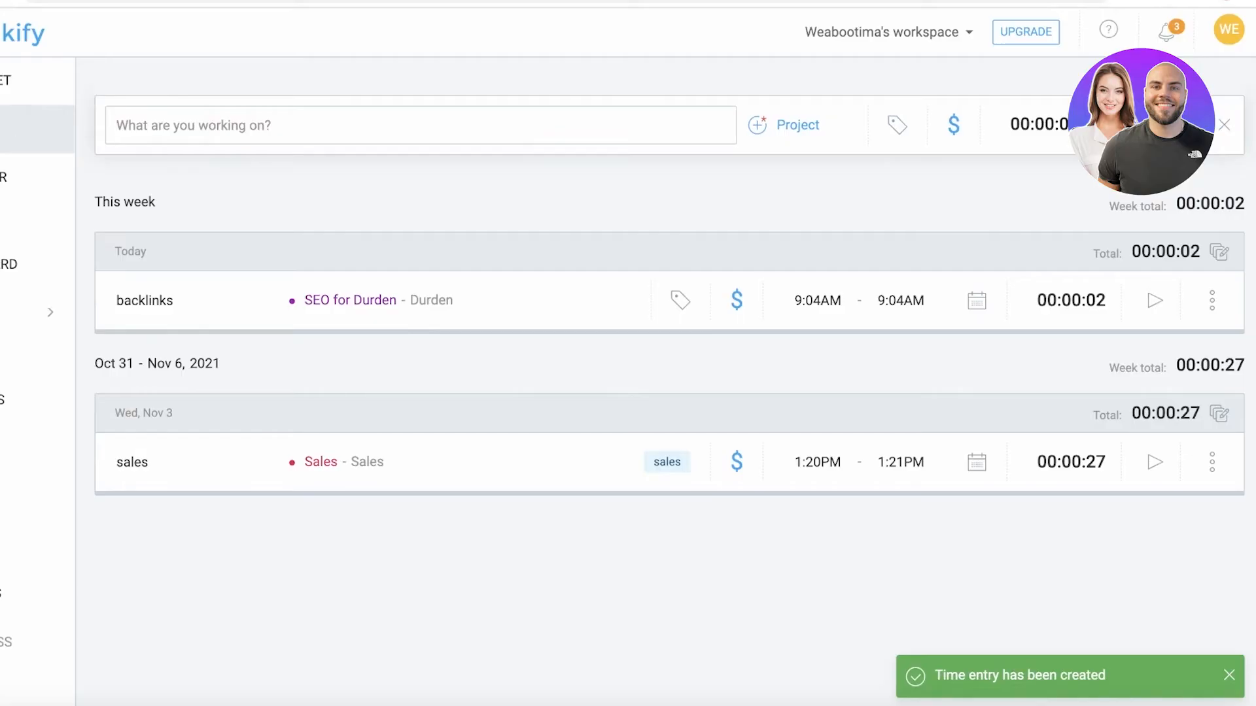
# Tag the backlinks entry, track it with the timer and mark it non-billable.
pyautogui.click(896, 124)
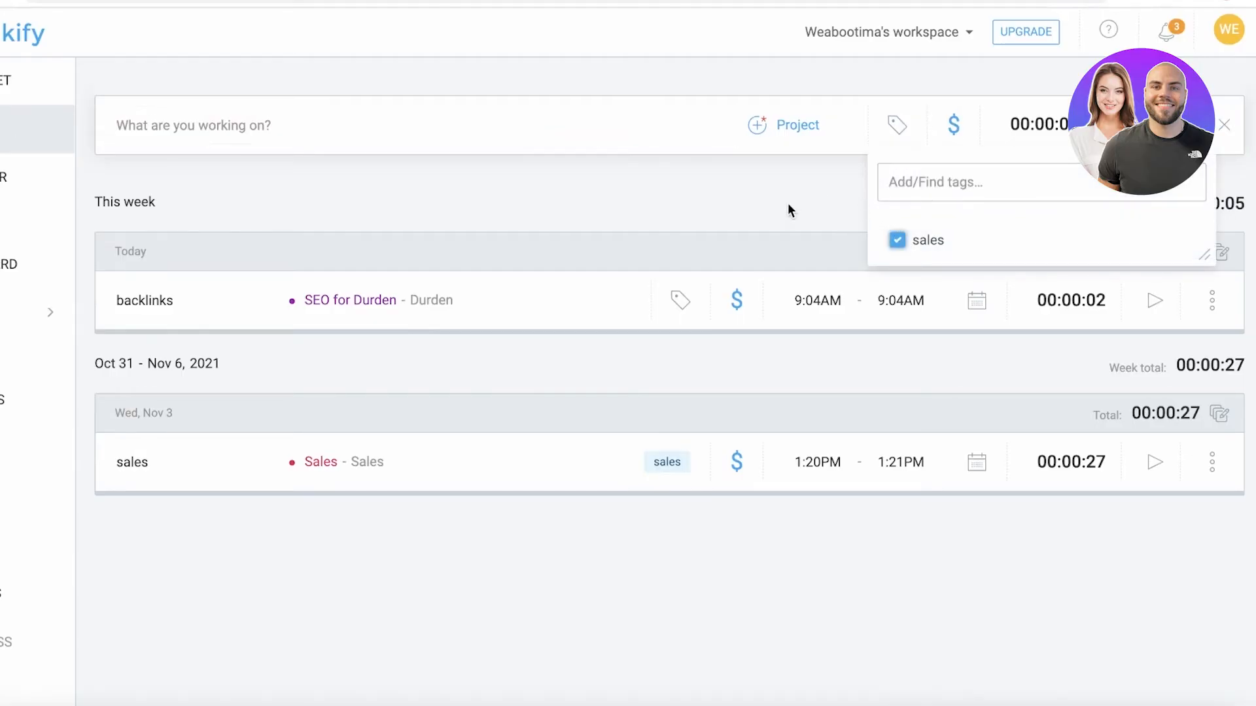
pyautogui.click(896, 241)
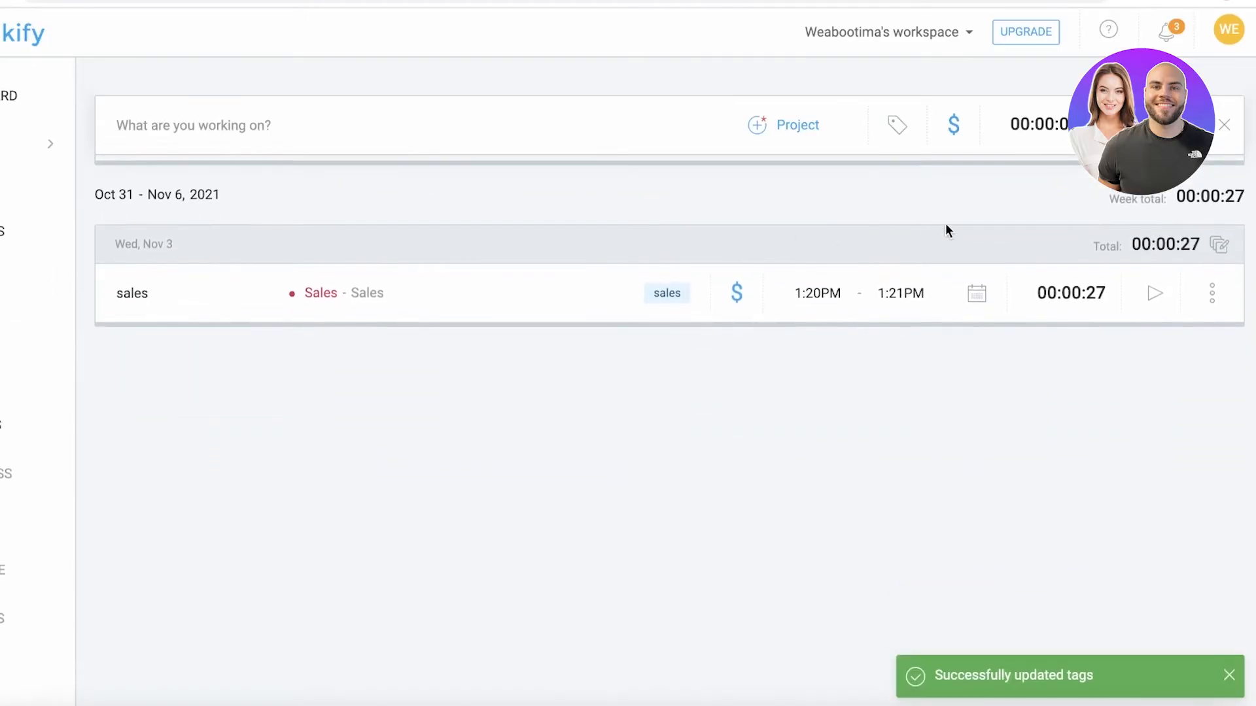
pyautogui.click(1210, 298)
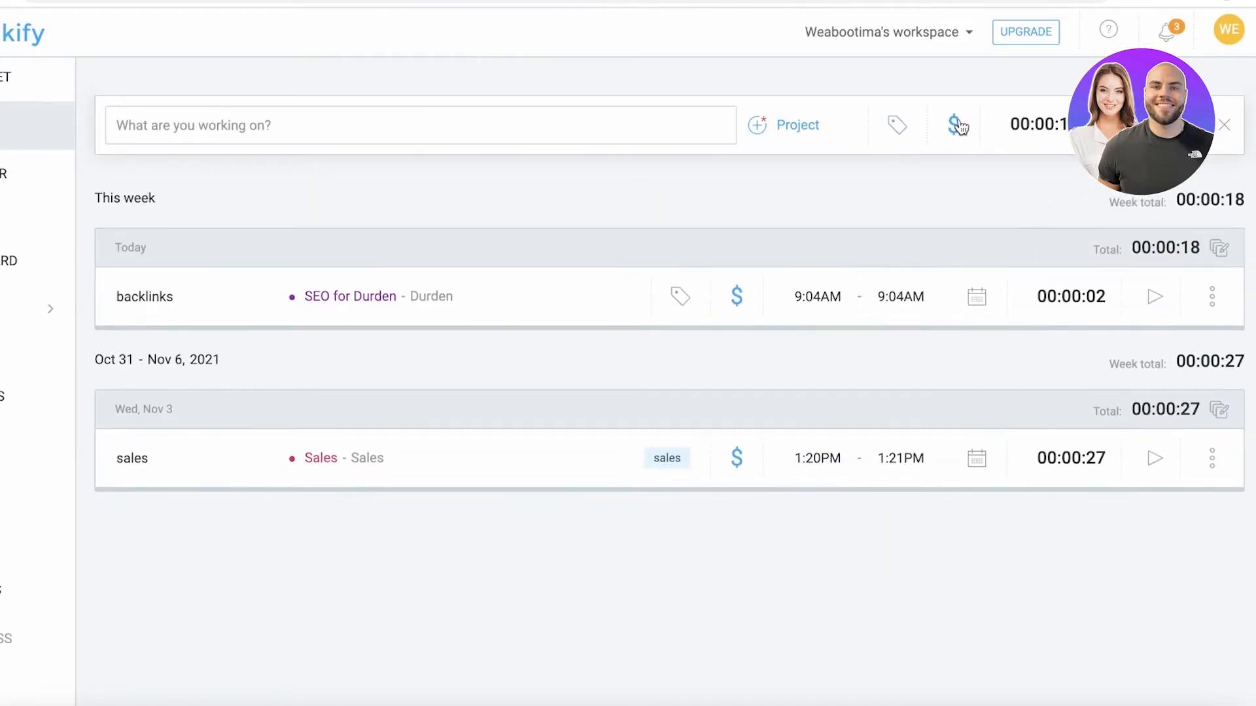
pyautogui.click(958, 124)
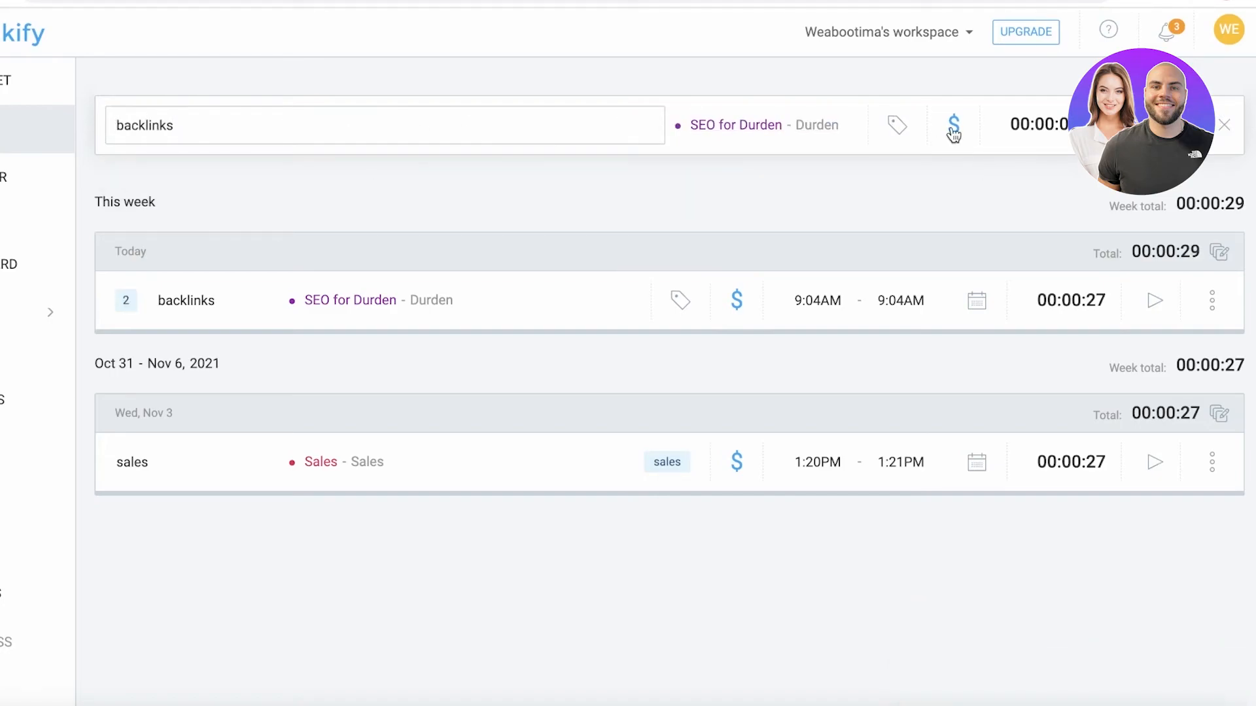
pyautogui.click(952, 125)
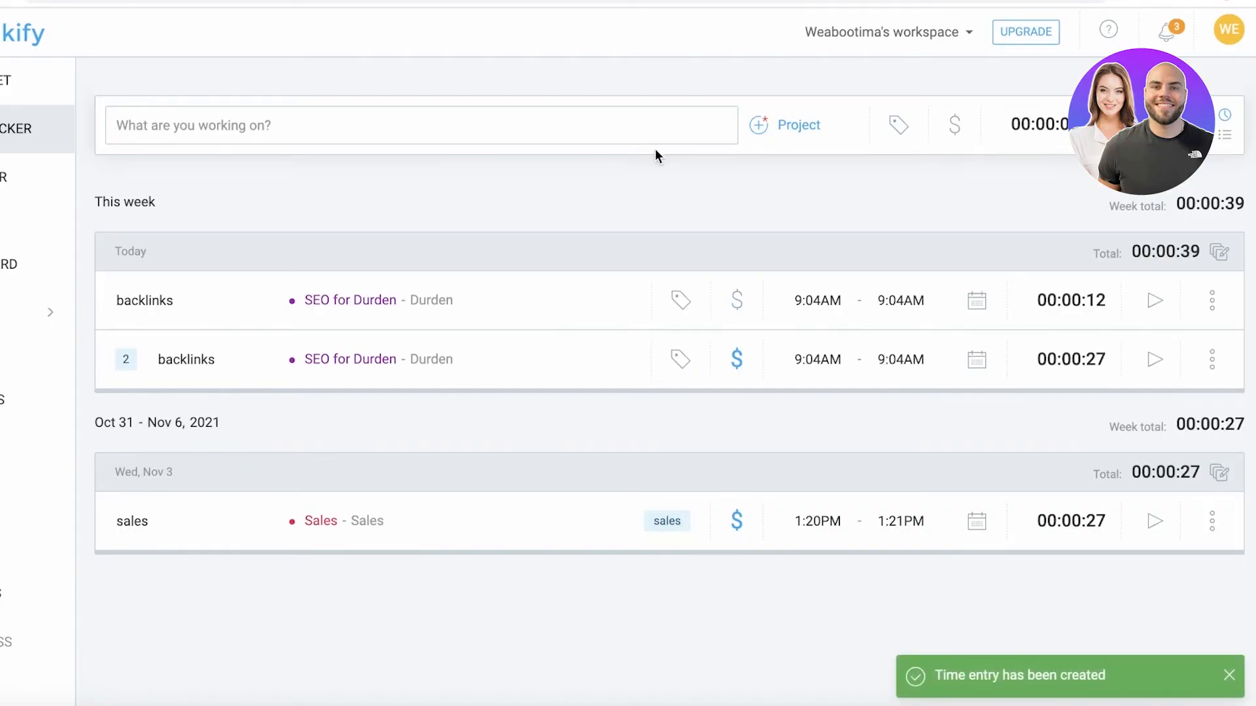
pyautogui.moveTo(461, 245)
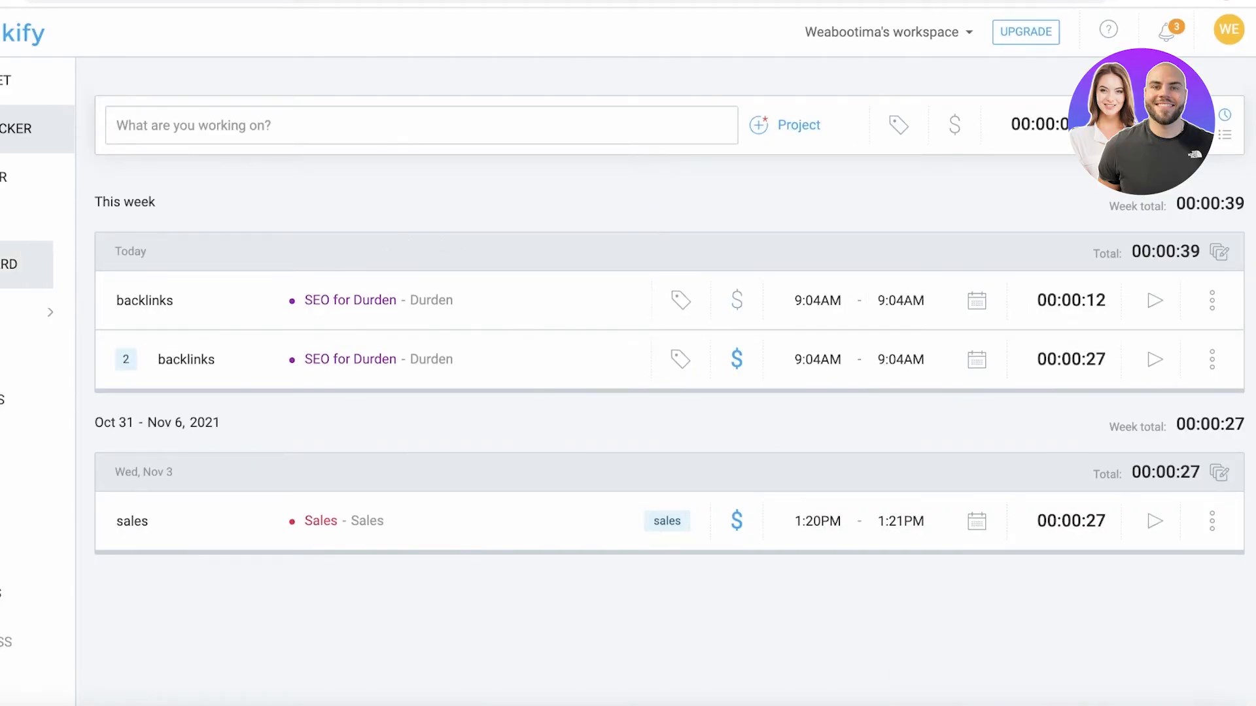
# Delete one of today's backlinks time entries and confirm the deletion.
pyautogui.click(25, 34)
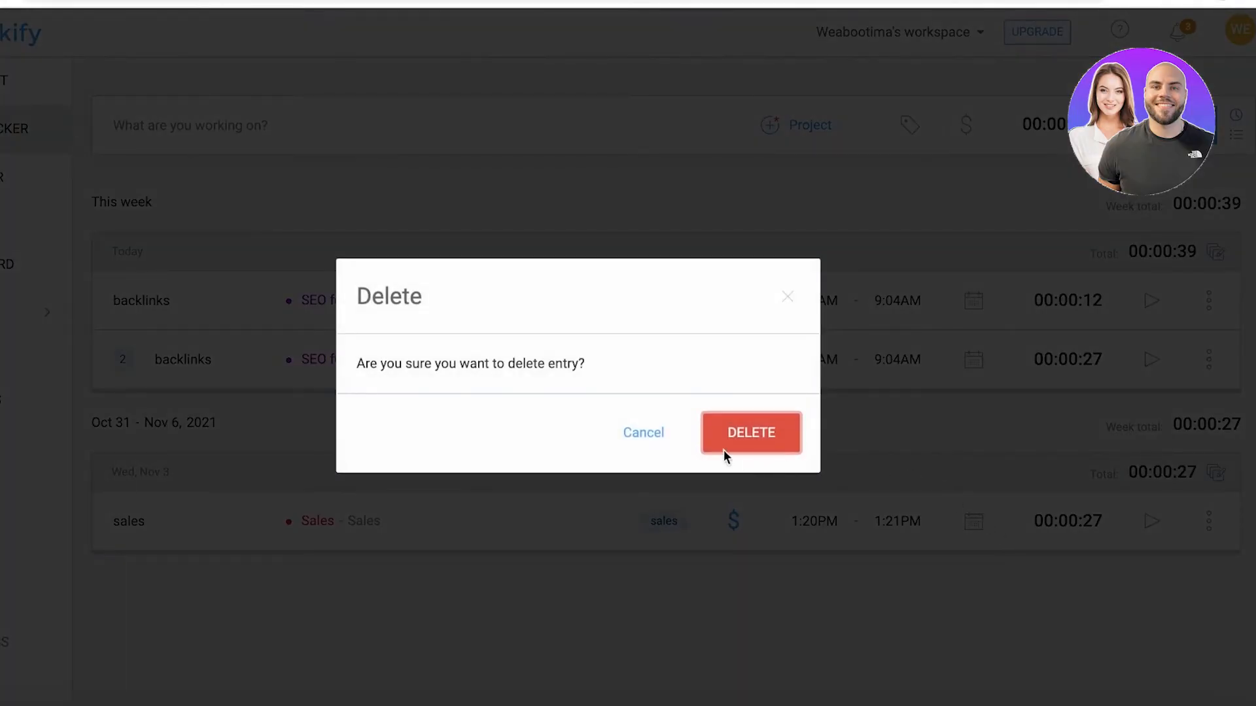
pyautogui.click(751, 431)
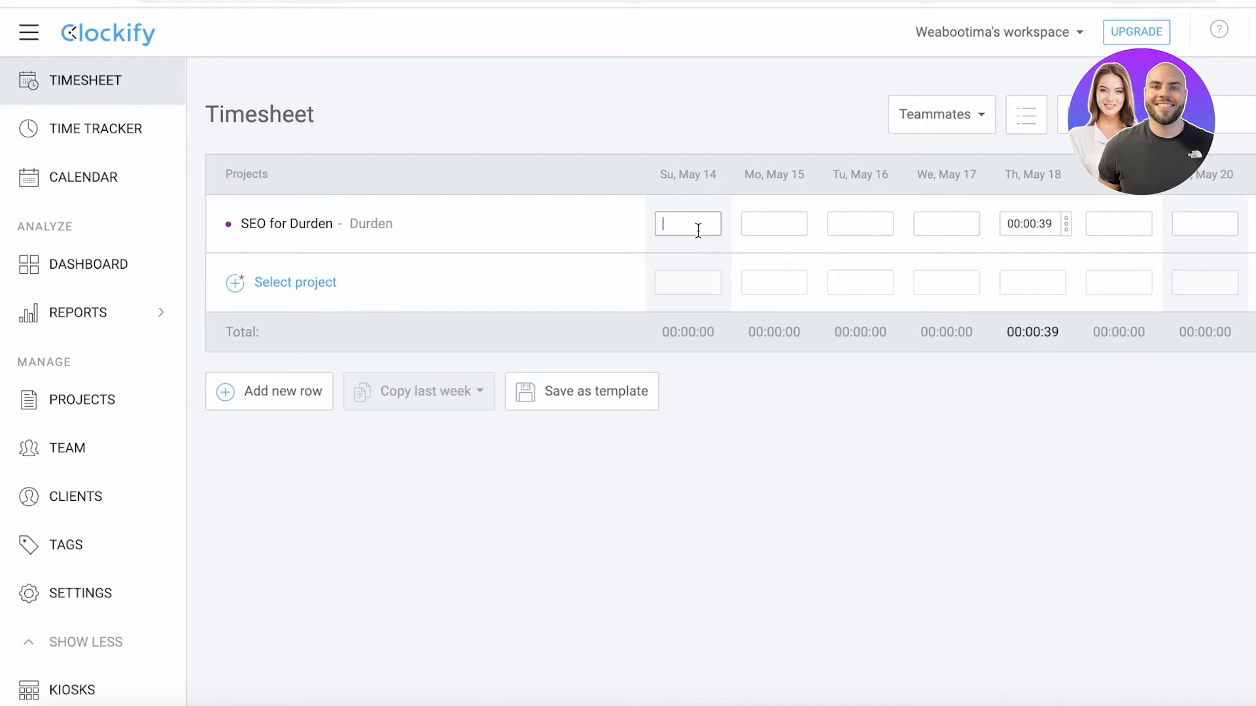
pyautogui.moveTo(803, 230)
pyautogui.write('44:00:00')
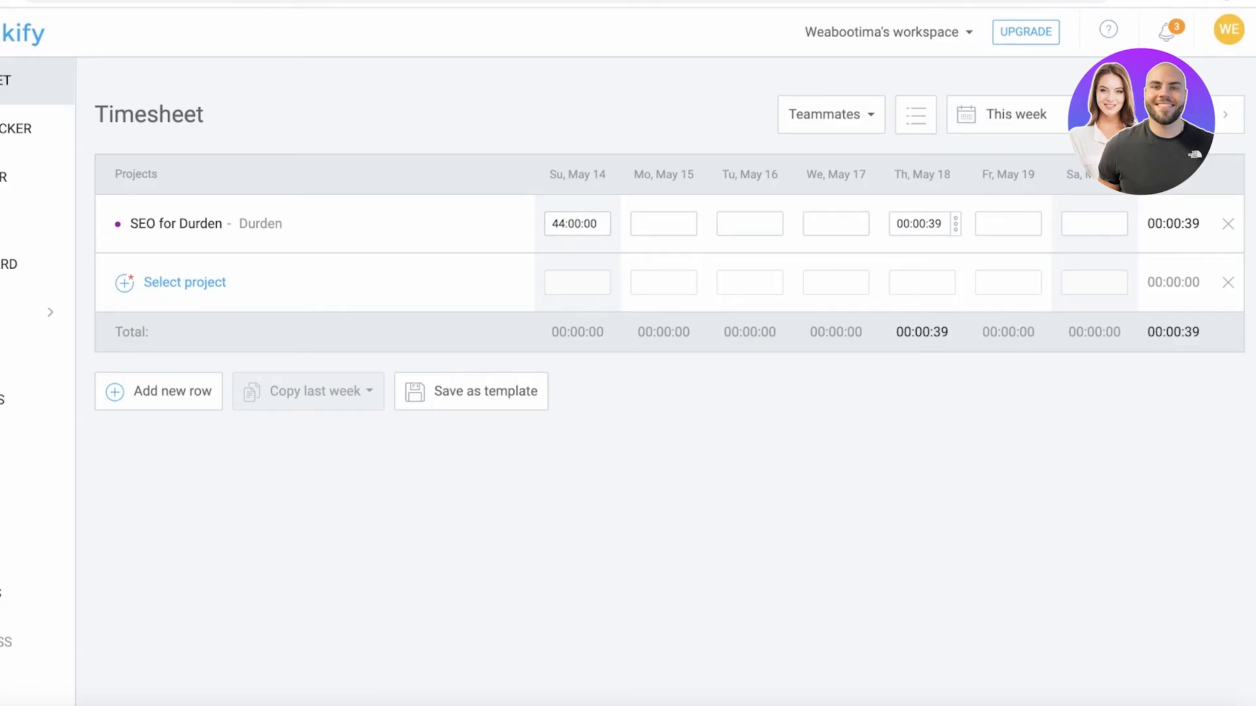
# Fill the SEO for Durden timesheet with 00:40:00 Sunday and 00:05:00 Monday, totalling 00:45:39.
pyautogui.click(663, 222)
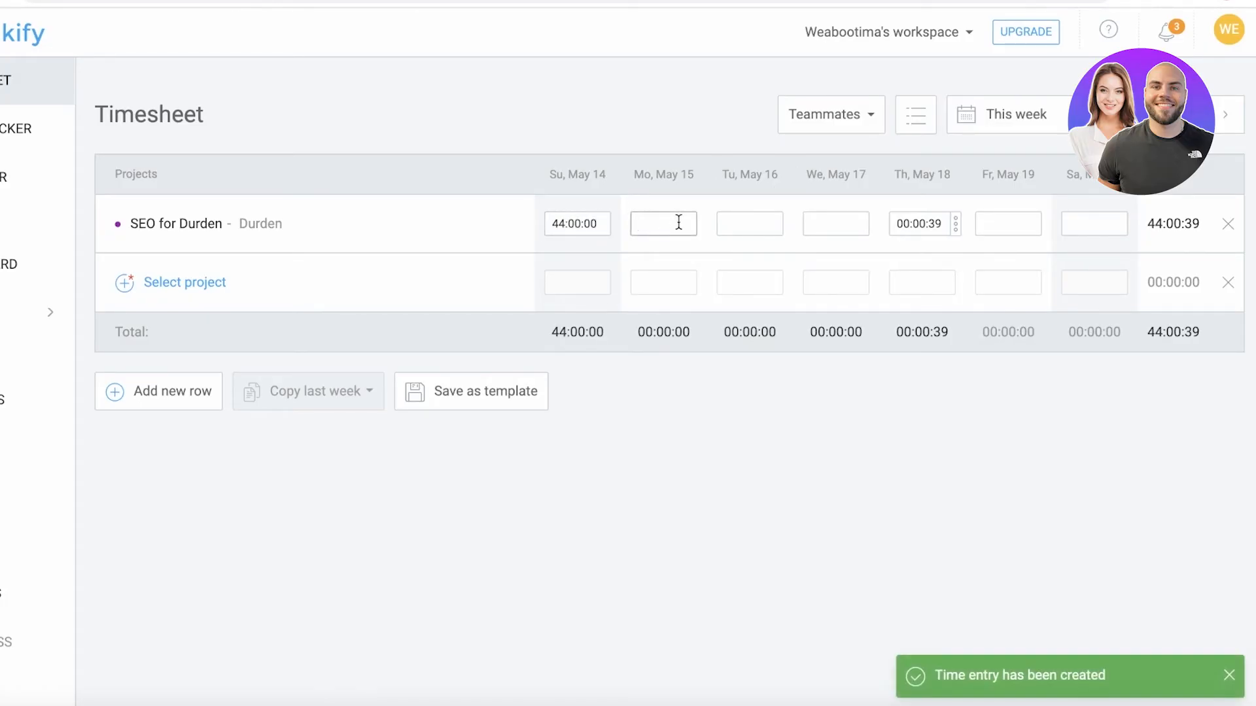
pyautogui.write('33:5')
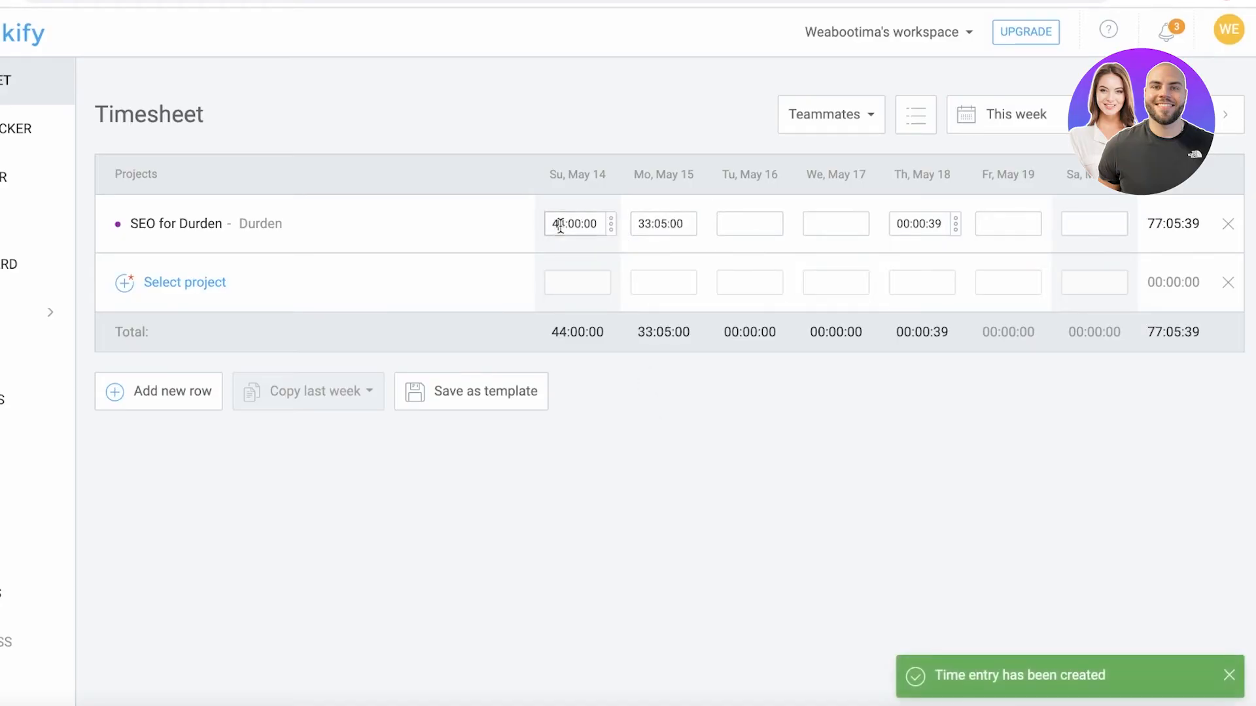
pyautogui.write('94:40:00')
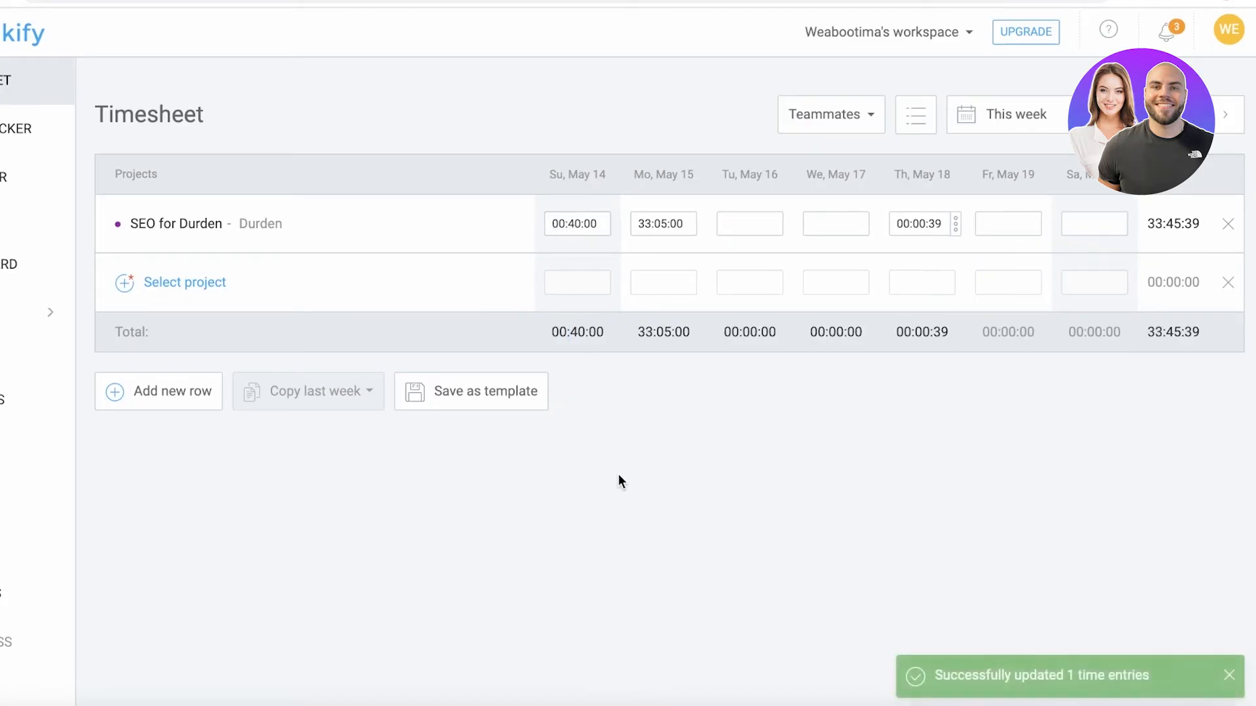
pyautogui.click(658, 223)
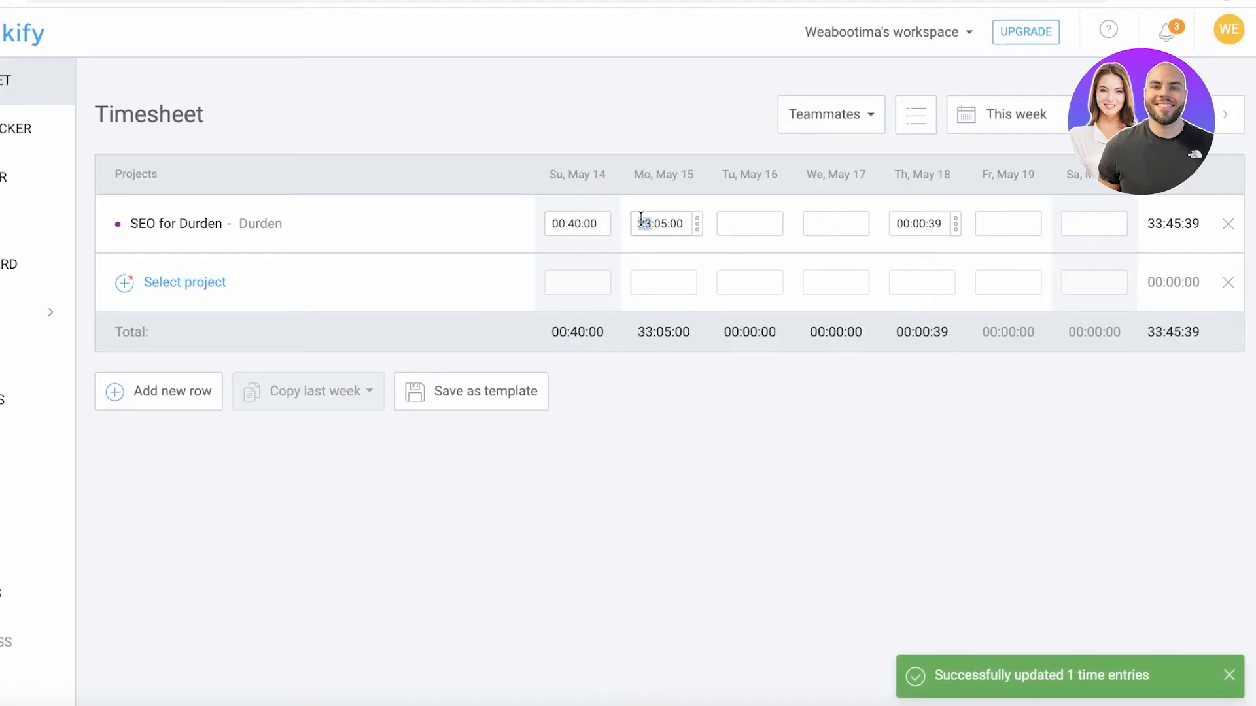
pyautogui.write('00:05:00')
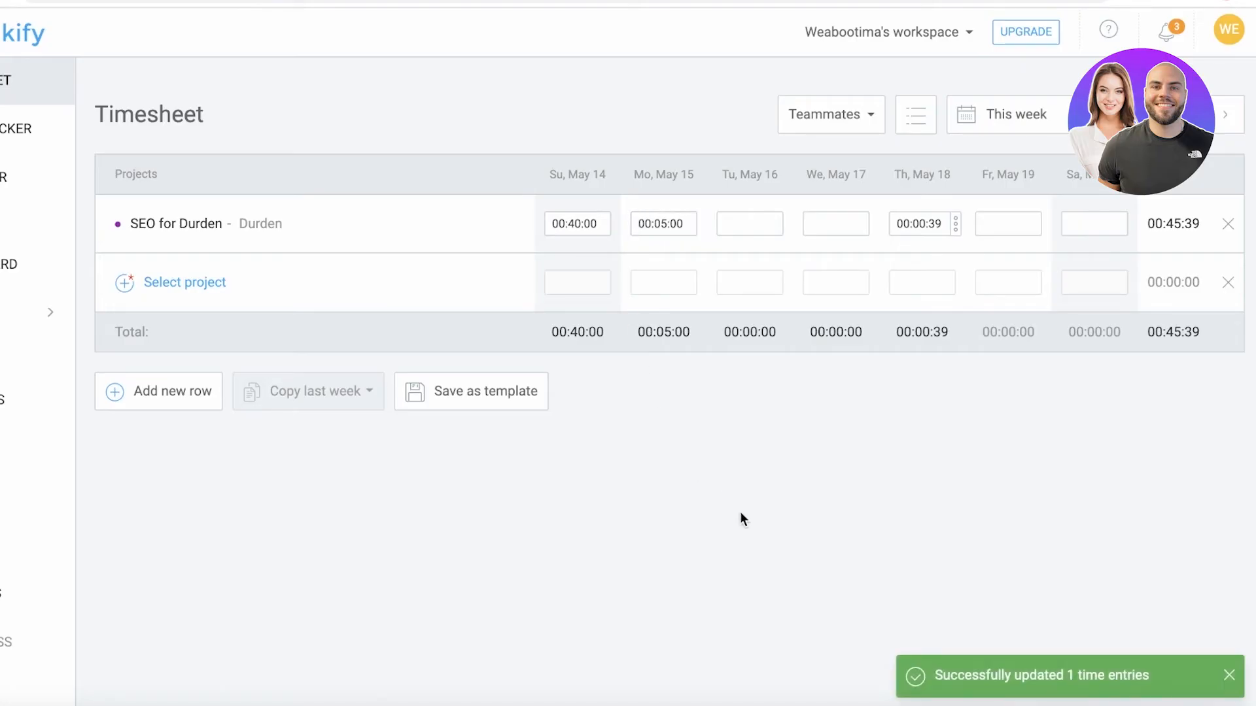
pyautogui.moveTo(764, 149)
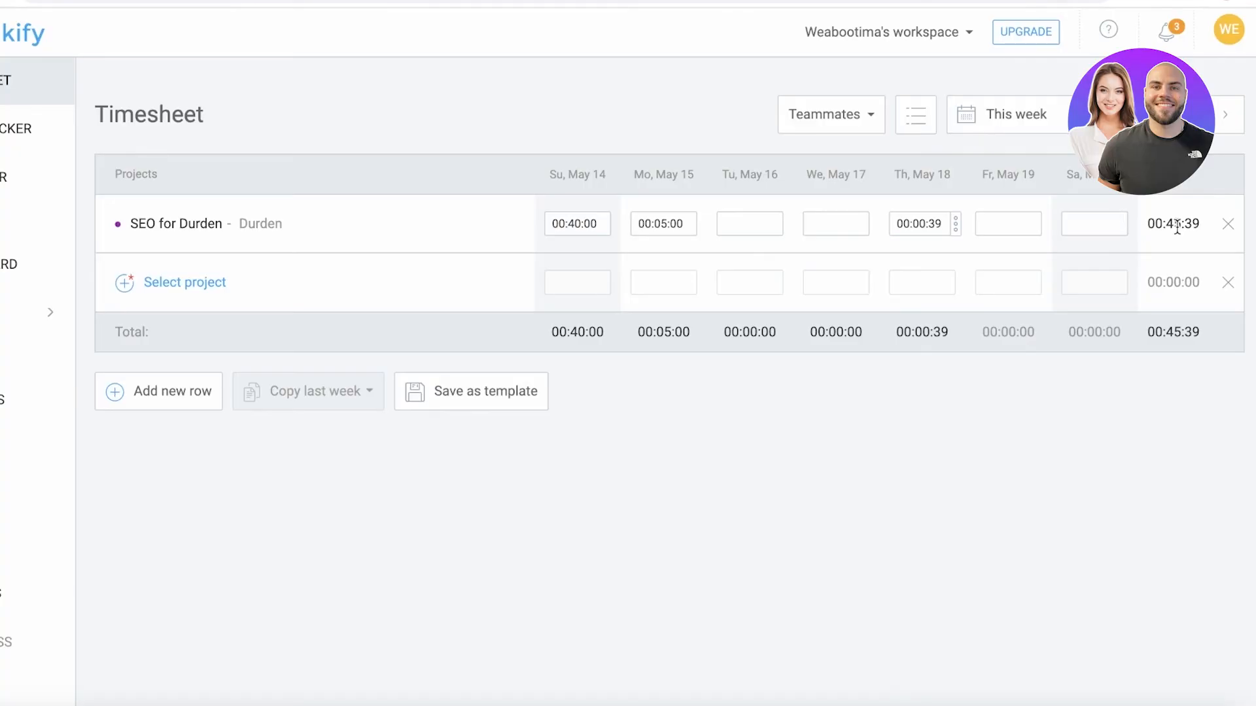
pyautogui.doubleClick(1175, 224)
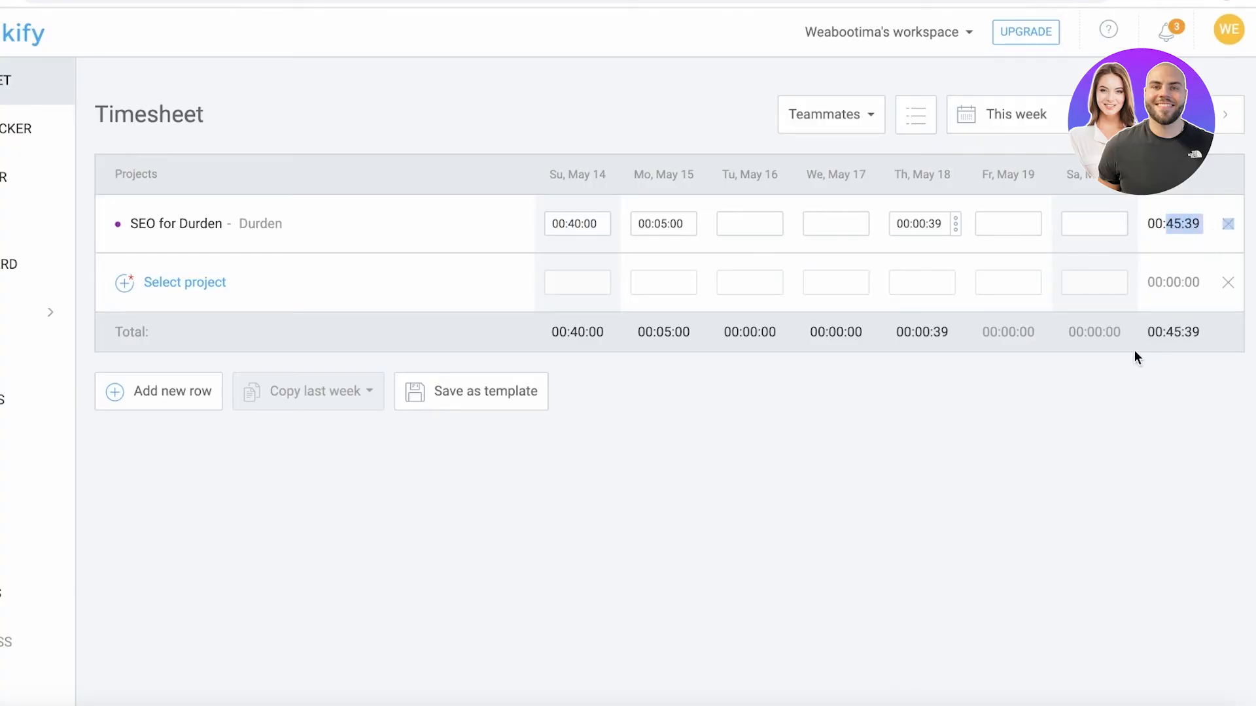
pyautogui.moveTo(1029, 399)
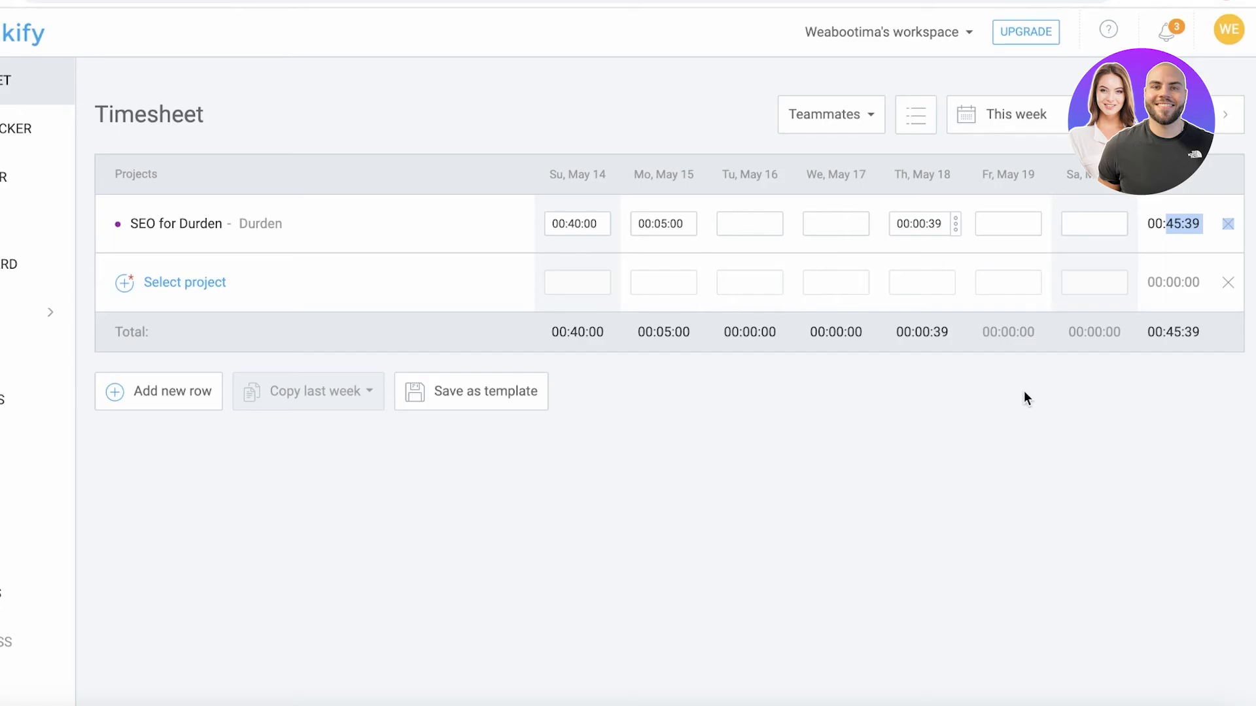
pyautogui.click(28, 32)
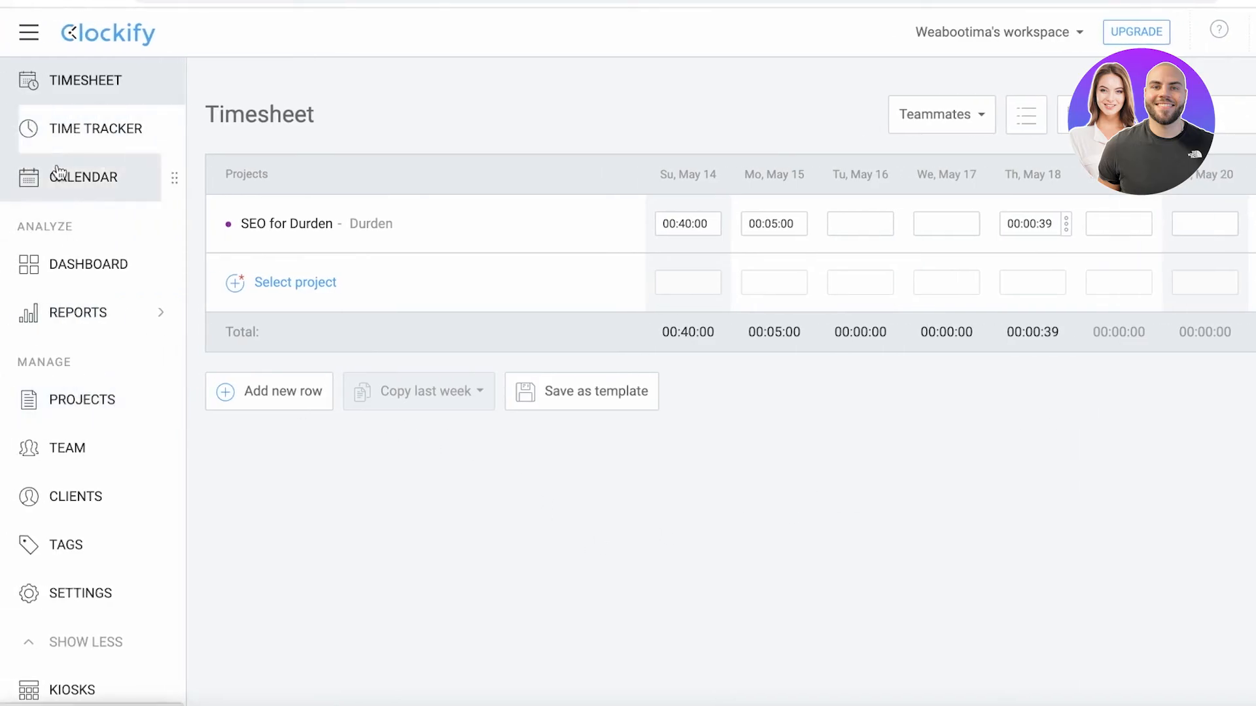
# View the calendar in Day then Week view, then go to the dashboard summary.
pyautogui.click(84, 177)
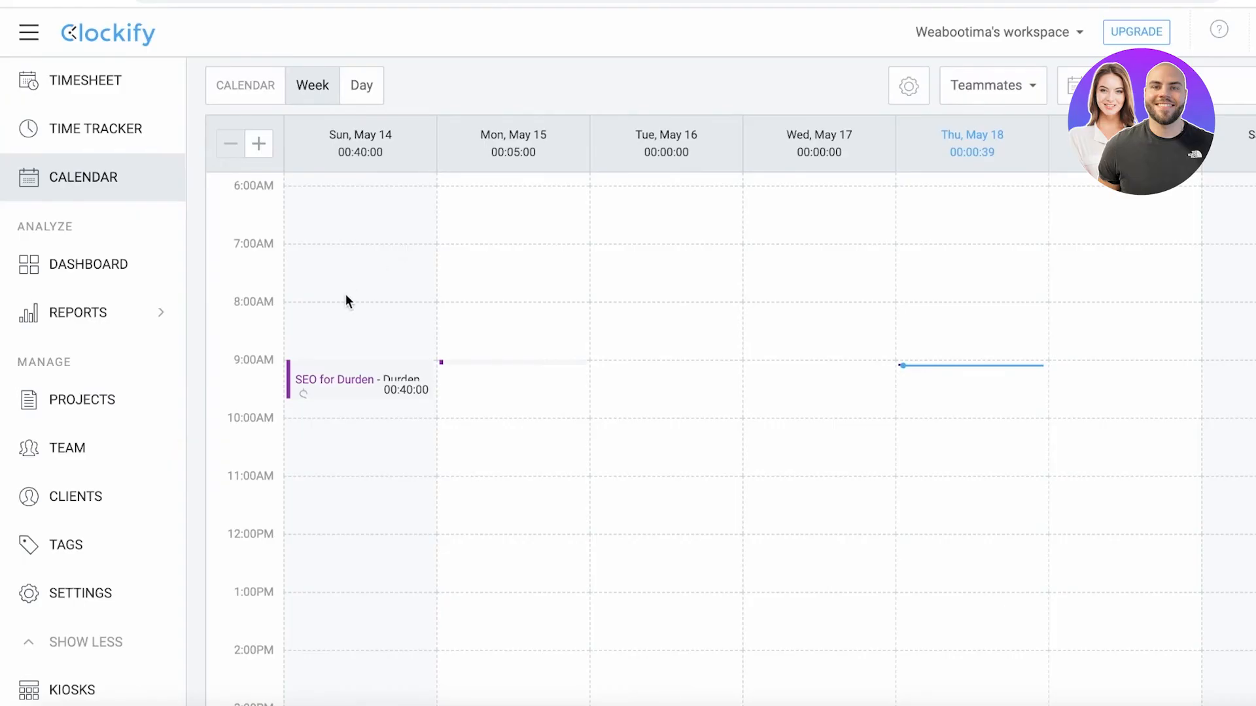
pyautogui.moveTo(365, 86)
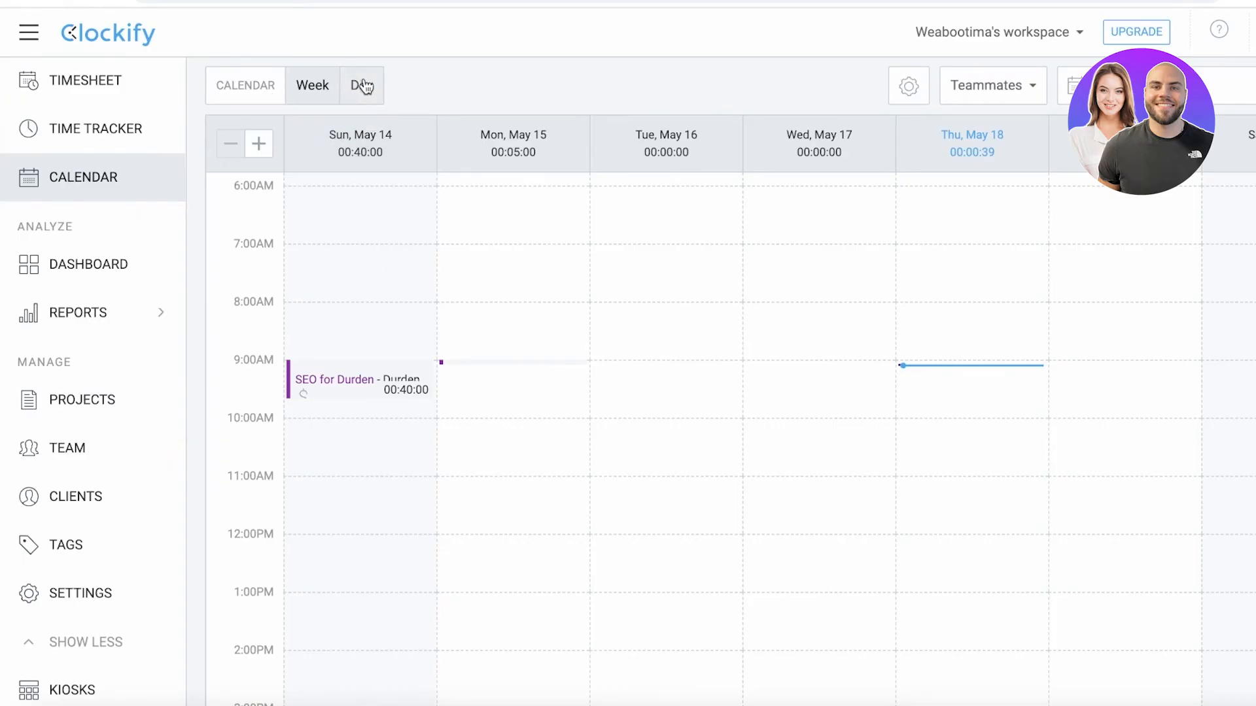
pyautogui.click(361, 85)
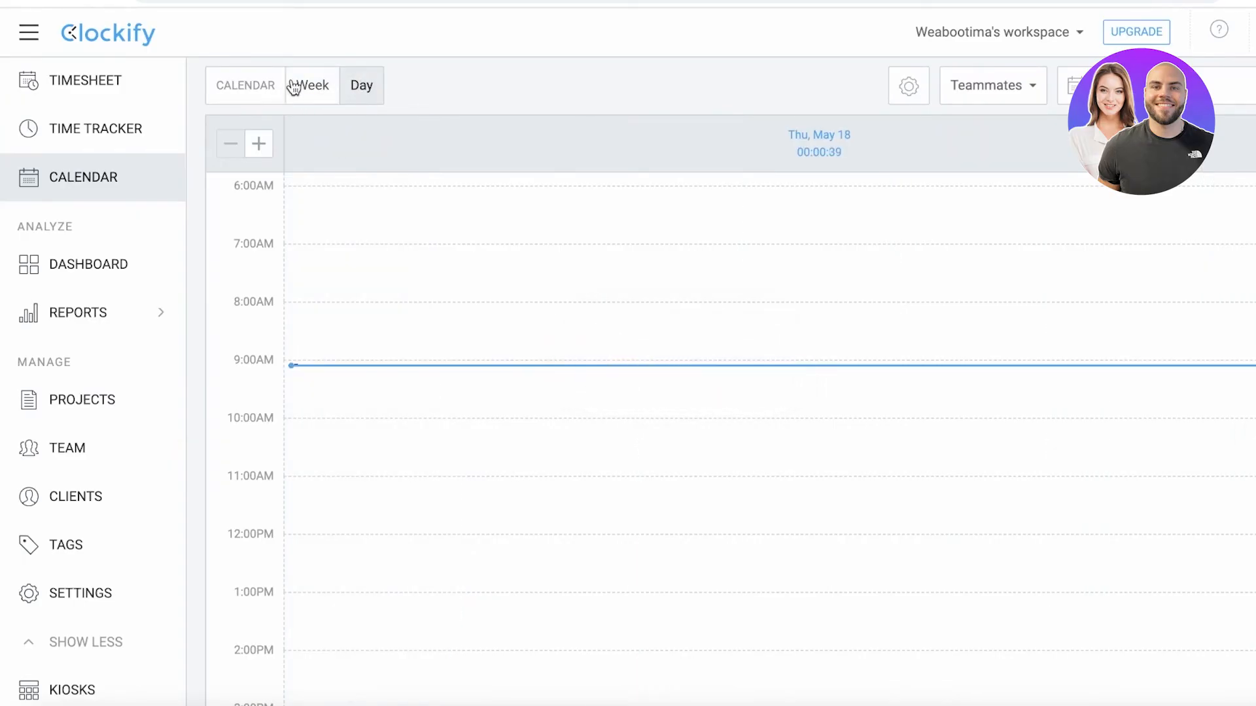
pyautogui.click(312, 87)
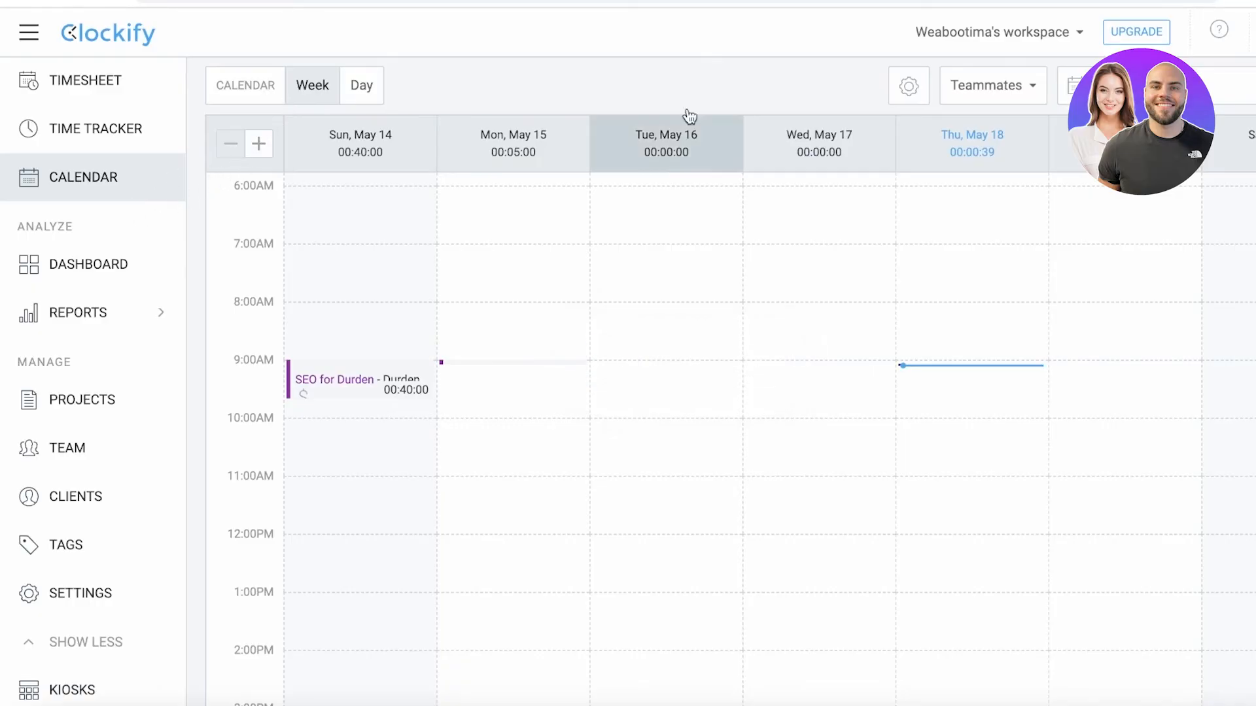
pyautogui.click(992, 86)
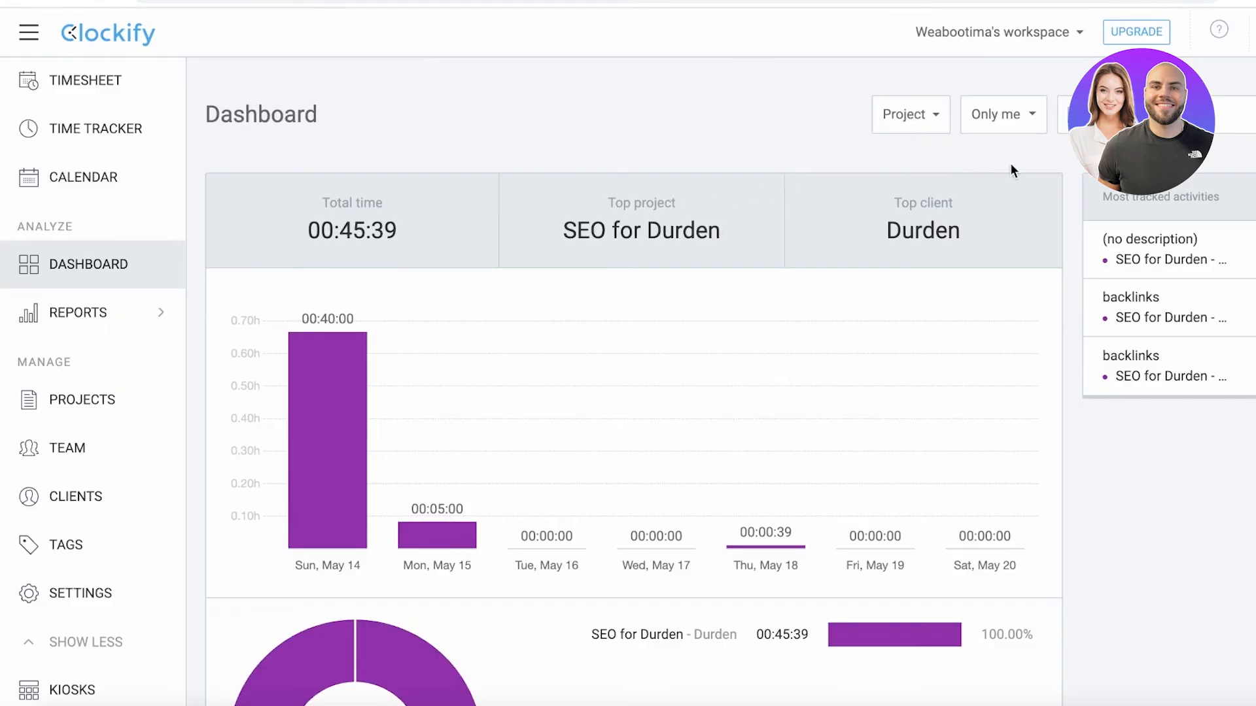
# Open the Attendance team report from the Reports menu and scroll through it.
pyautogui.scroll(-3)
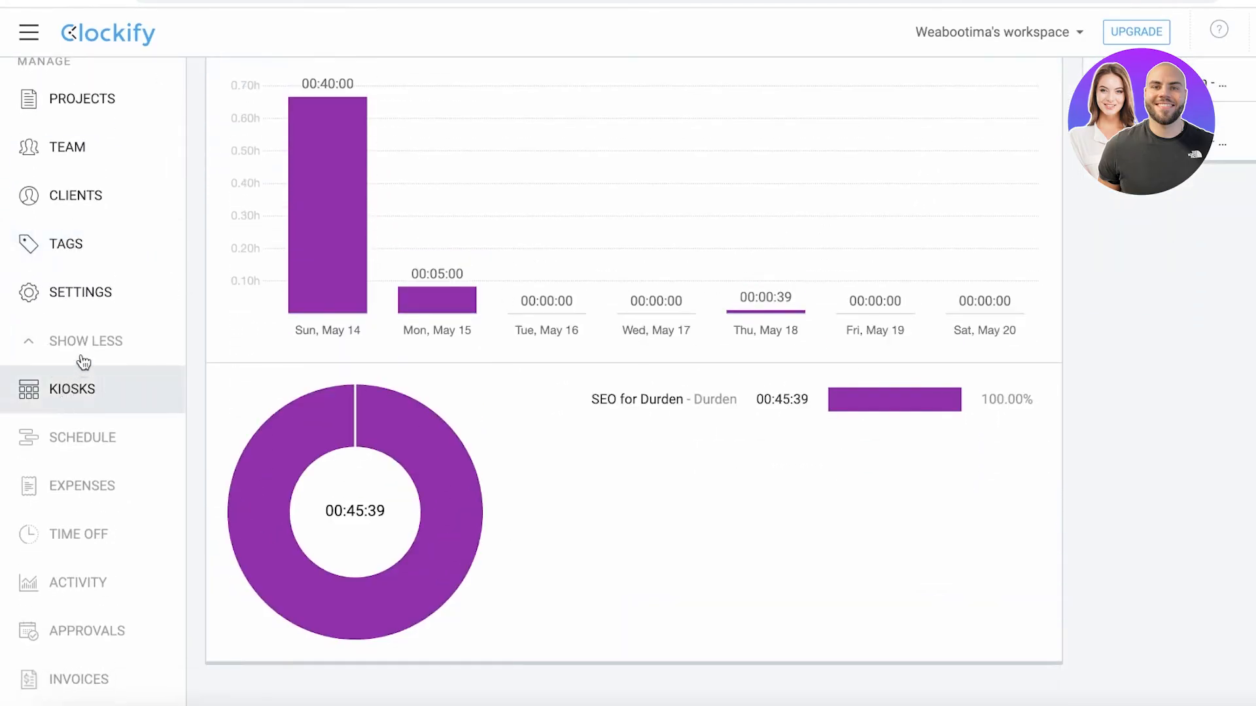
pyautogui.click(76, 311)
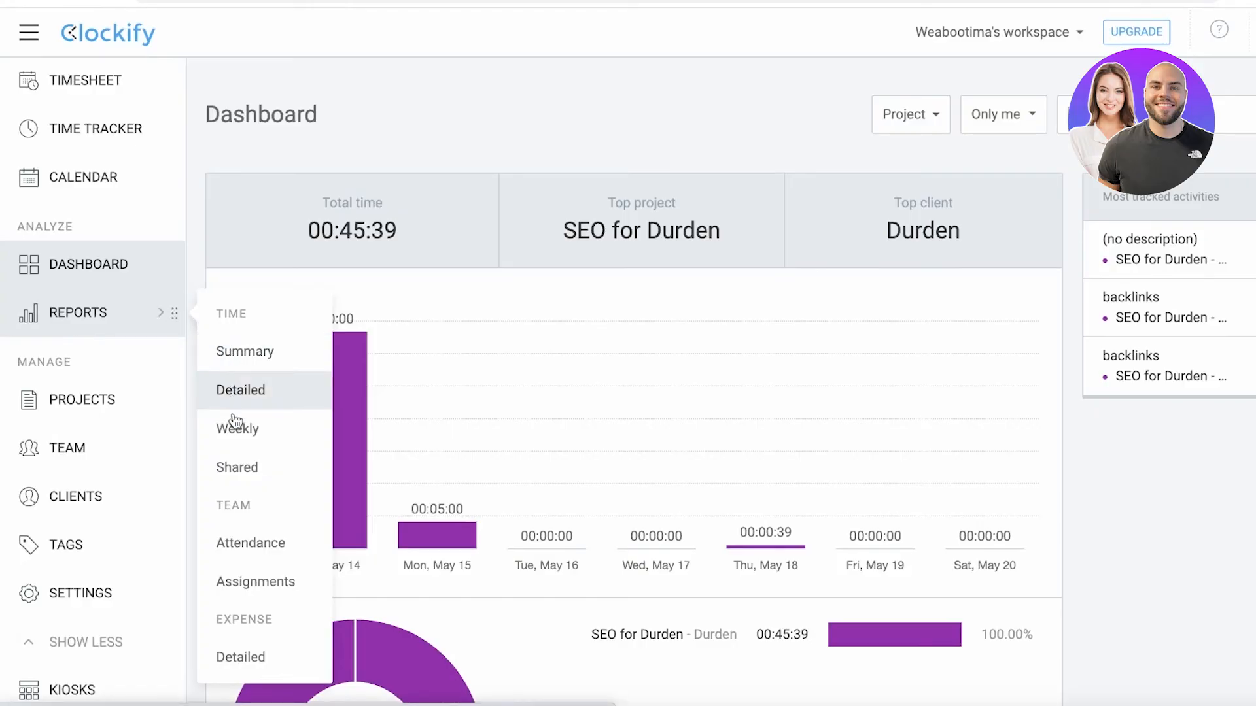
pyautogui.click(250, 543)
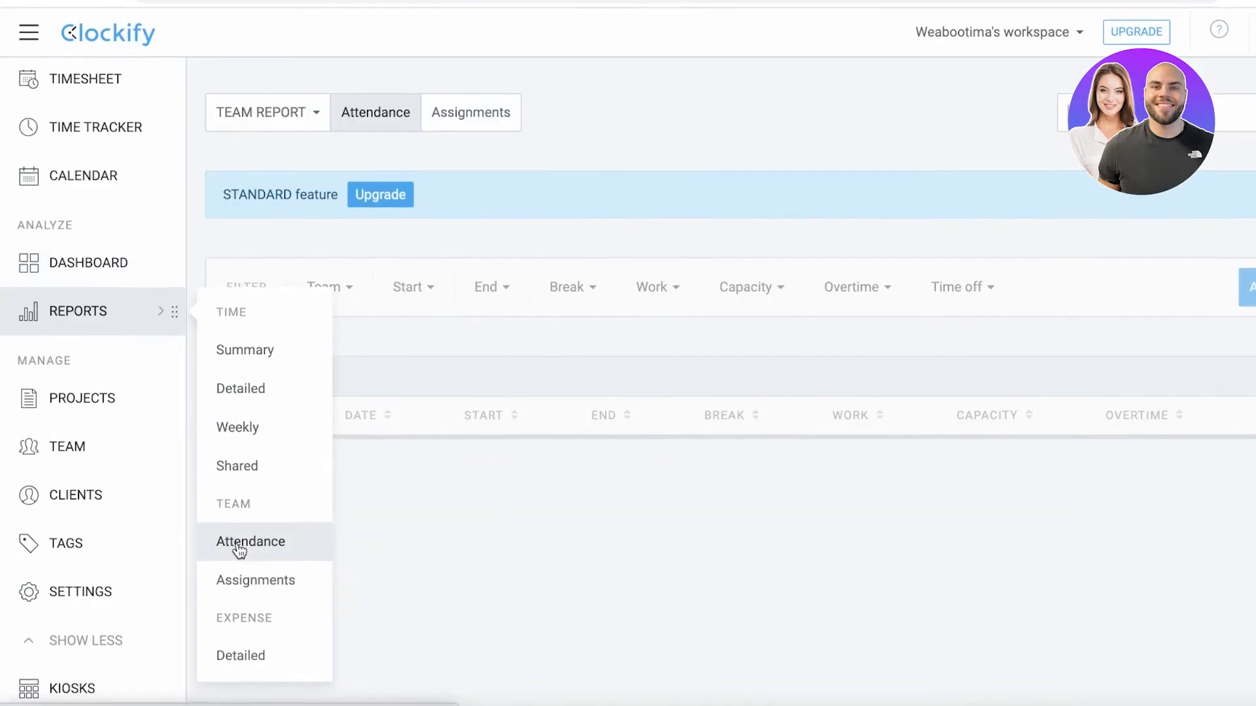
pyautogui.click(250, 541)
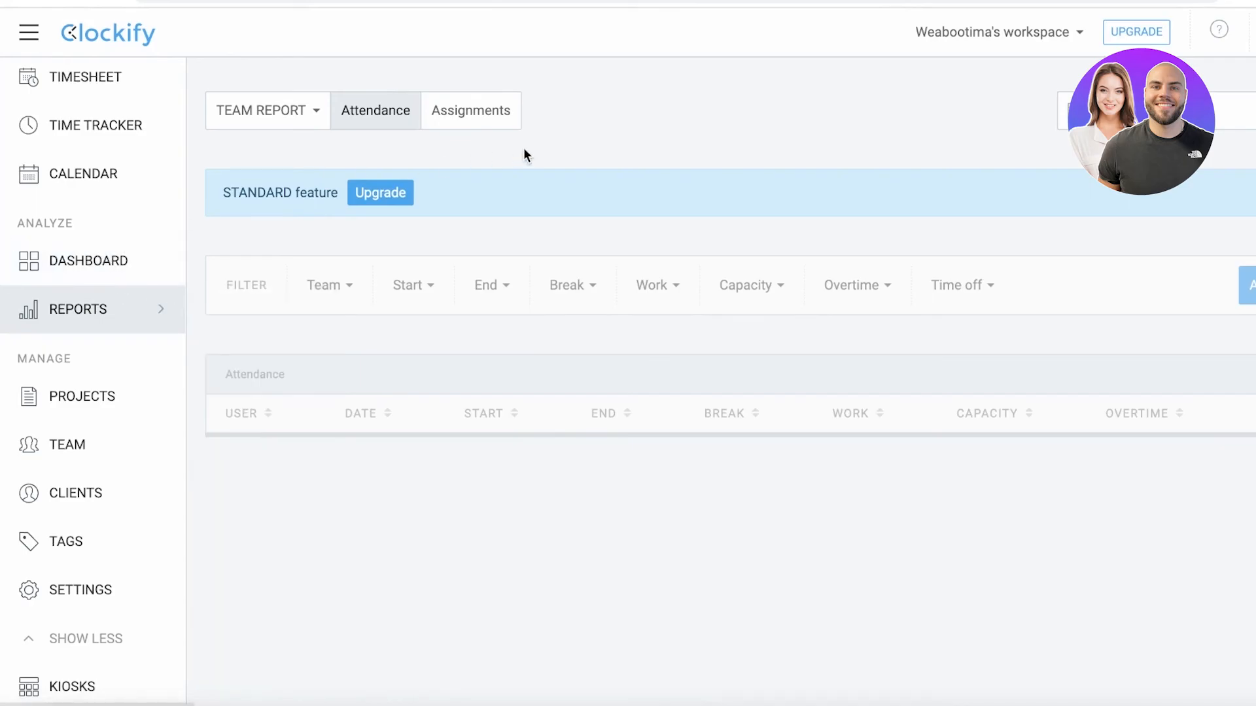
pyautogui.scroll(-3)
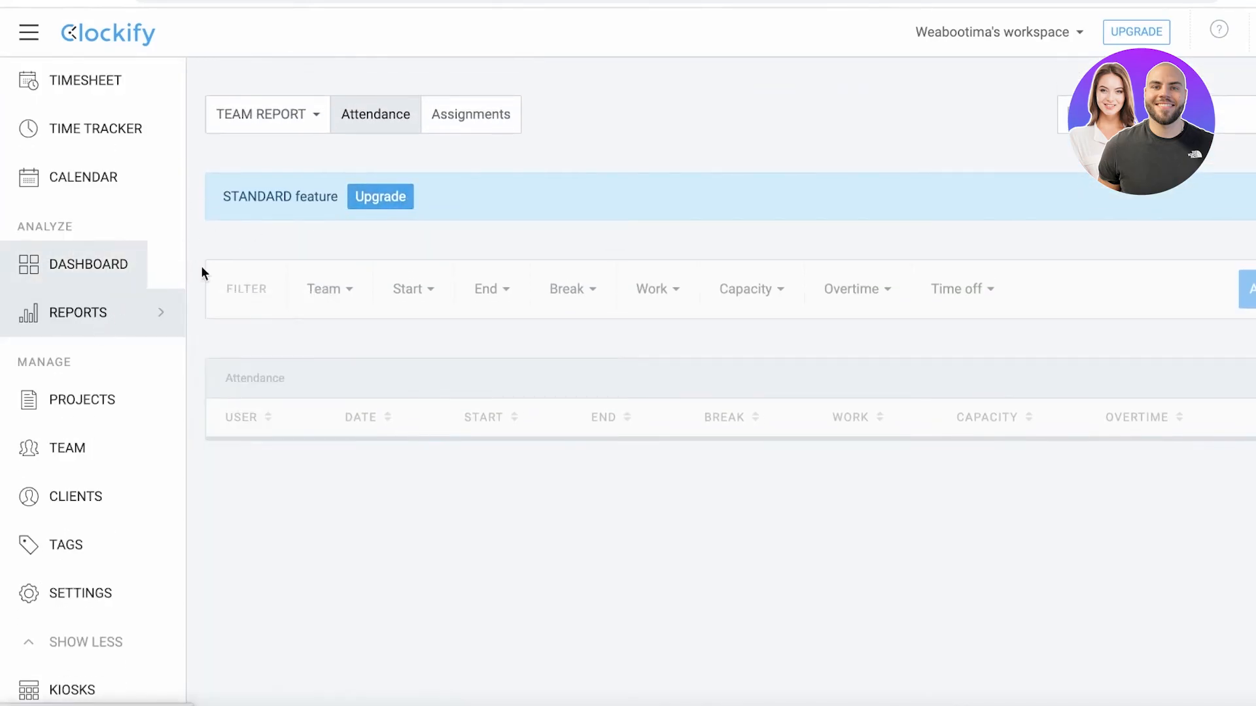
pyautogui.click(75, 312)
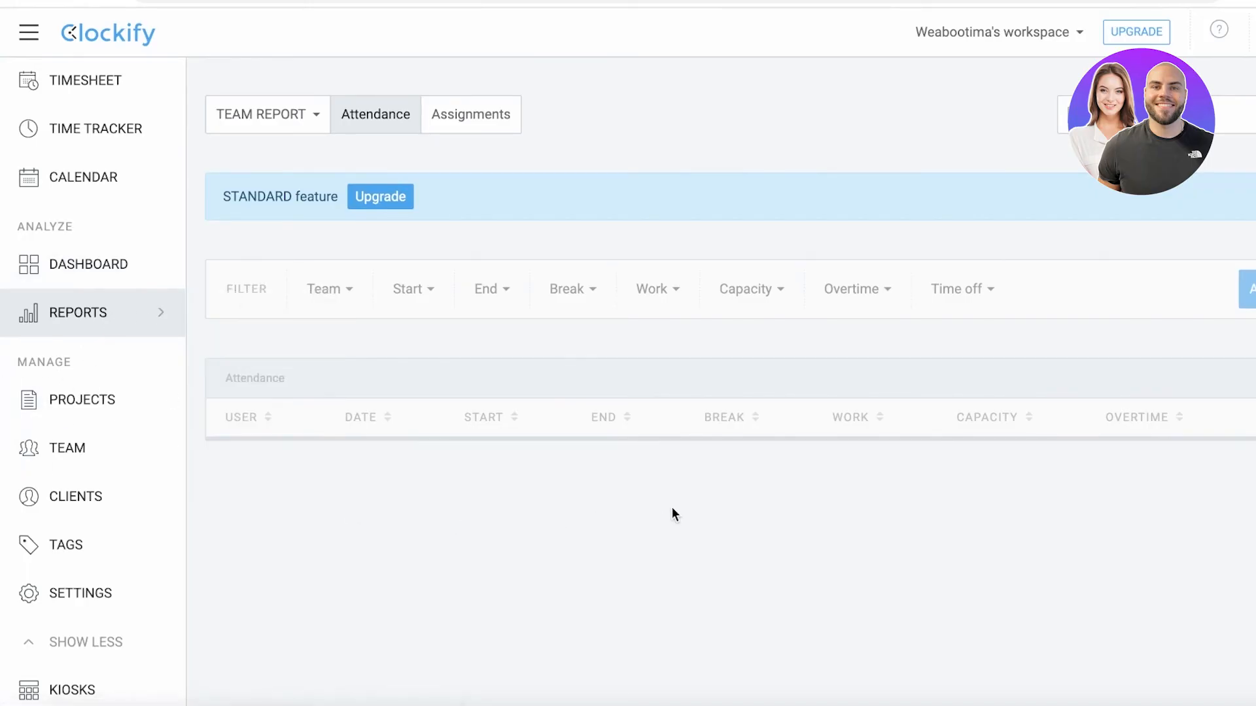
pyautogui.scroll(-3)
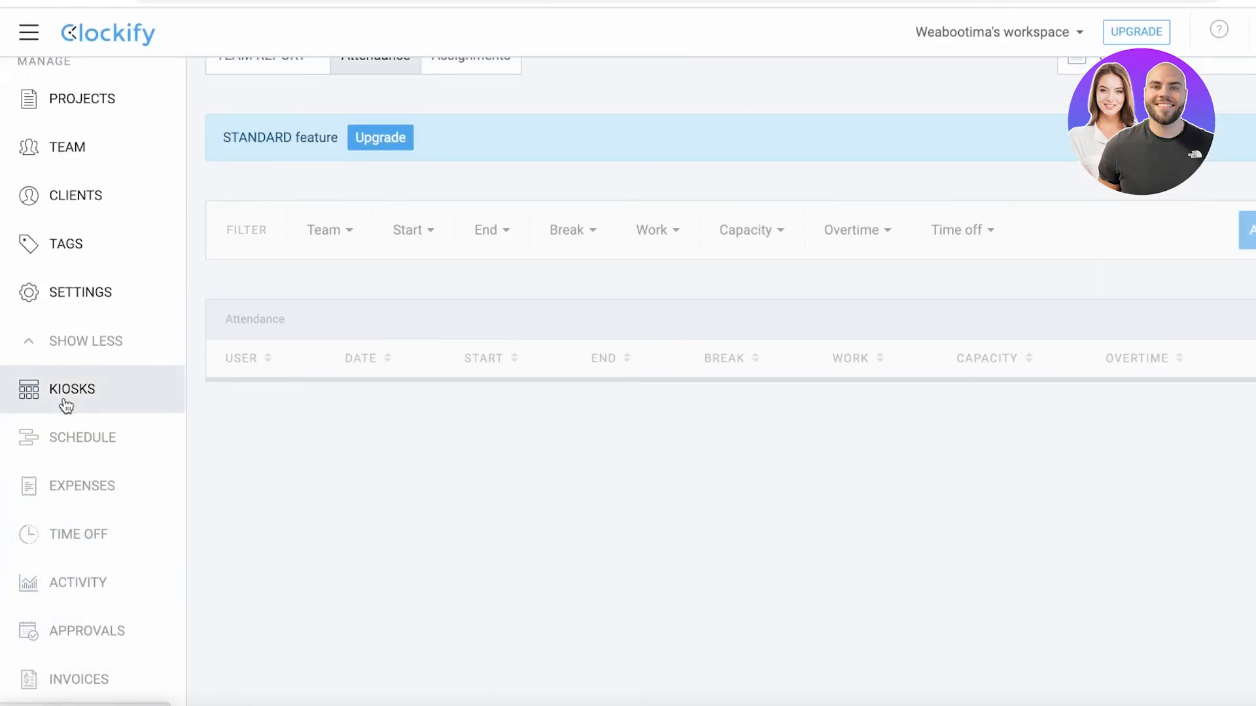
# Go to the Kiosks page from the sidebar.
pyautogui.click(71, 389)
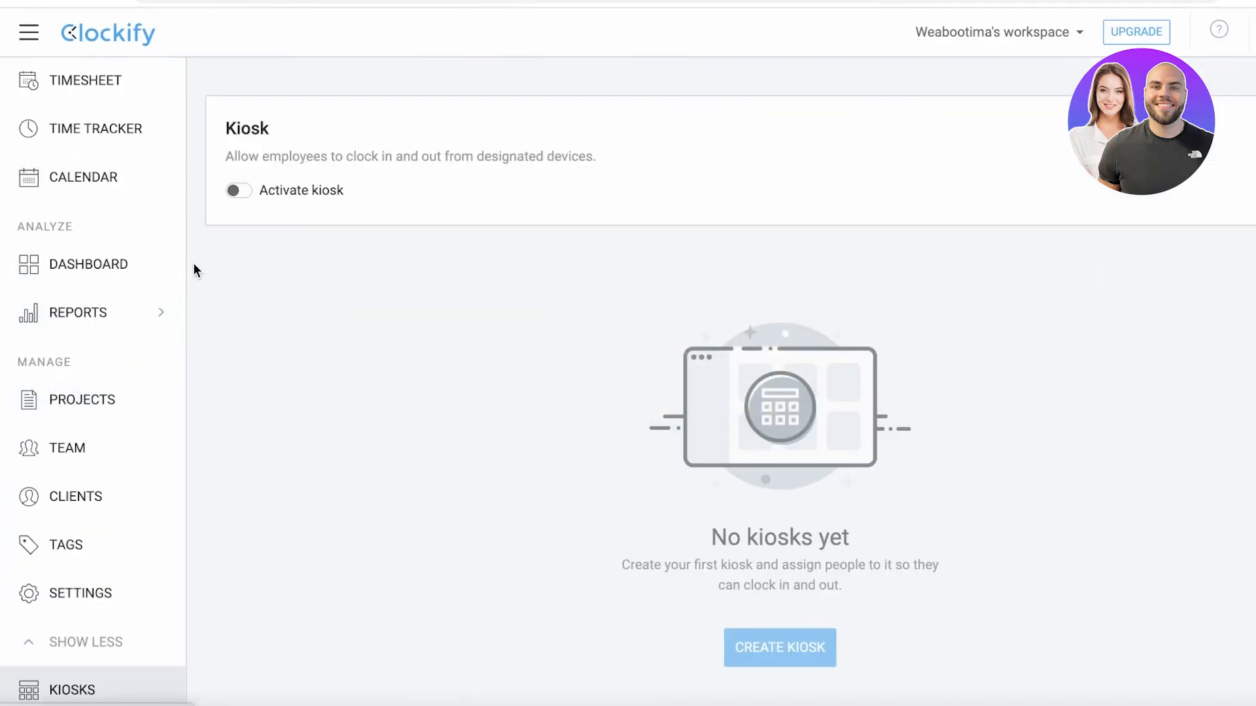
pyautogui.moveTo(79, 133)
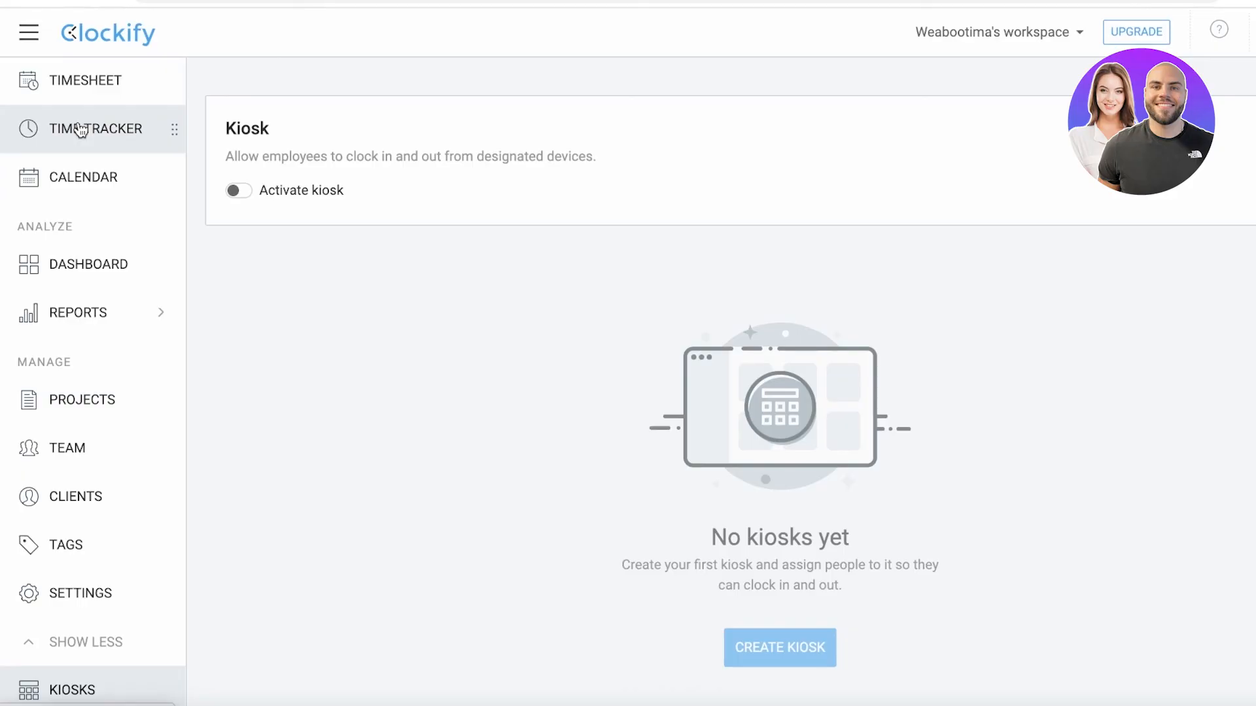
pyautogui.moveTo(236, 229)
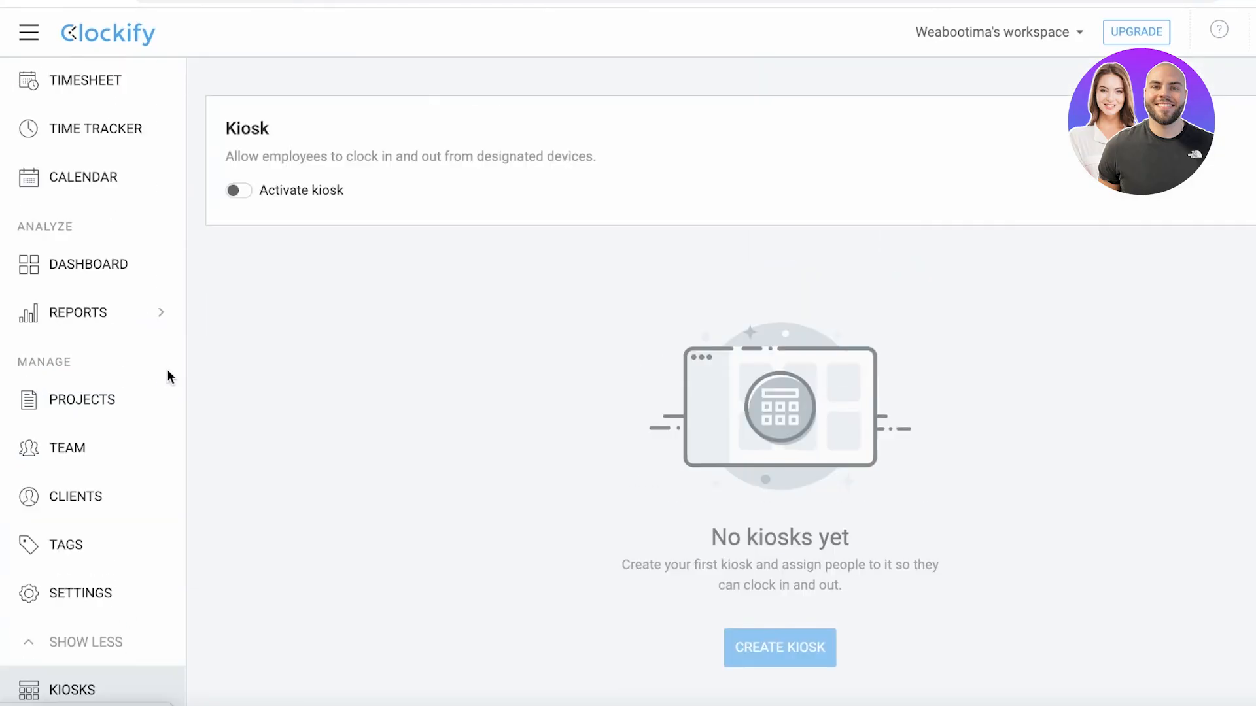
pyautogui.moveTo(264, 310)
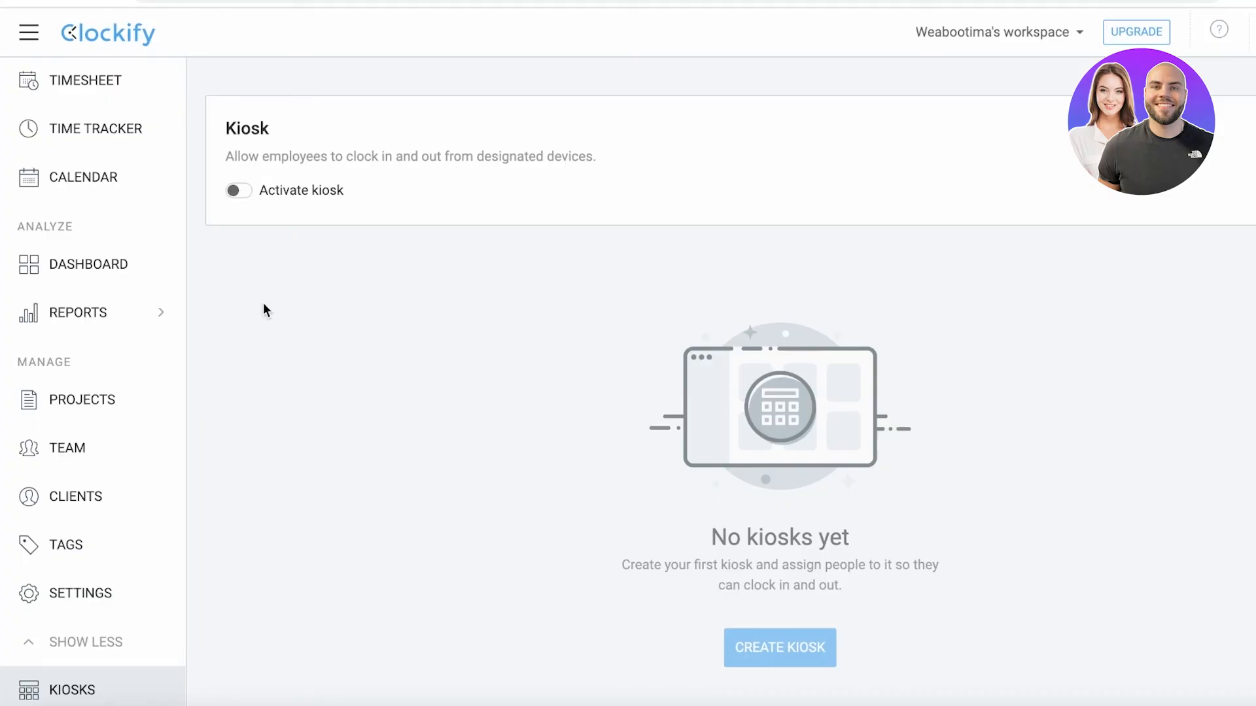
pyautogui.moveTo(145, 229)
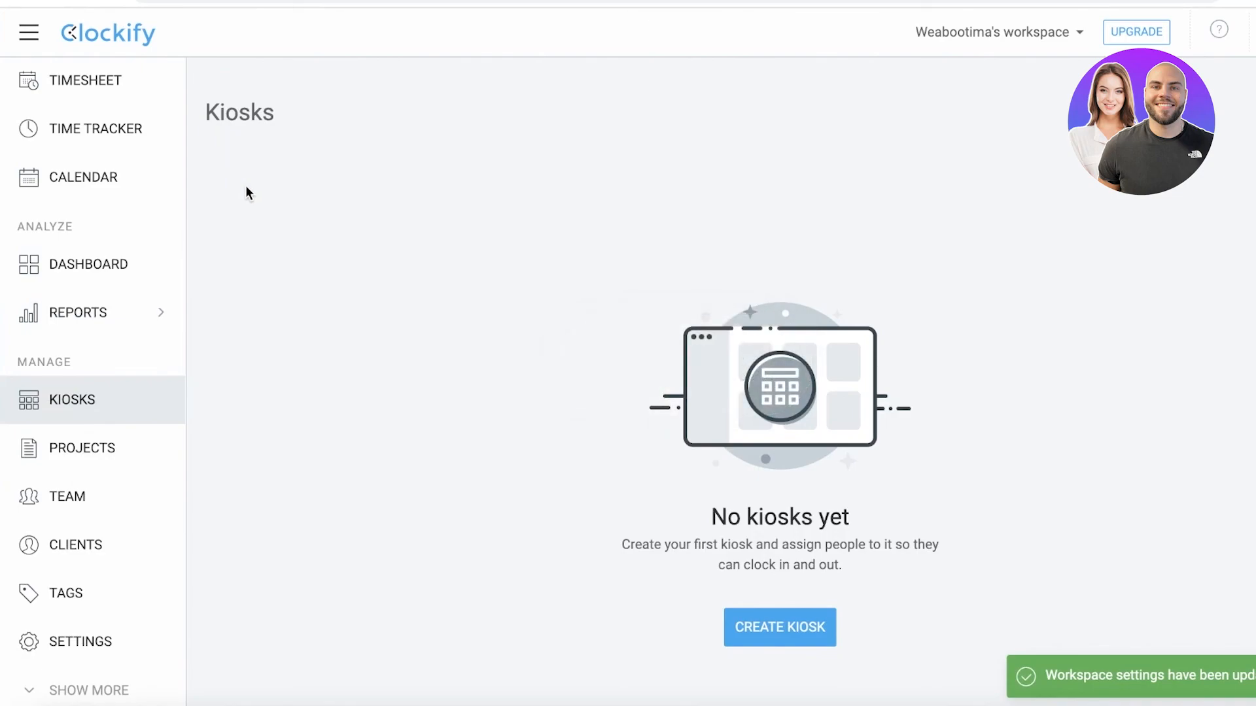
pyautogui.moveTo(497, 504)
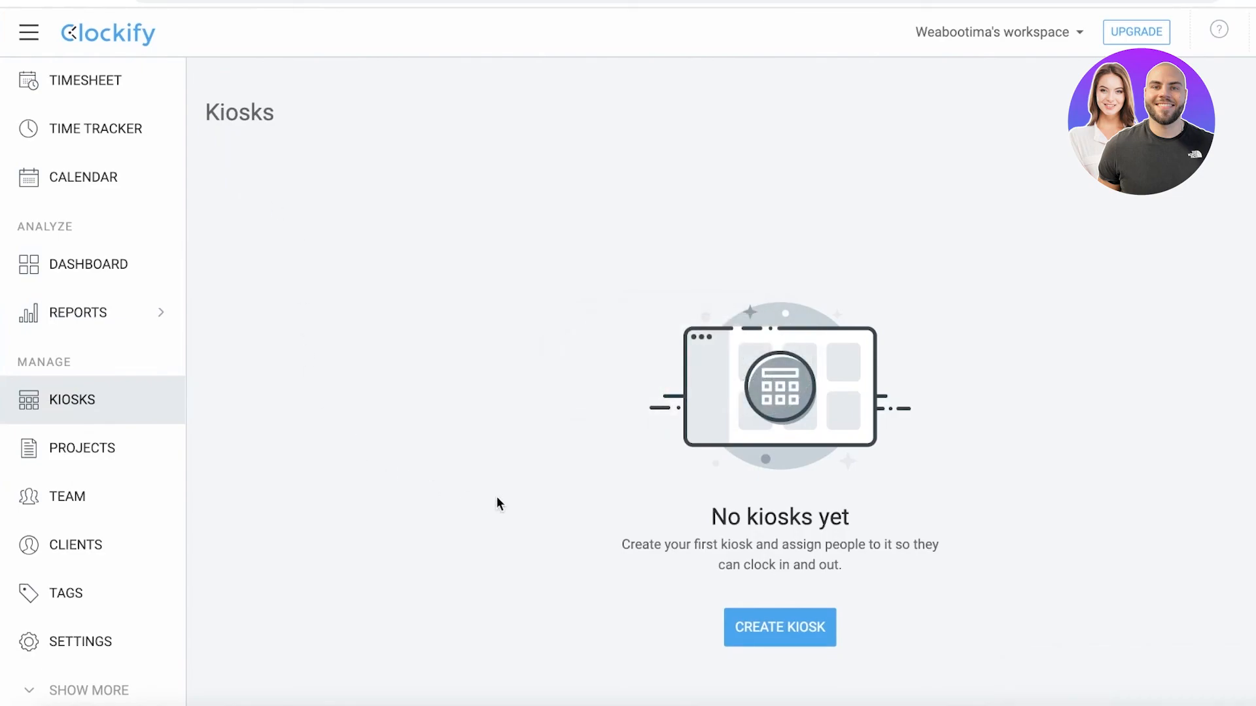
# Create the 'Work Laptop' kiosk assigned to Everyone with SEO for Durden as default project.
pyautogui.click(780, 628)
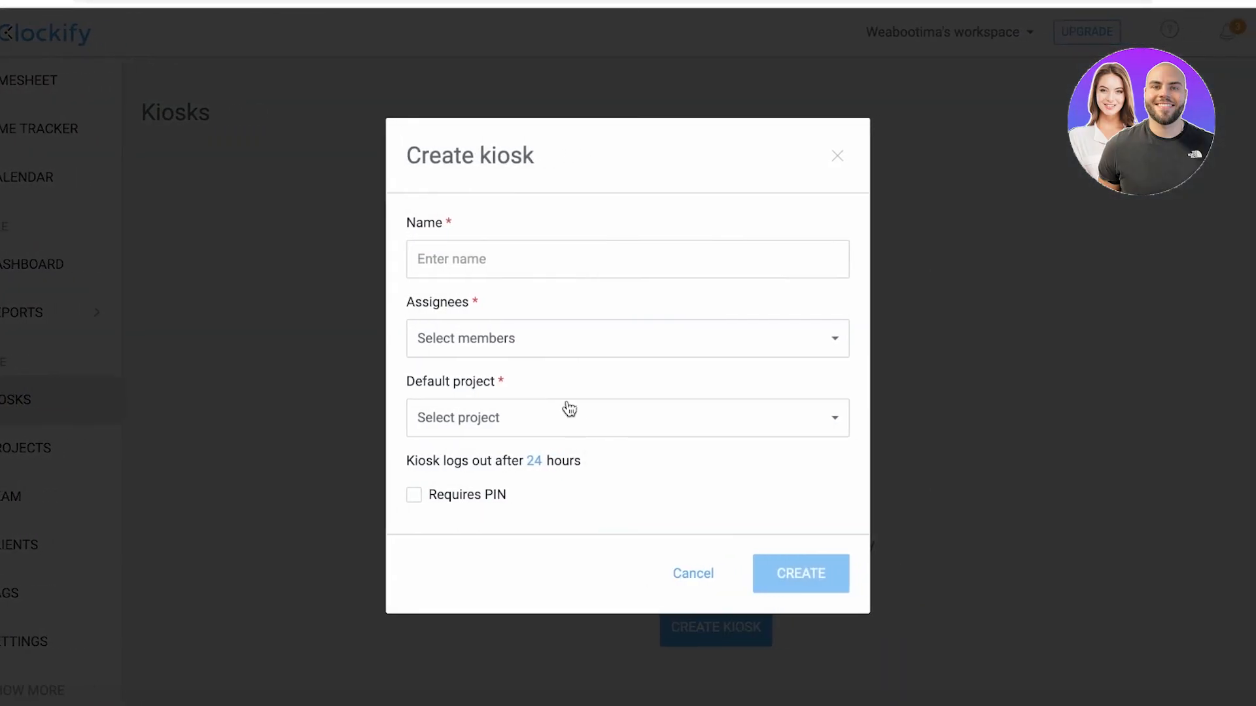
pyautogui.click(627, 337)
pyautogui.write('Work Laptop')
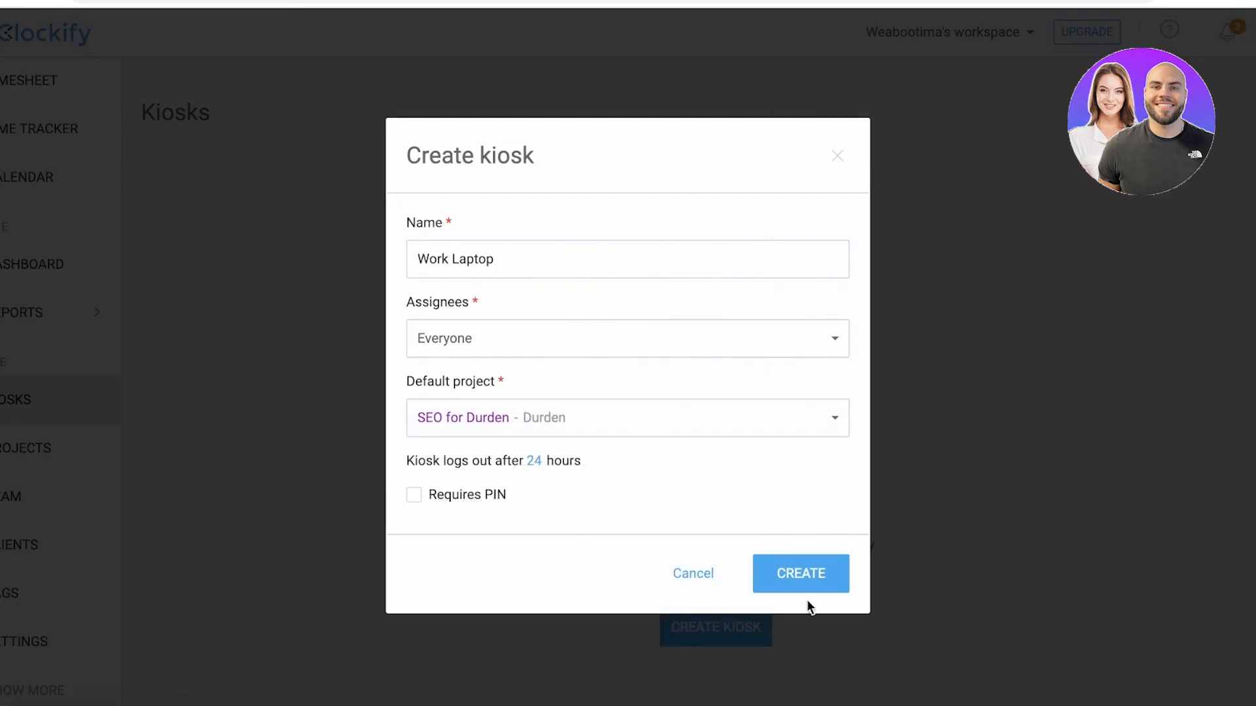
pyautogui.click(801, 574)
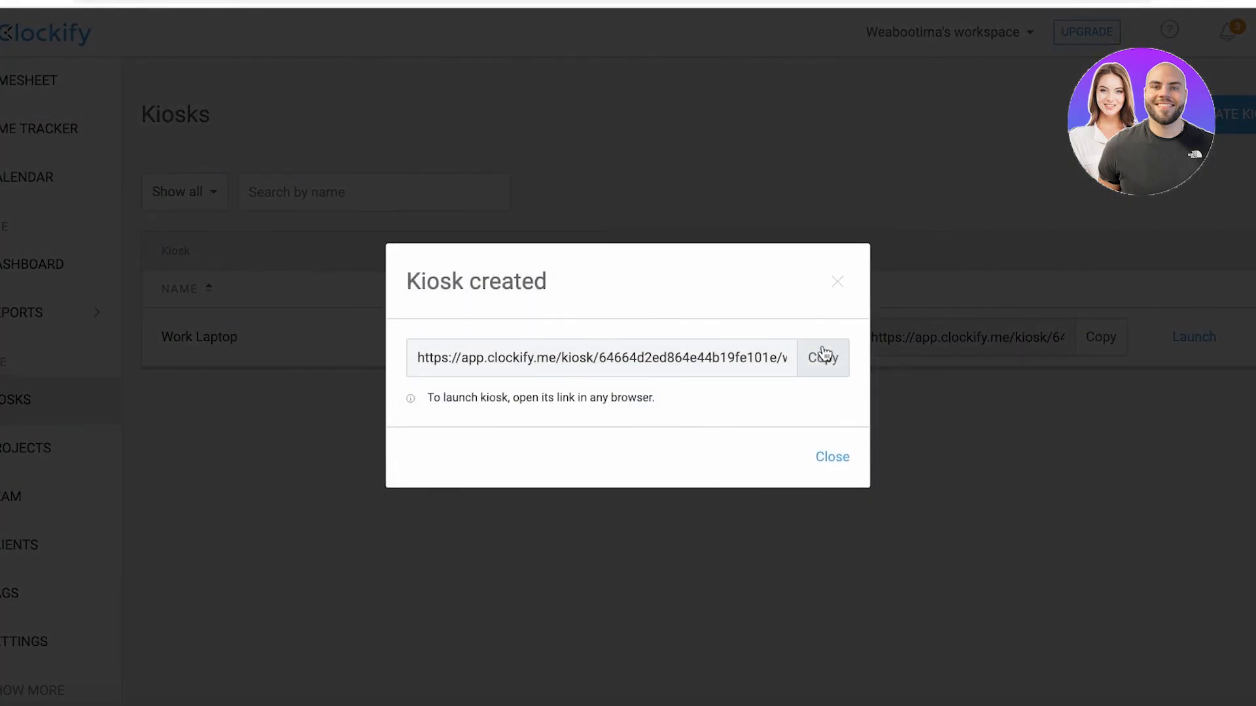
# Copy the new kiosk's link and dismiss the confirmation.
pyautogui.click(822, 357)
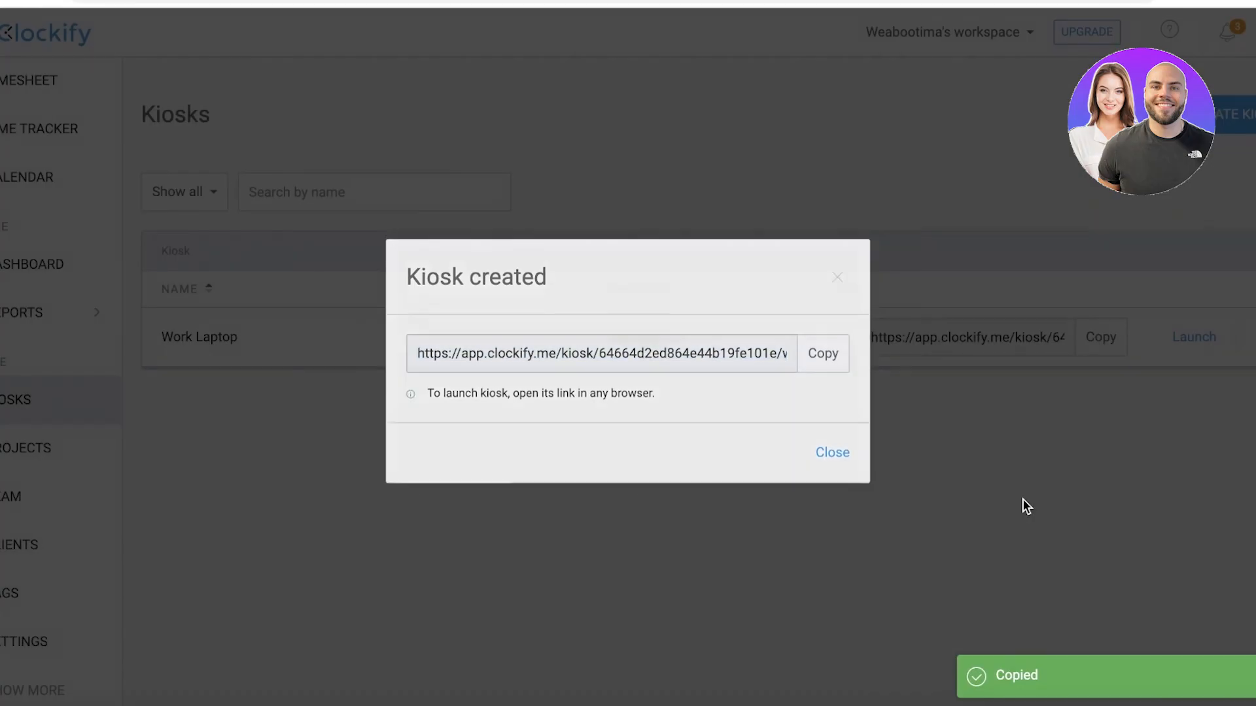
pyautogui.click(831, 451)
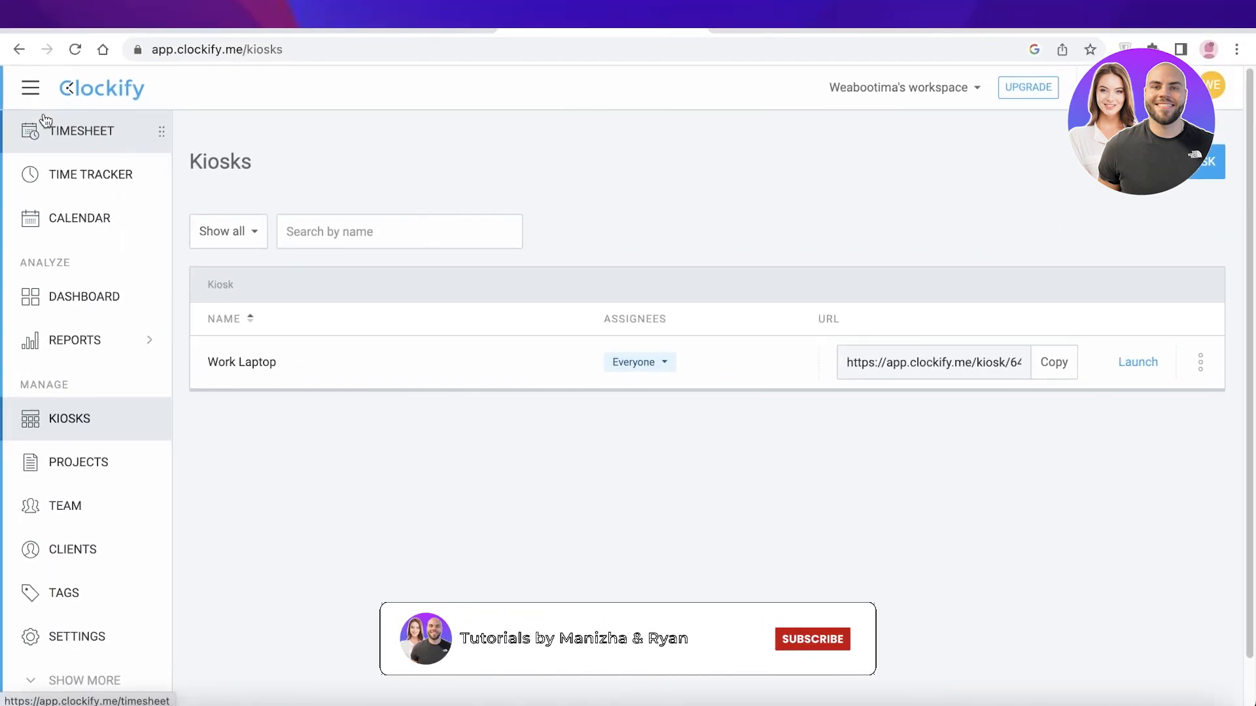
pyautogui.click(813, 638)
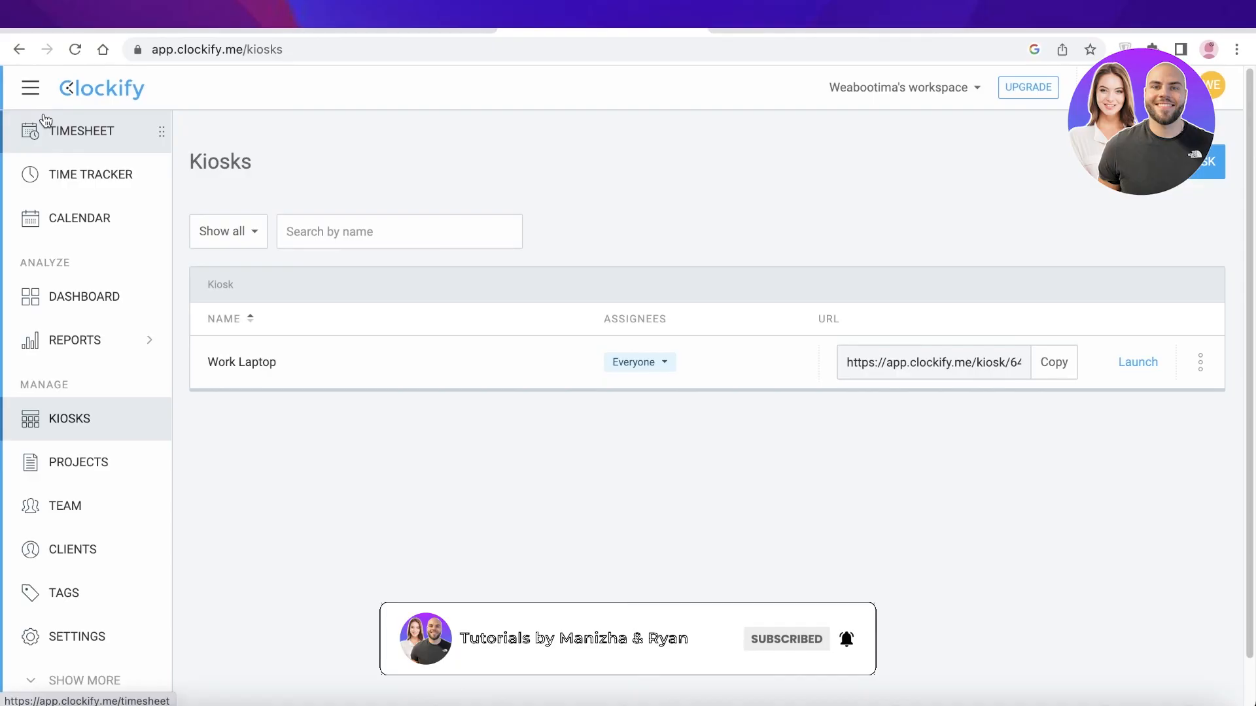